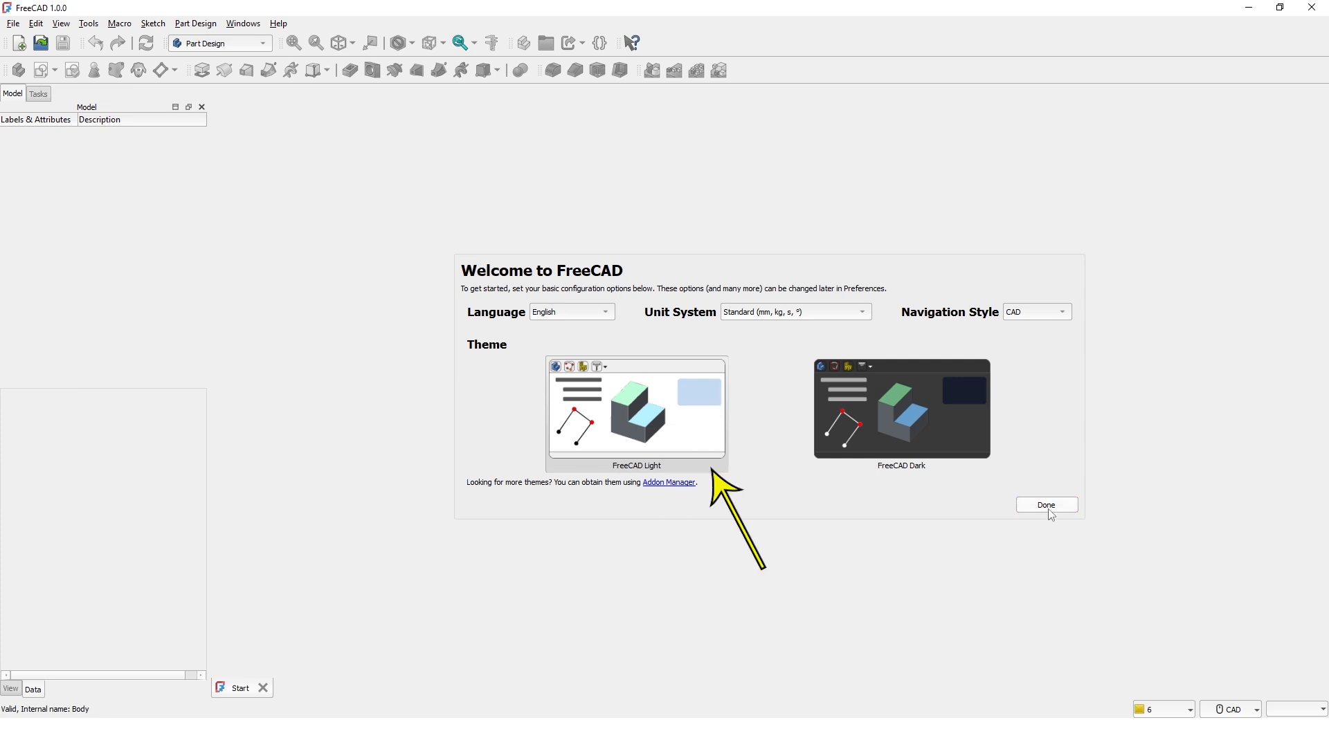
Accept the default first-start settings (light theme, English, standard units) with Done
left_click(1046, 506)
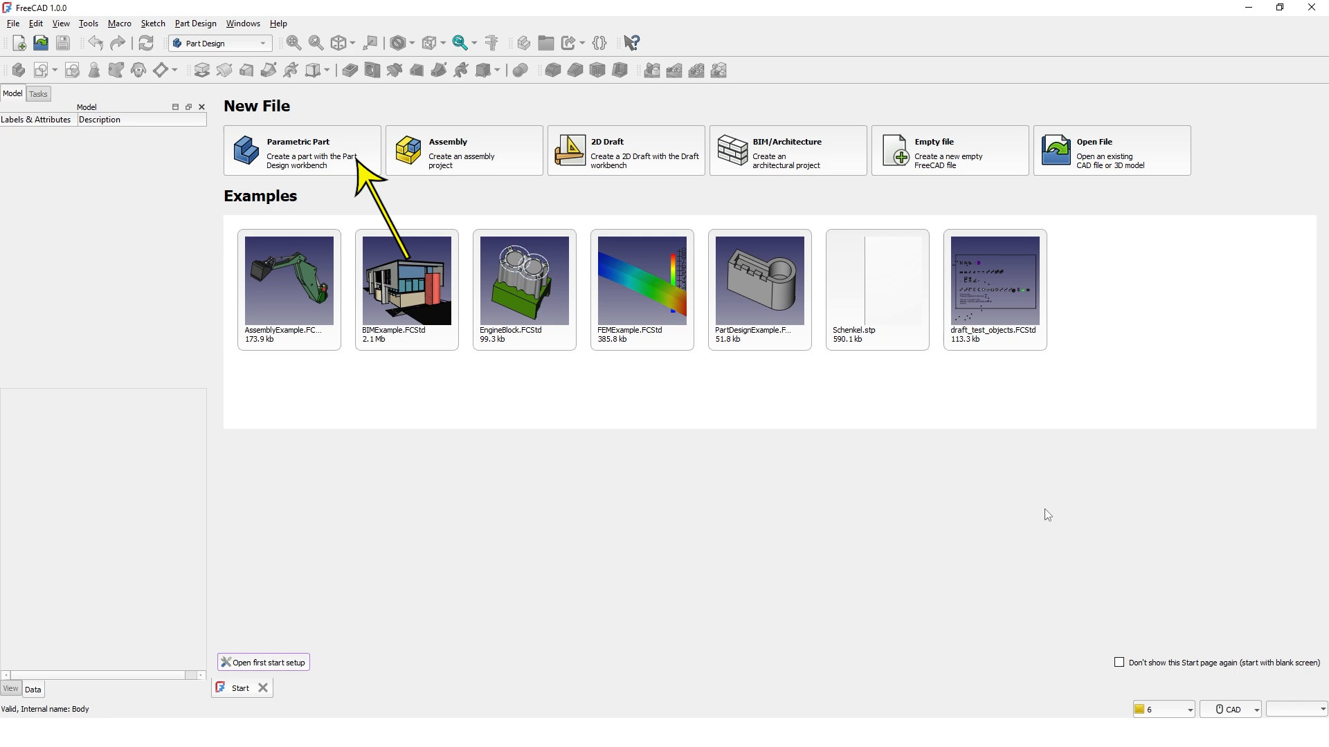
mouse_move(336, 167)
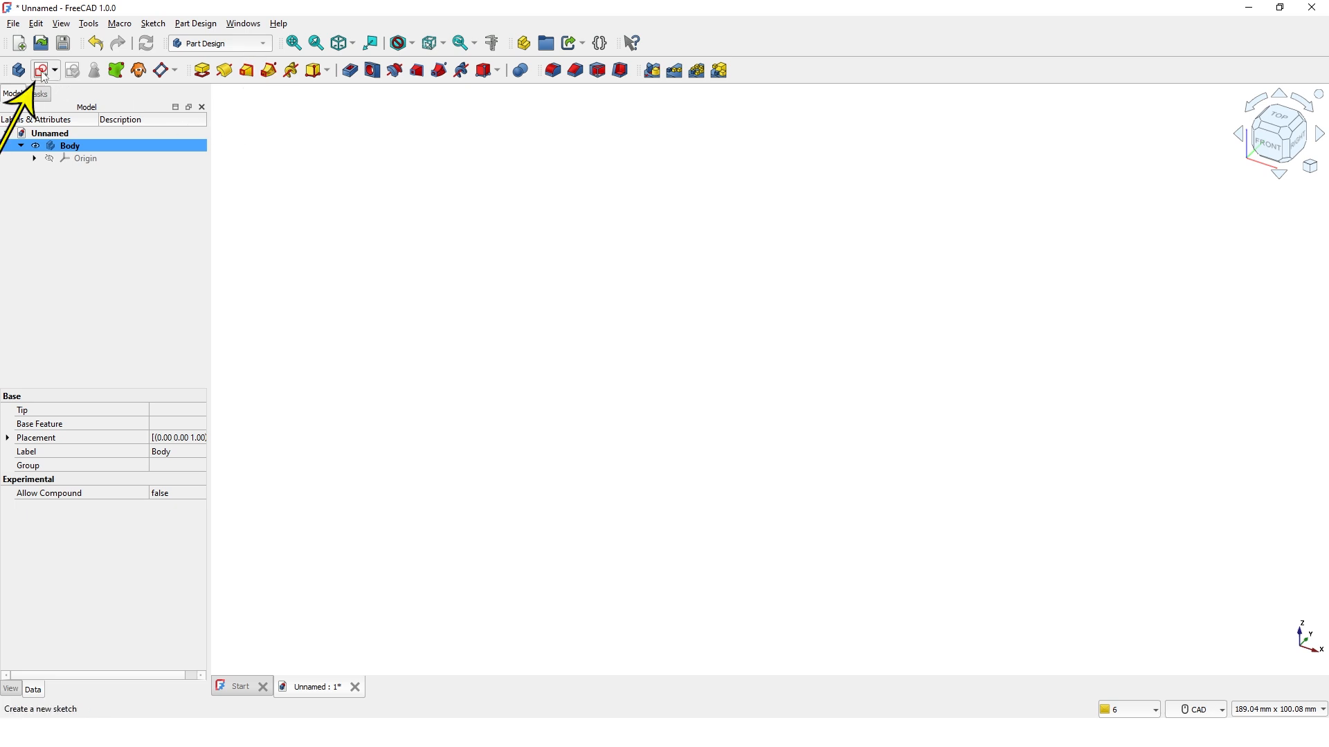
Create a new sketch in the Body attached to the XY plane
left_click(39, 70)
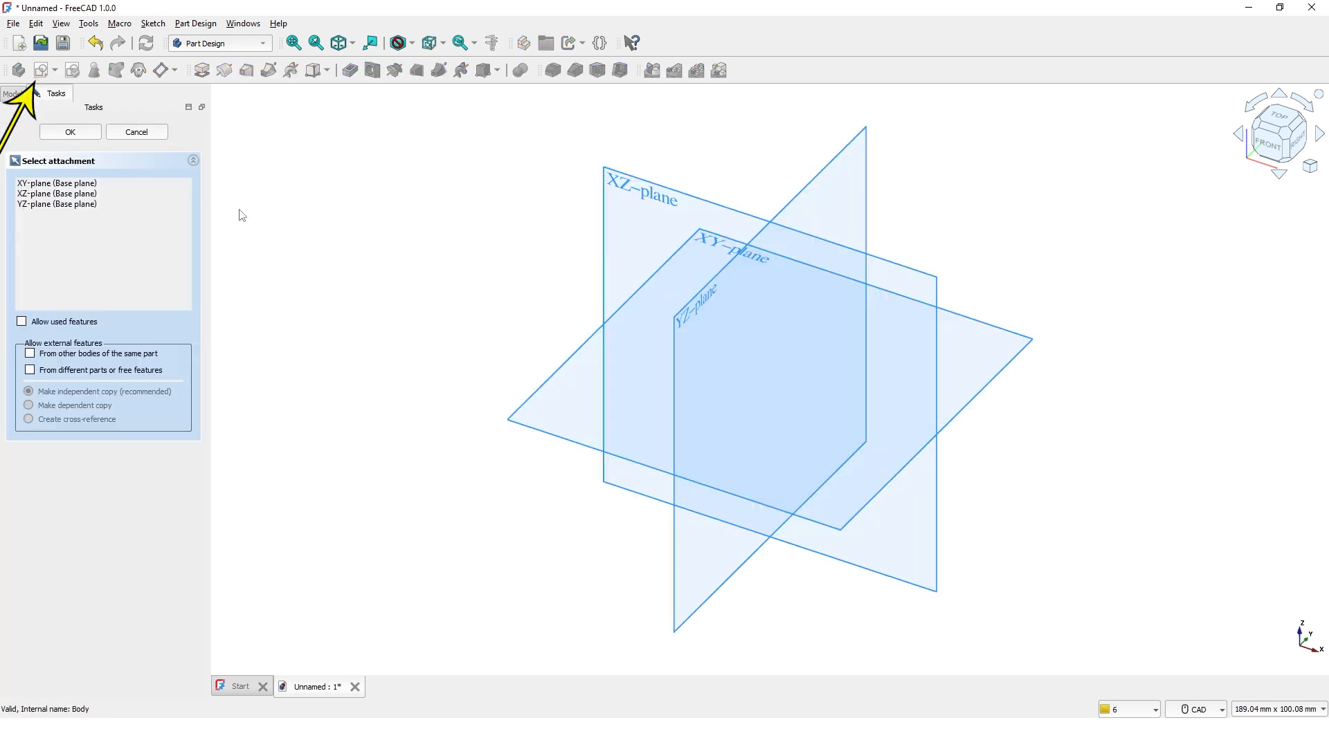
mouse_move(559, 370)
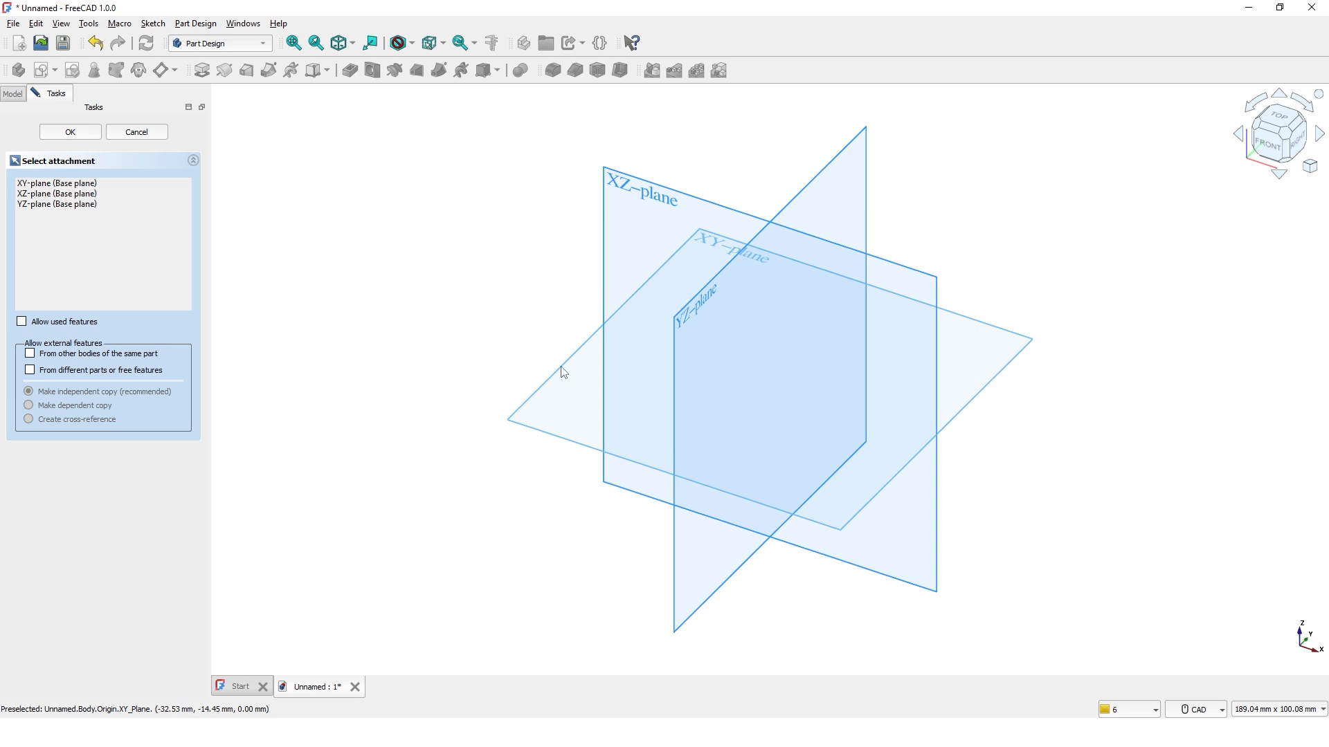
left_click(69, 132)
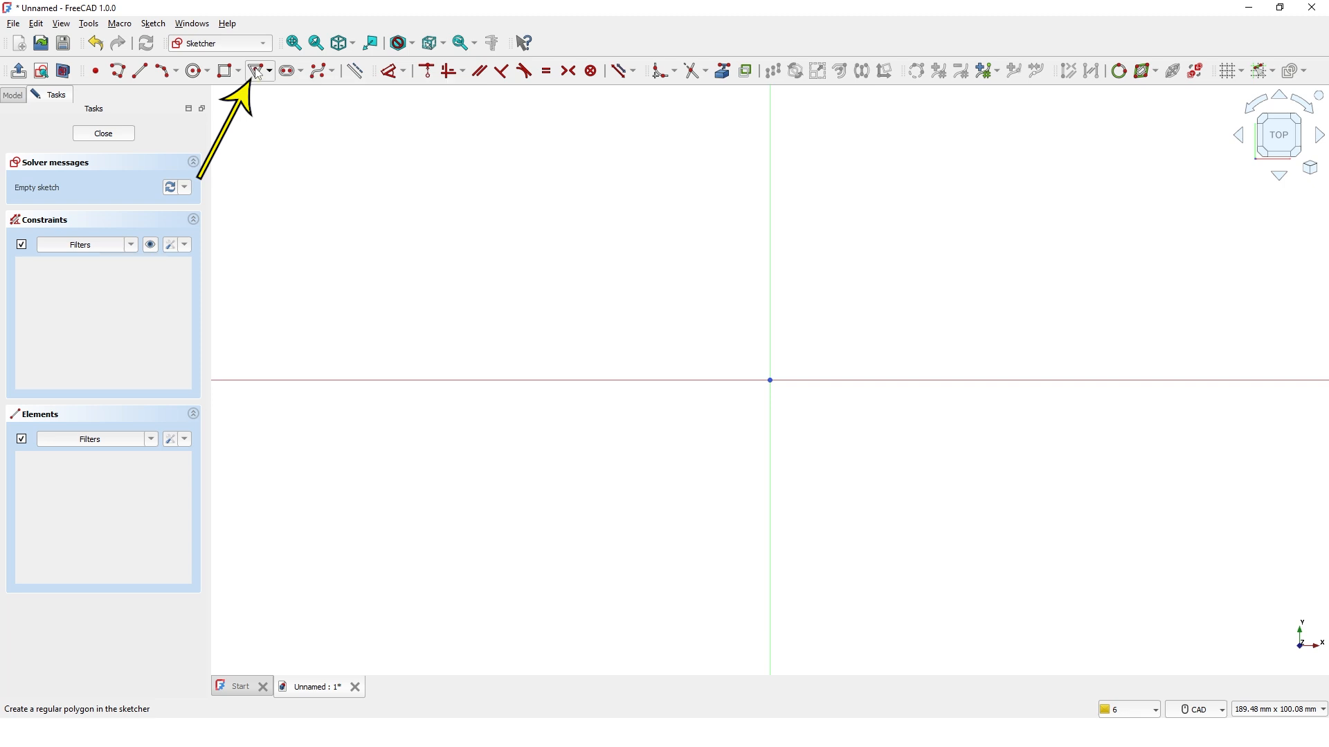
Draw two origin-centred 3-sided polygons with 30 mm and 20 mm circumscribed radii
left_click(254, 71)
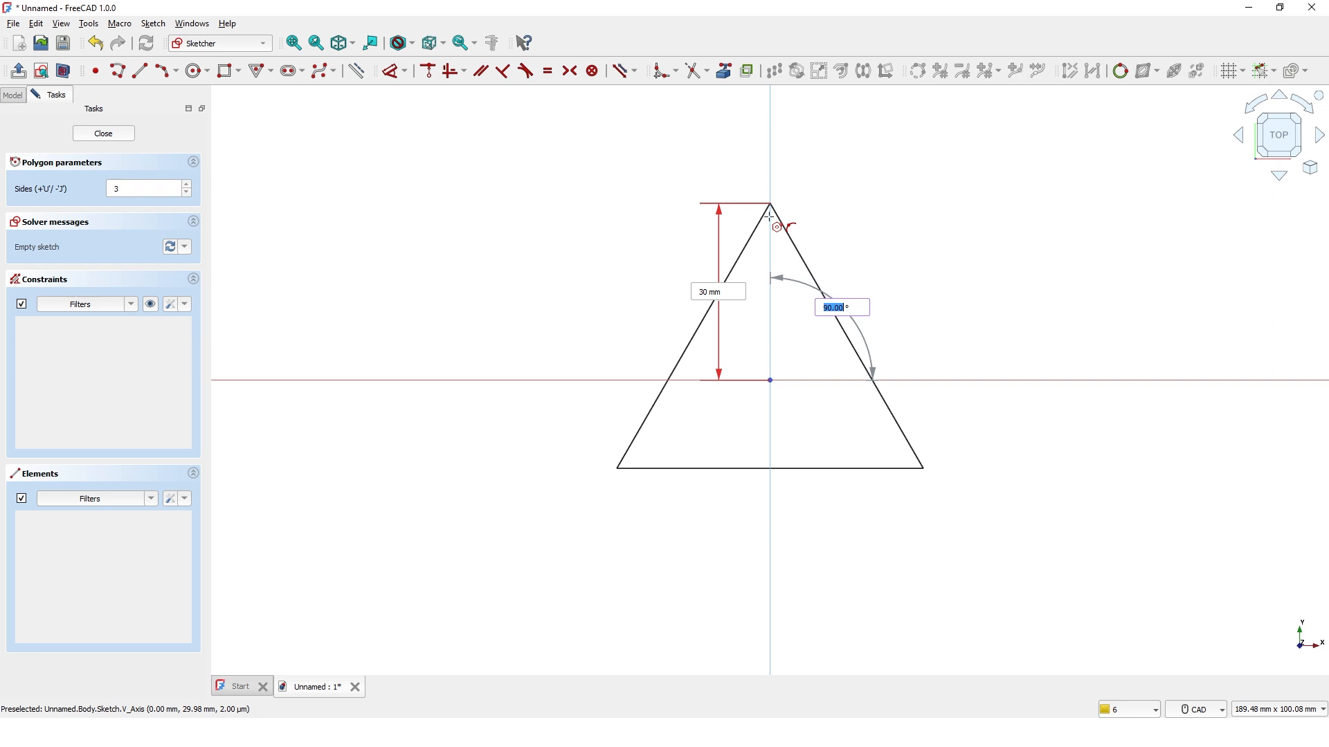
mouse_move(767, 178)
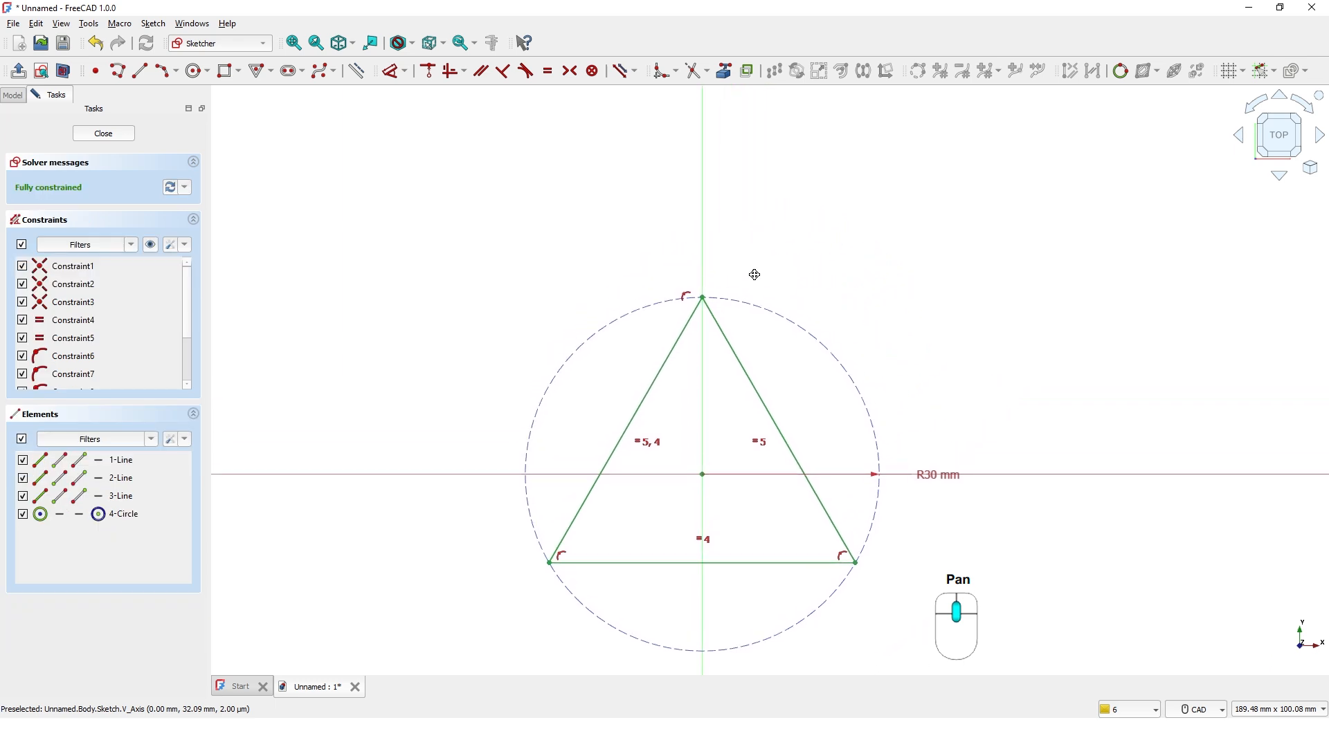
mouse_move(241, 97)
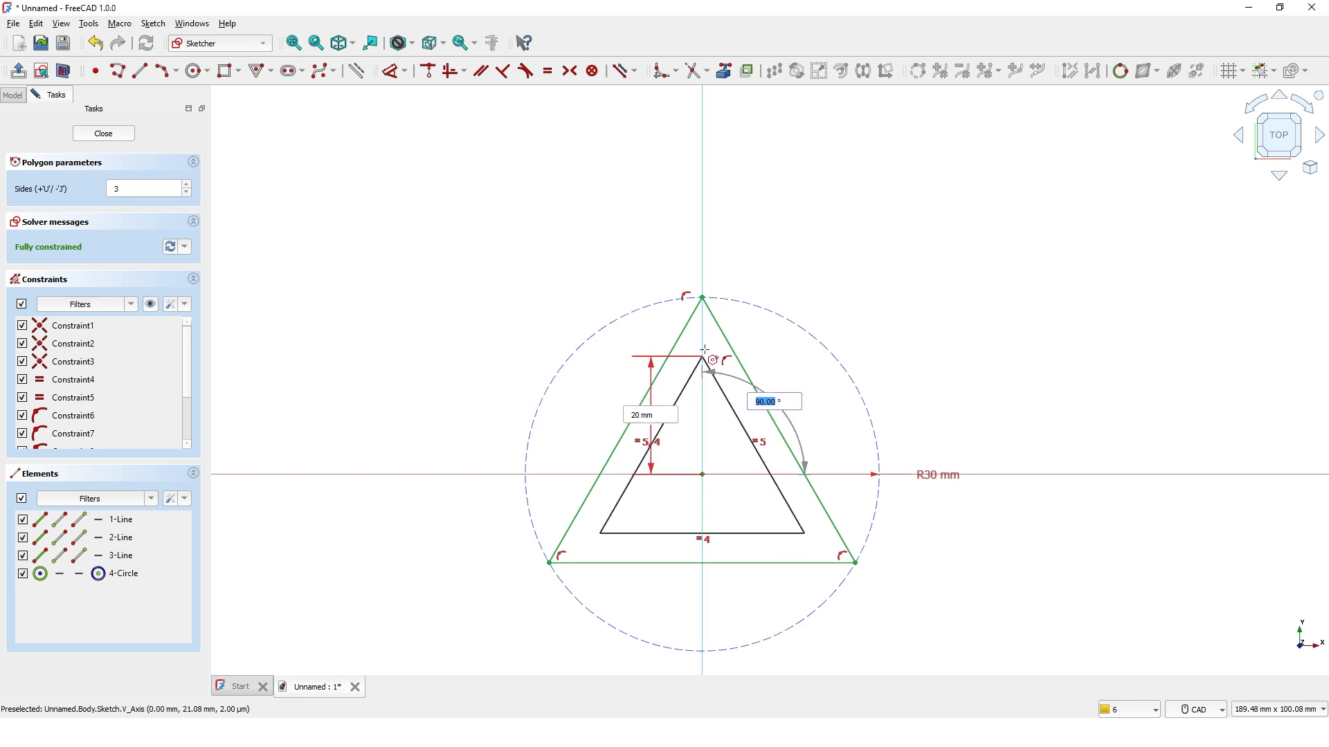
left_click(701, 355)
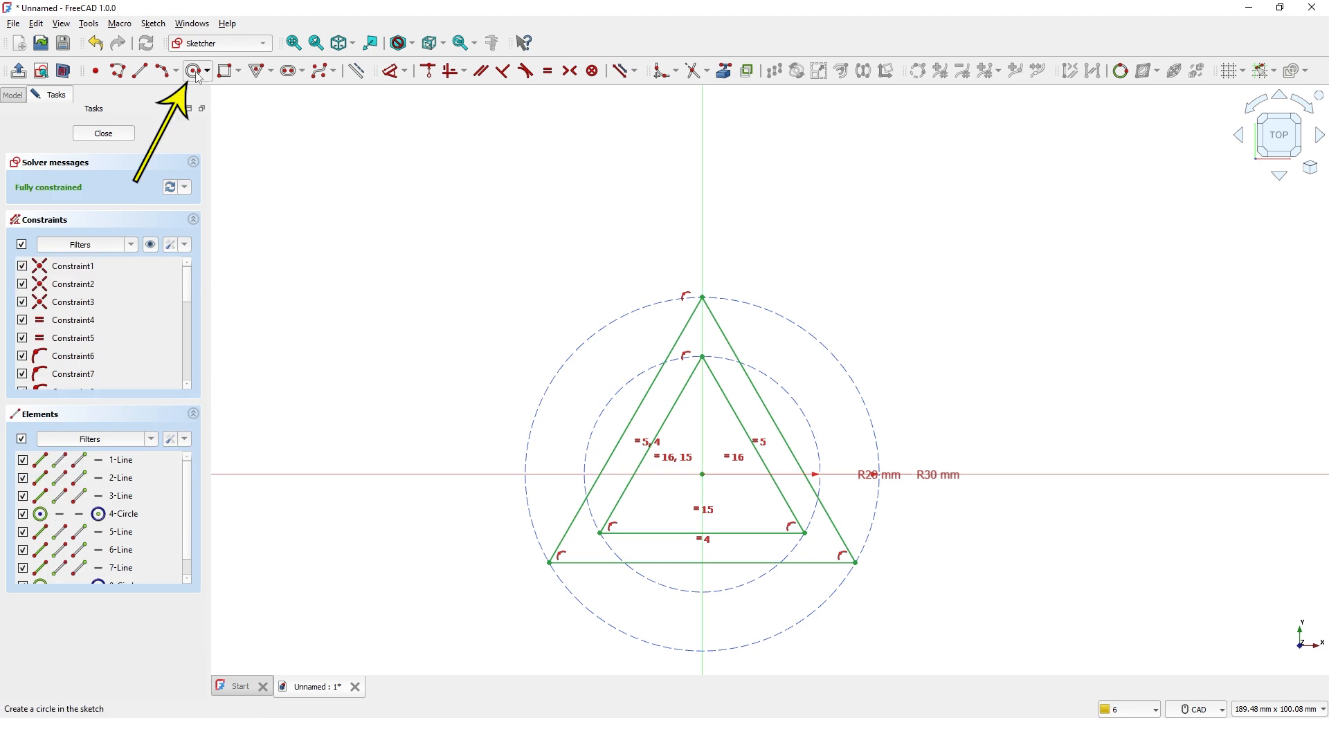
Draw two concentric circles on the top vertex and set the inner diameter to 10 mm
left_click(193, 72)
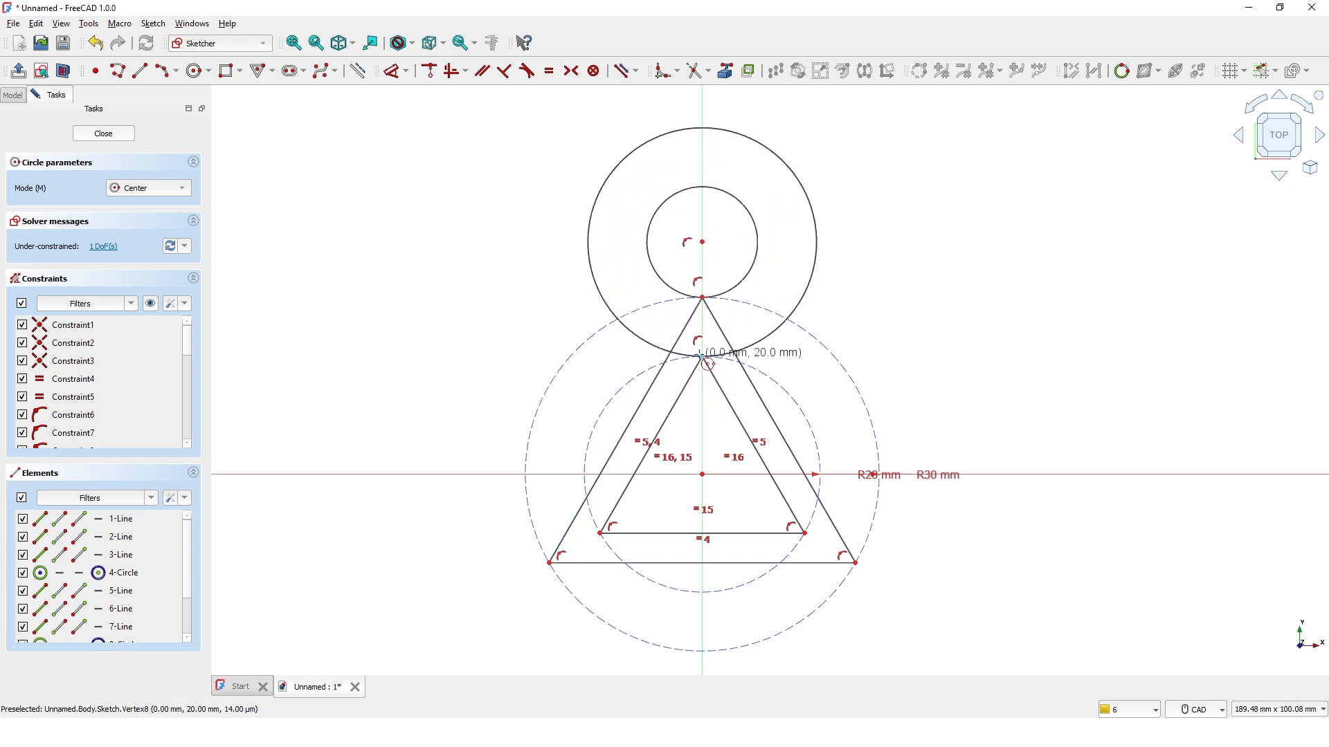
mouse_move(885, 238)
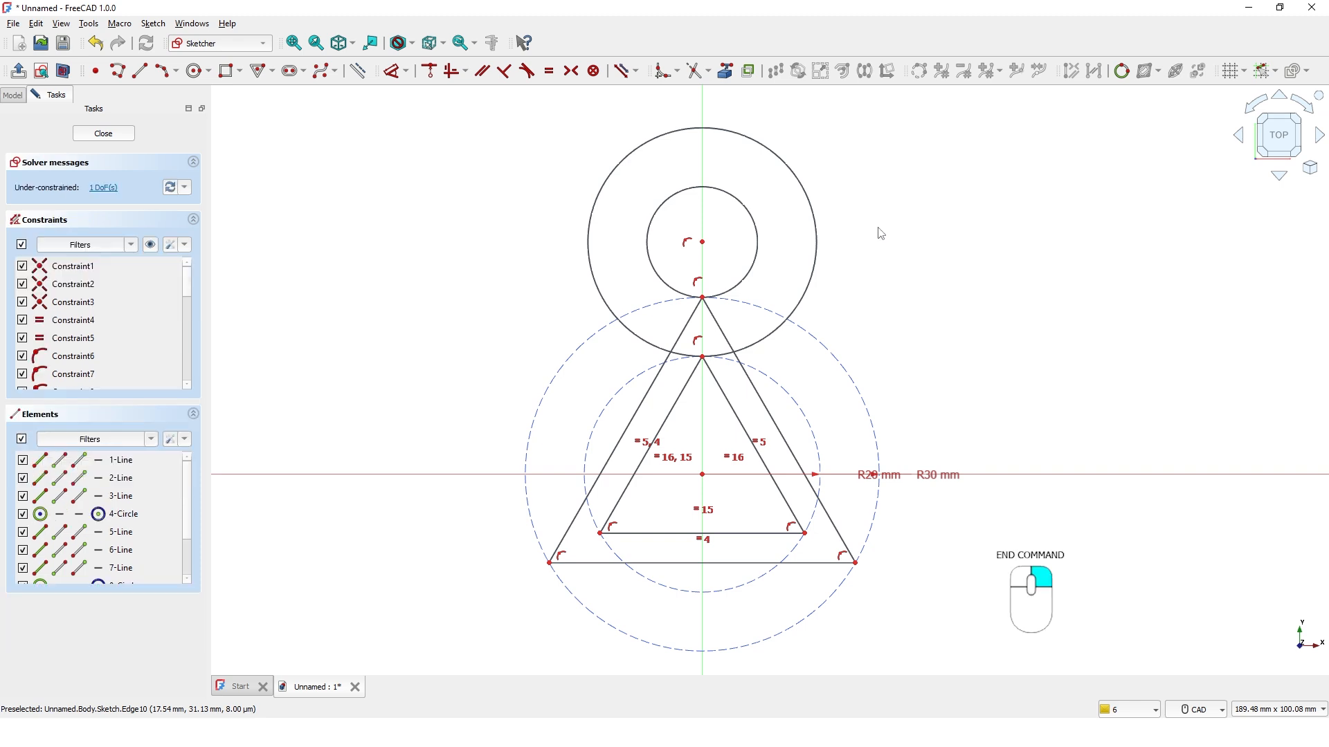
mouse_move(746, 212)
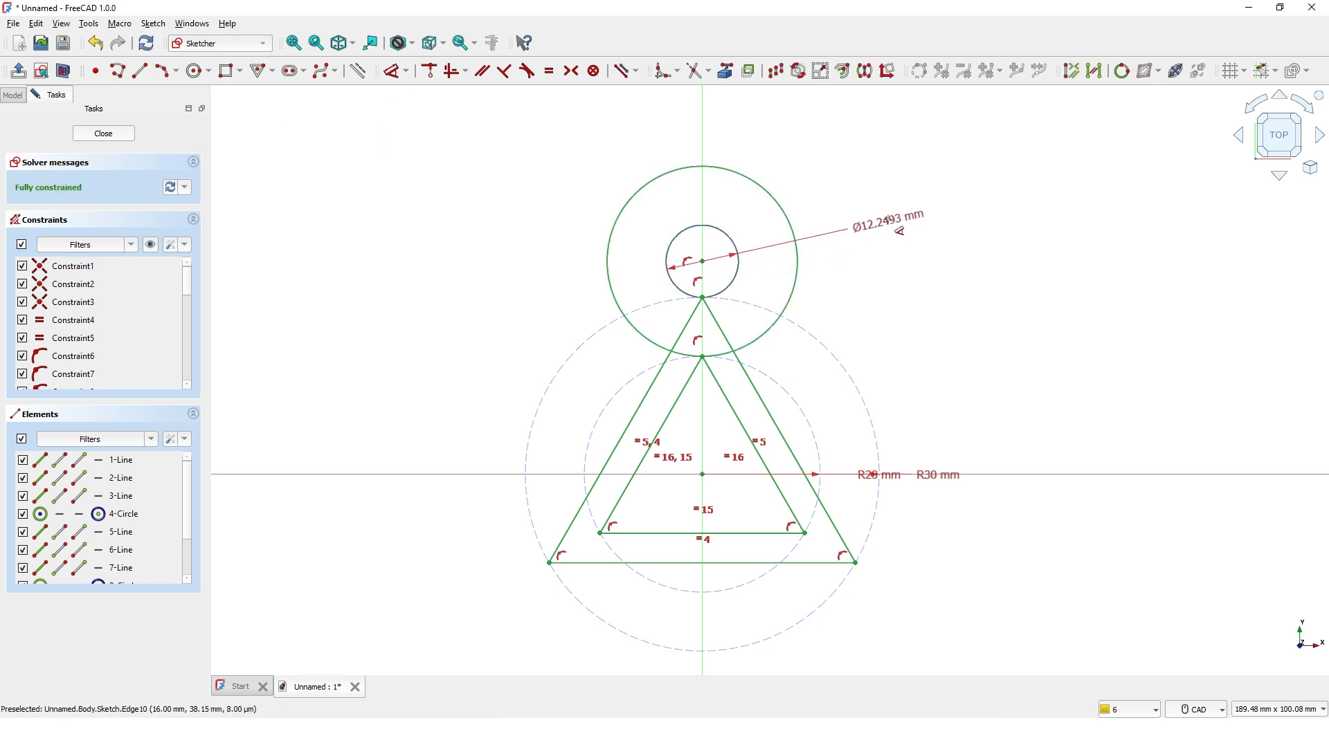
double_click(869, 227)
type("Ø10")
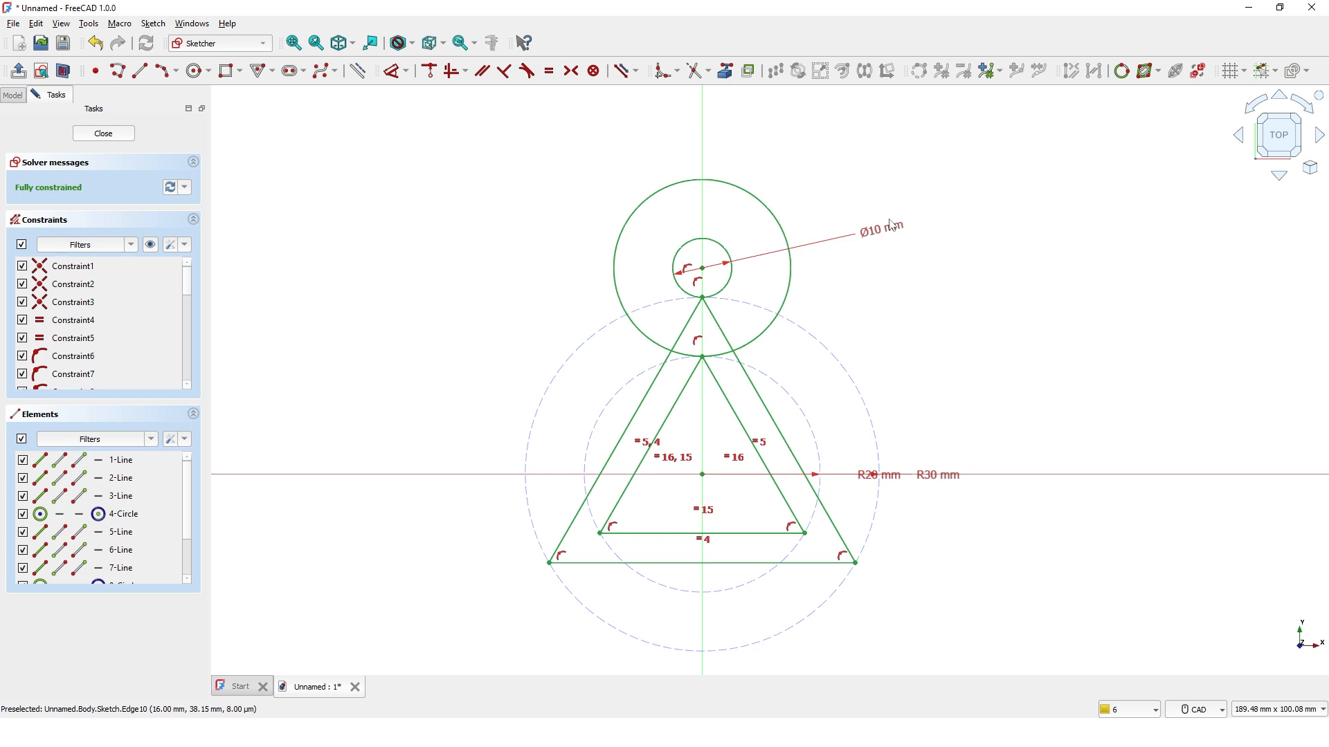
mouse_move(778, 199)
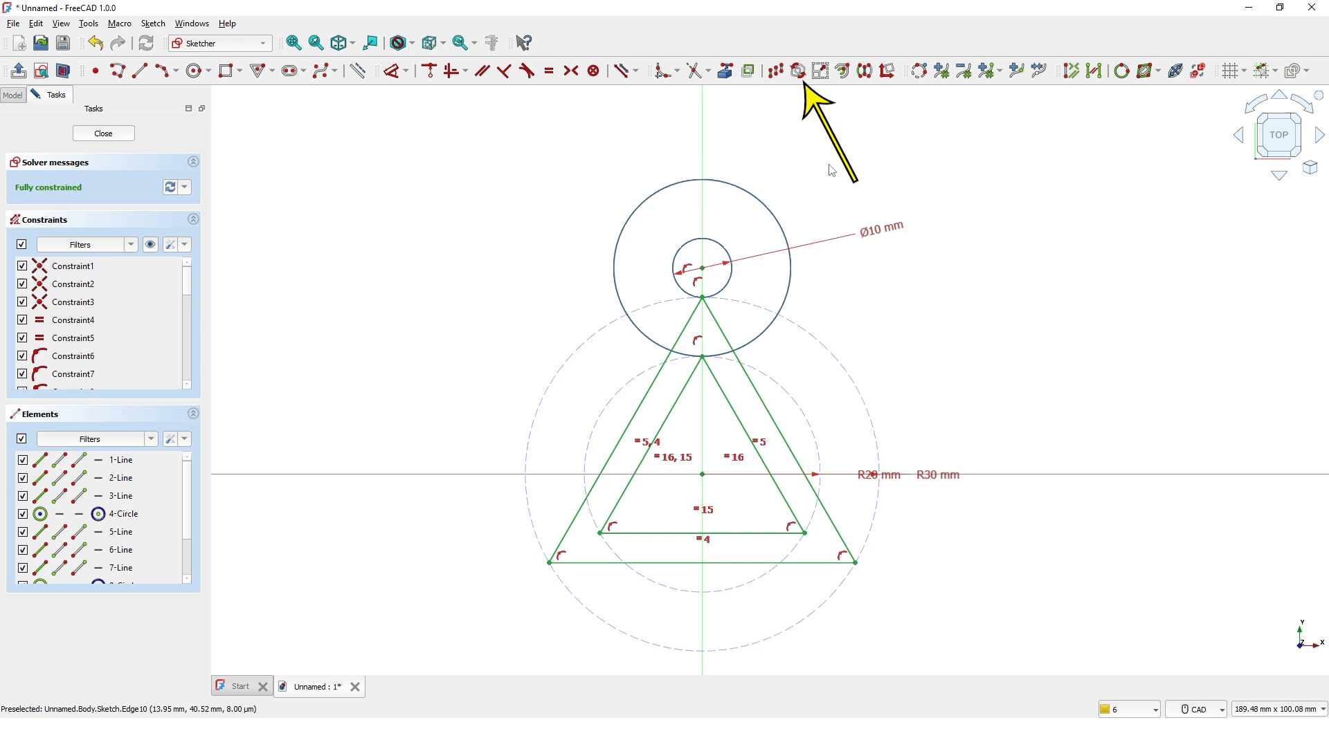
mouse_move(795, 71)
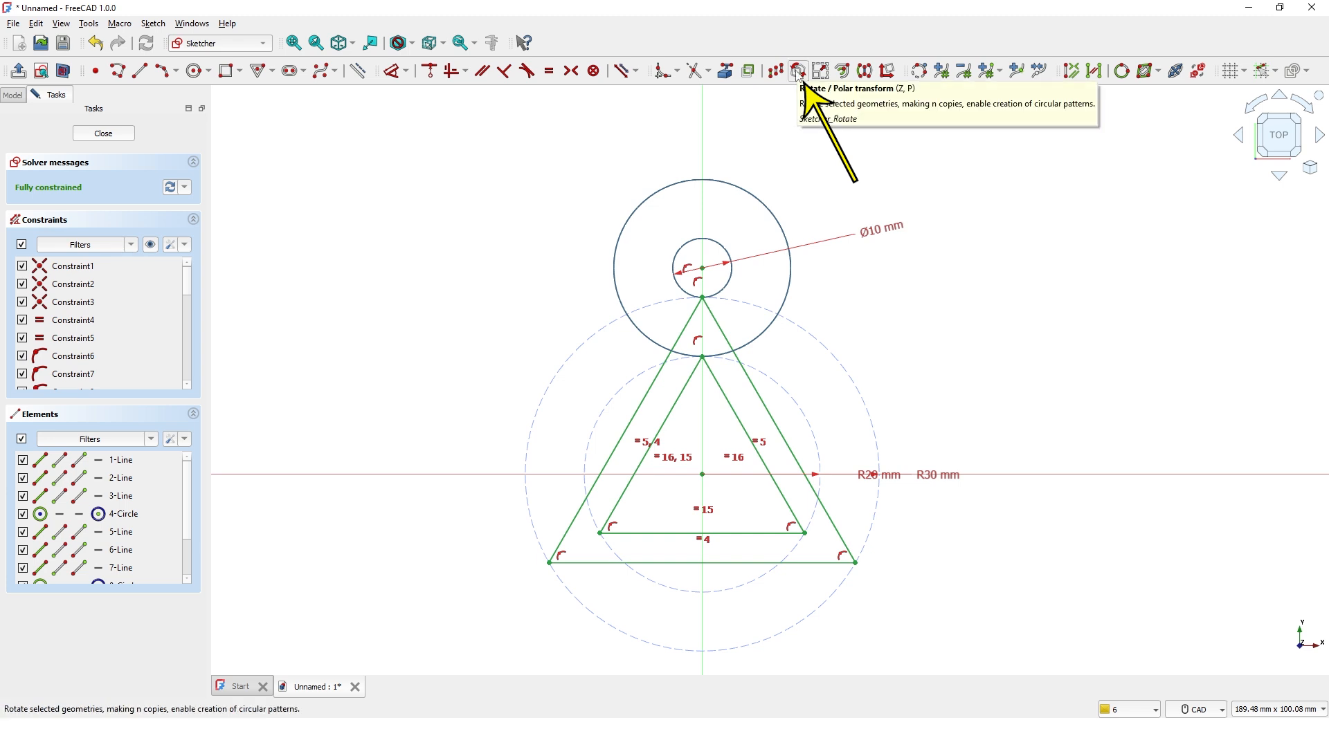
Polar-rotate the circle pair about the origin with 2 copies over 240° onto the other corners
left_click(797, 72)
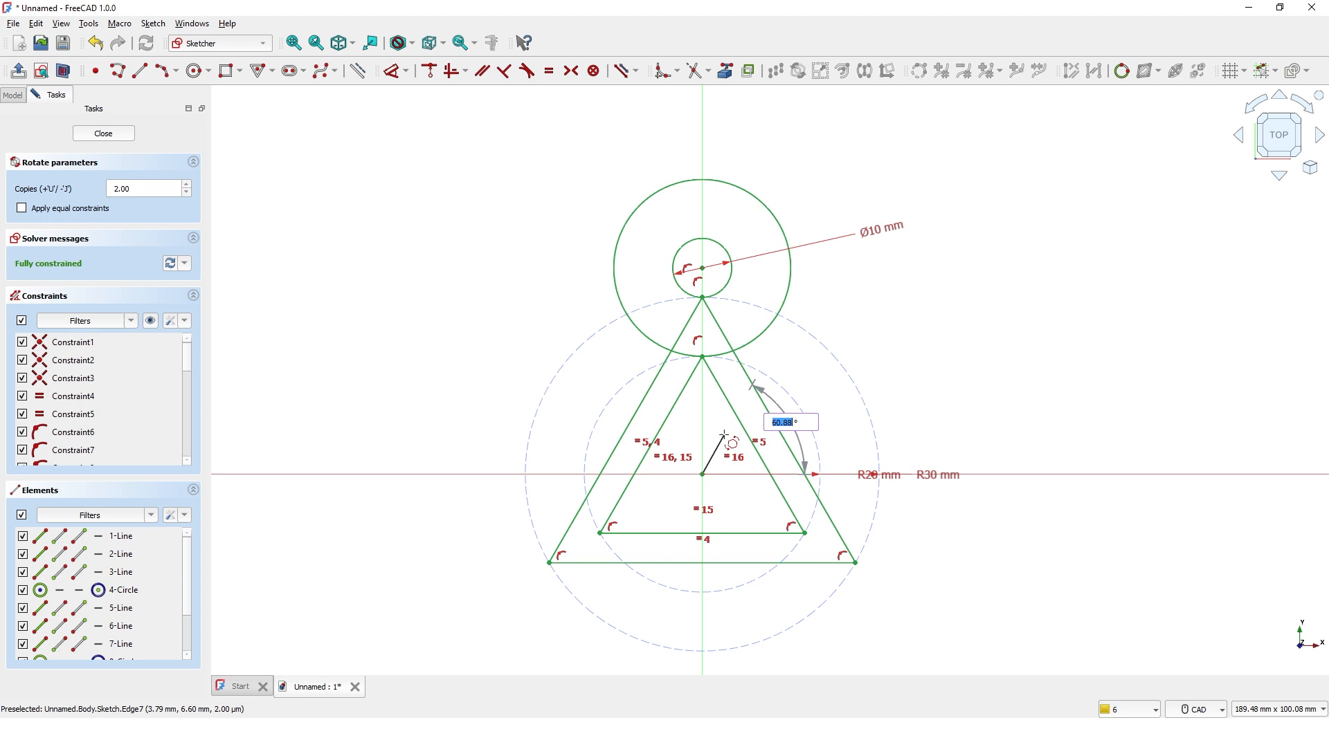
type("240")
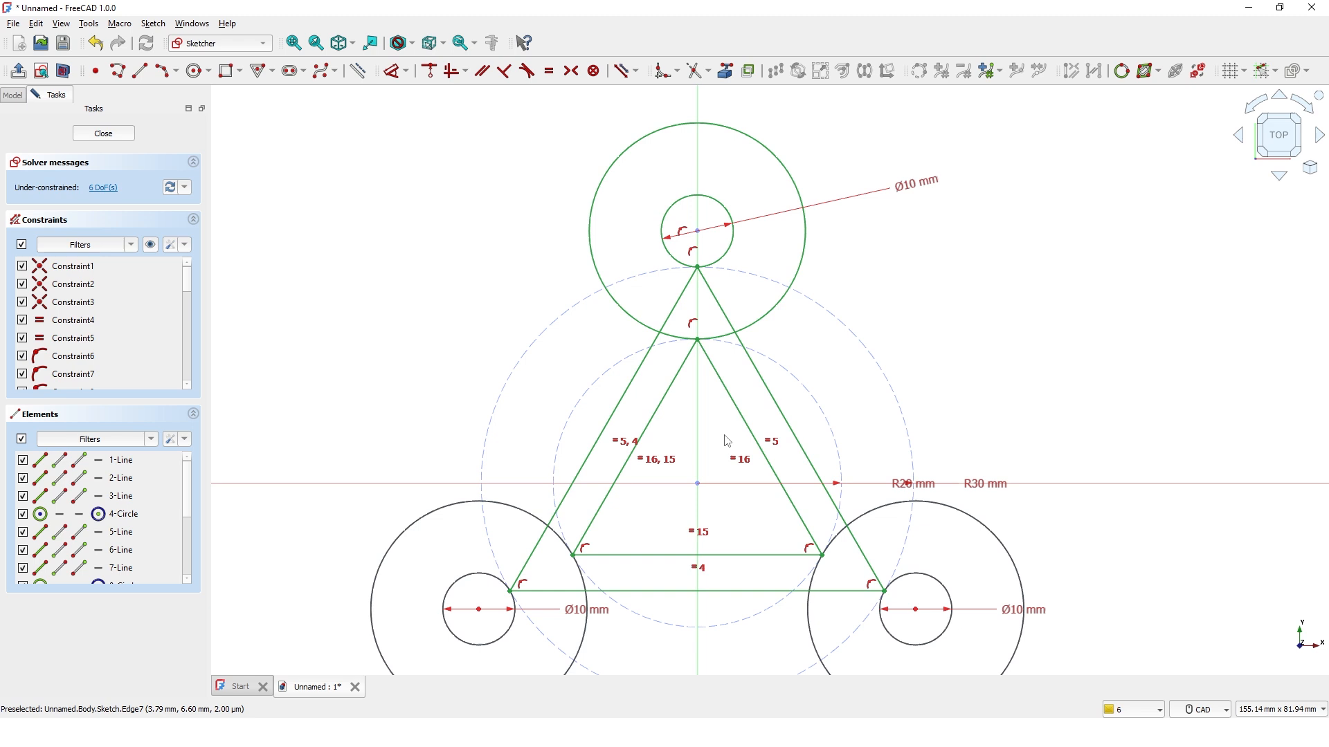
scroll("down", 3)
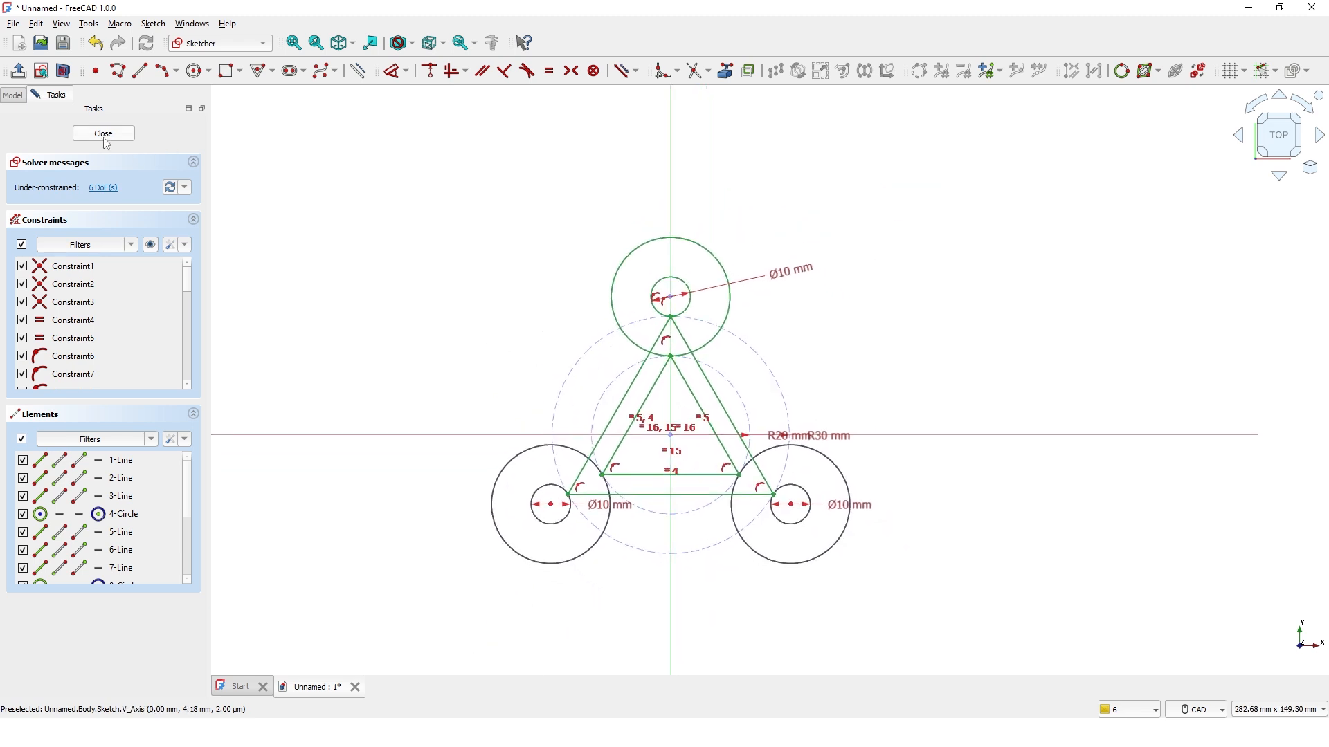
Pad the closed sketch 5 mm symmetric to plane and show the Origin planes and axes
left_click(102, 133)
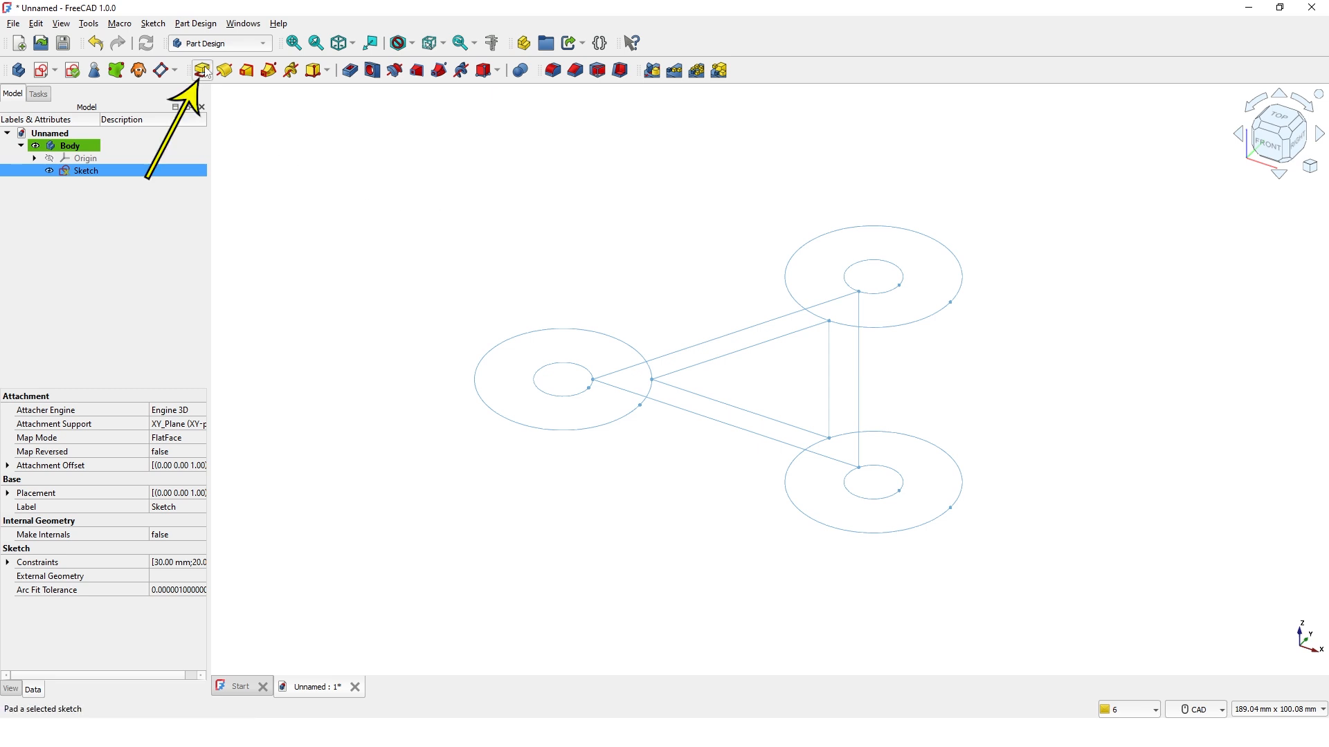
left_click(204, 71)
type("5")
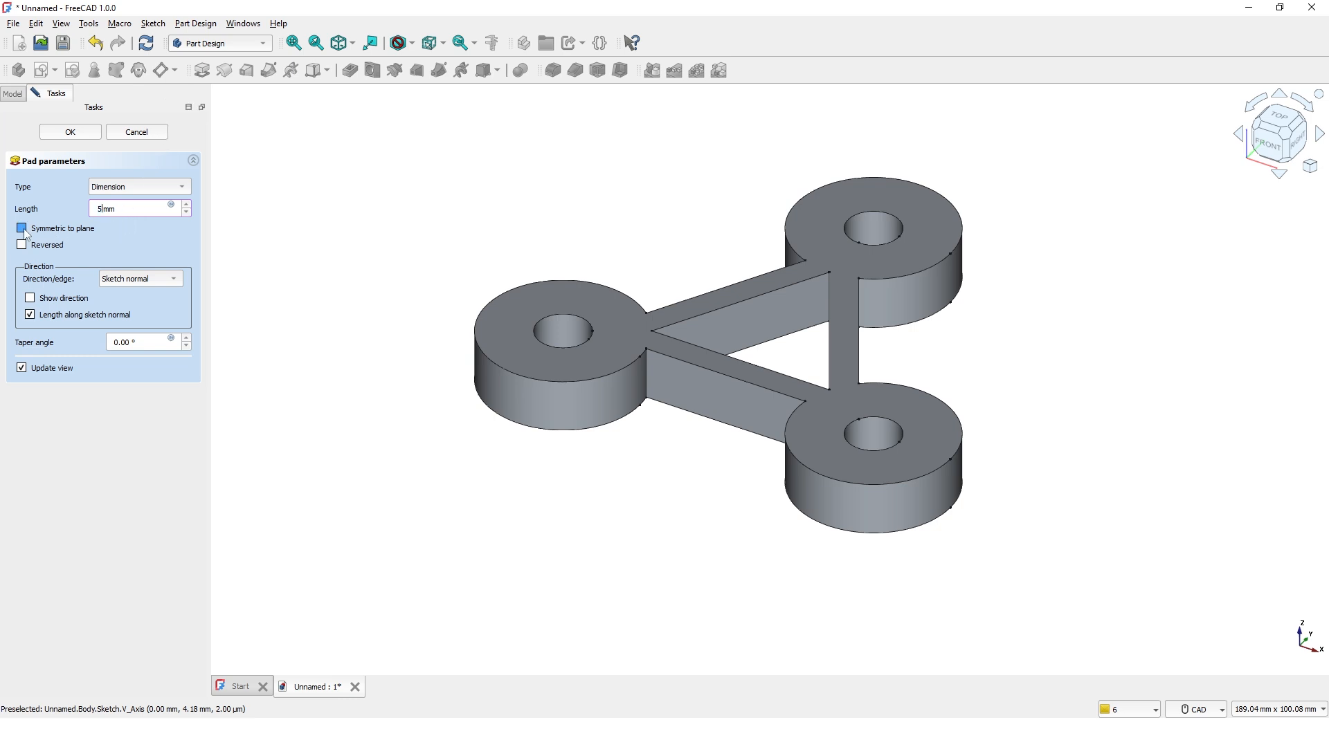
left_click(21, 227)
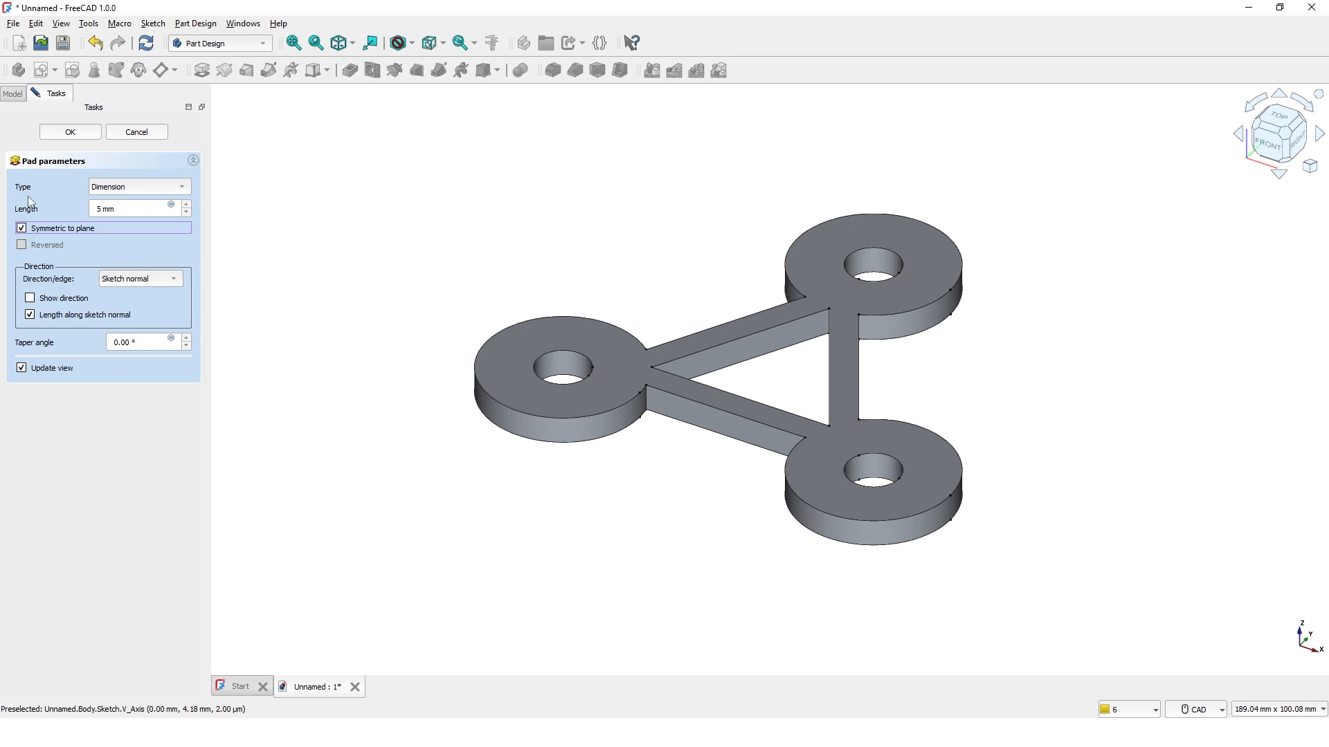
left_click(69, 132)
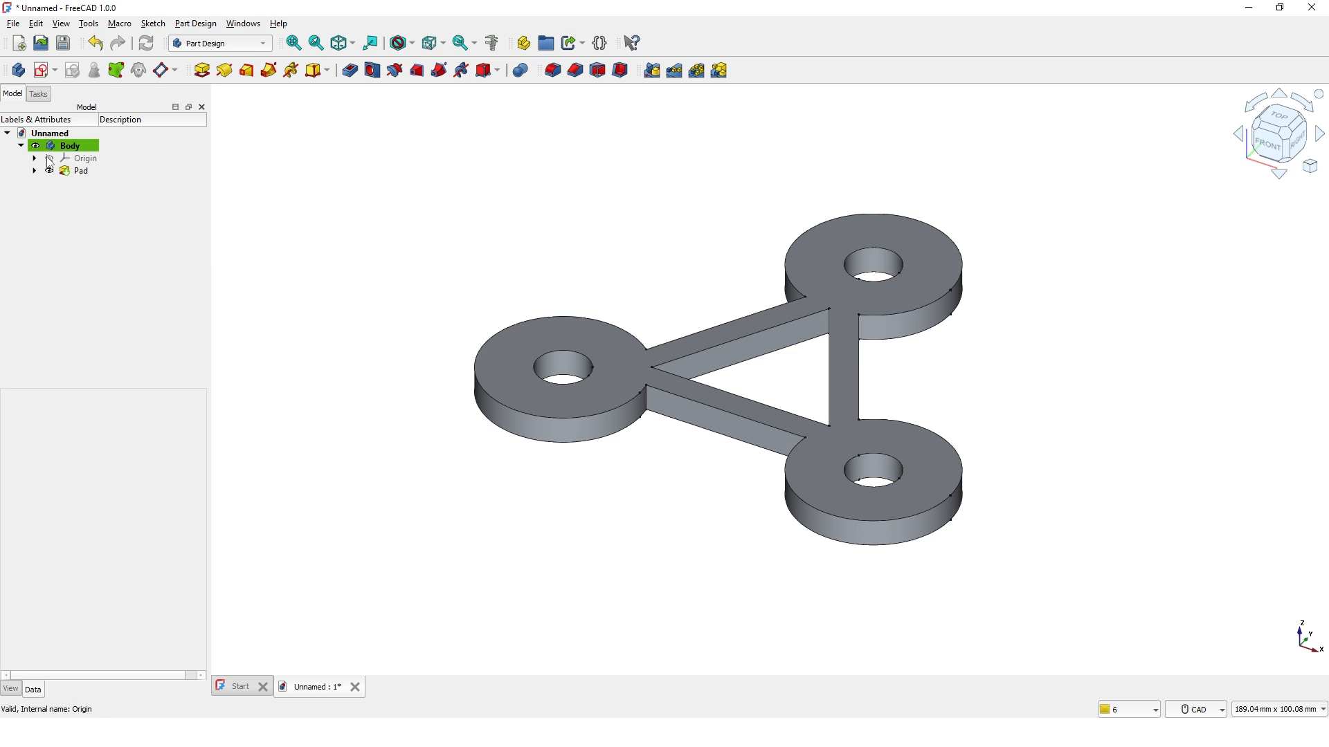
left_click(84, 159)
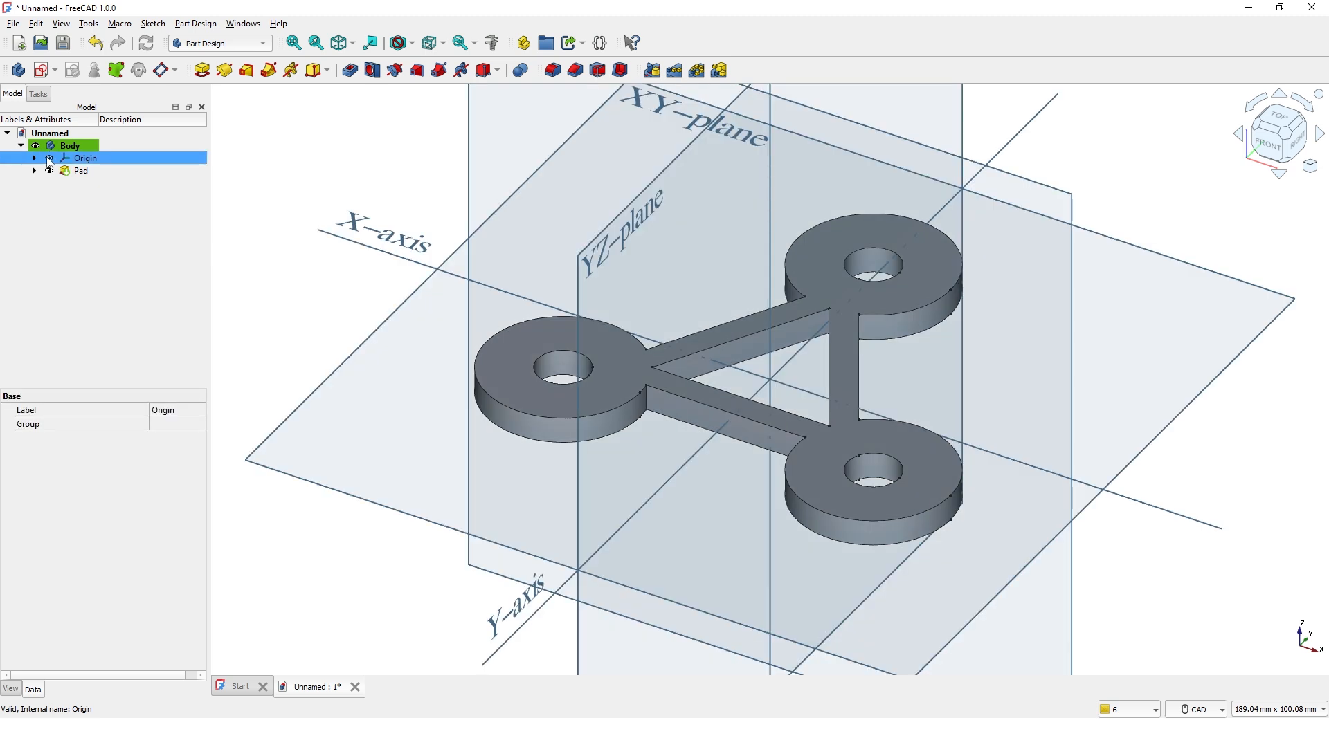
mouse_move(41, 69)
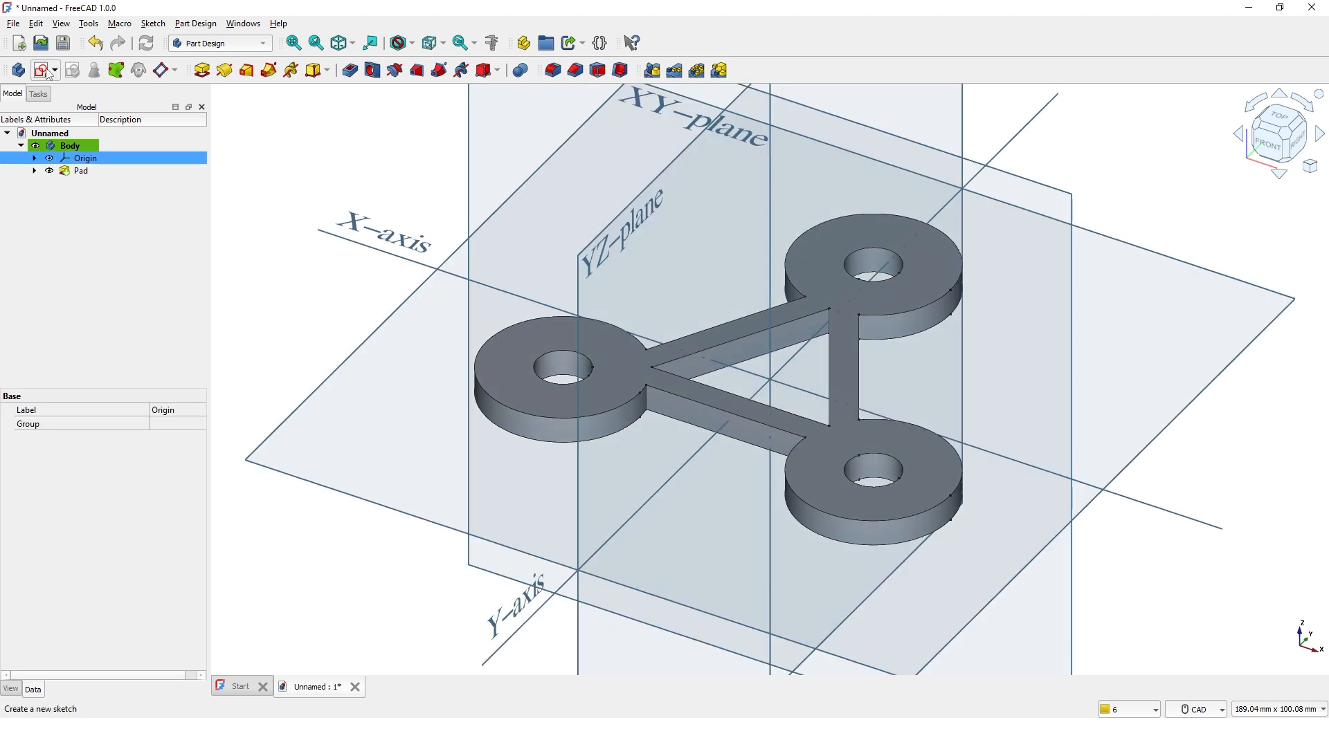
Create a second sketch in the Body attached to the XY plane
left_click(37, 71)
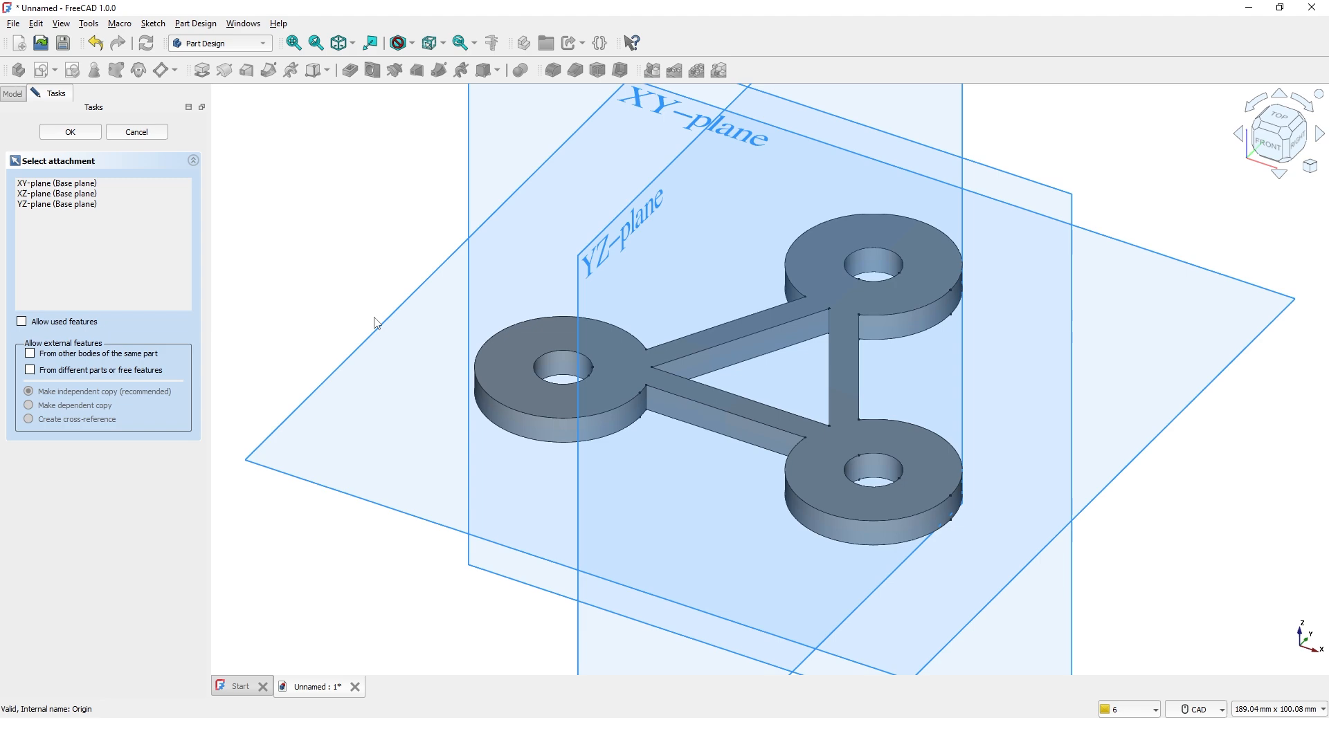
left_click(70, 132)
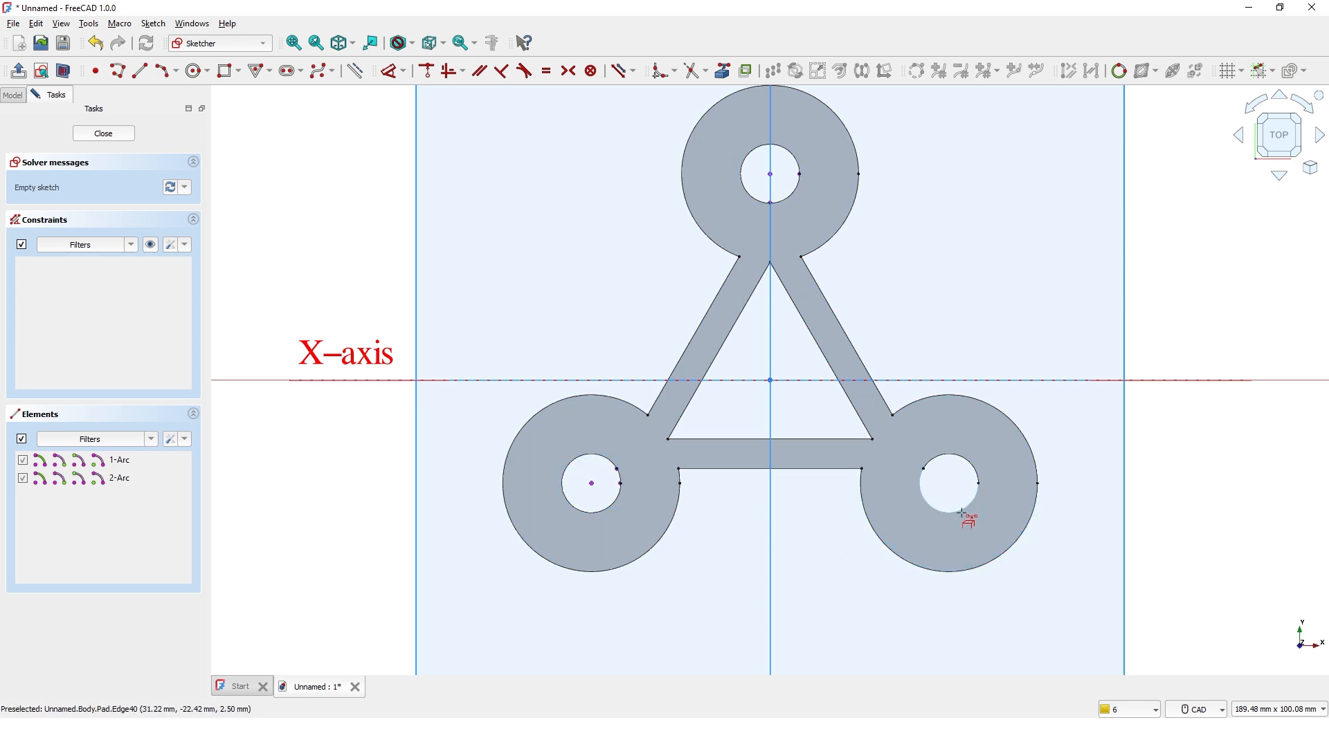
Link the remaining hole edges as external geometry and add a circle on the top hole
left_click(949, 483)
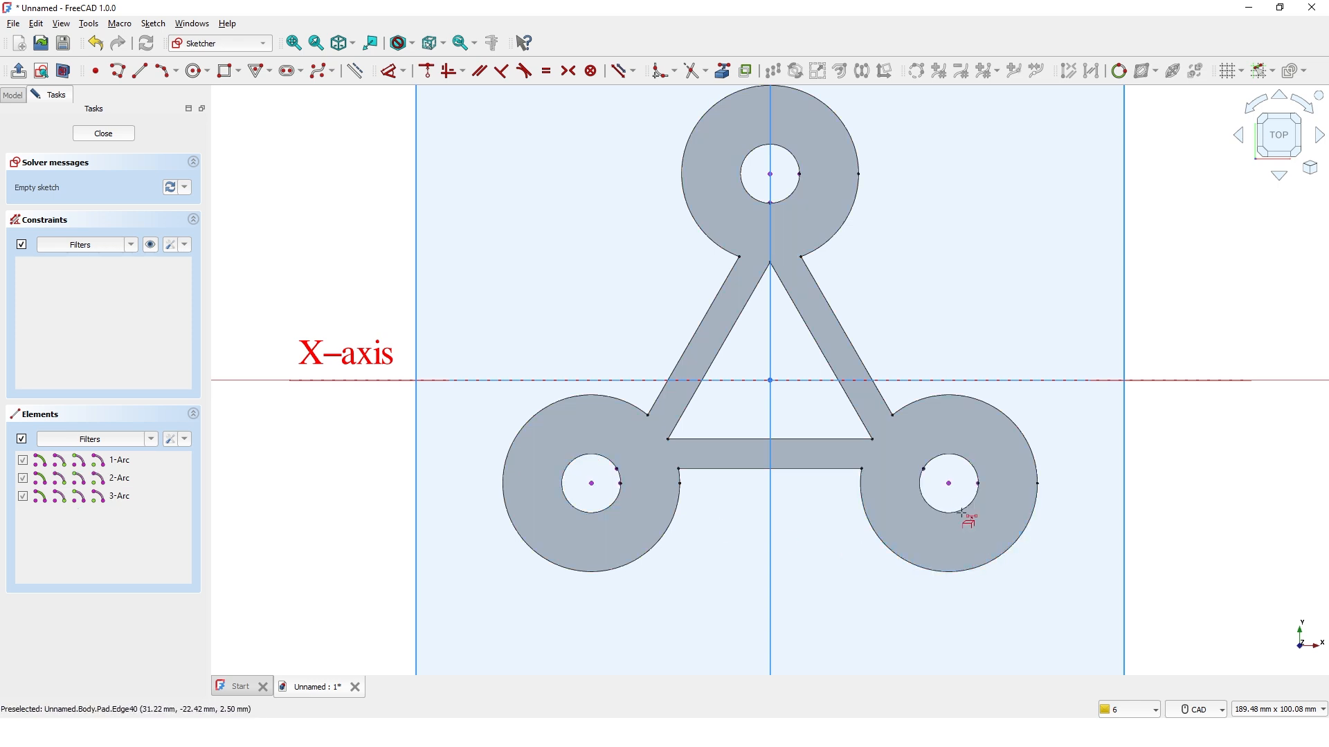
left_click(194, 70)
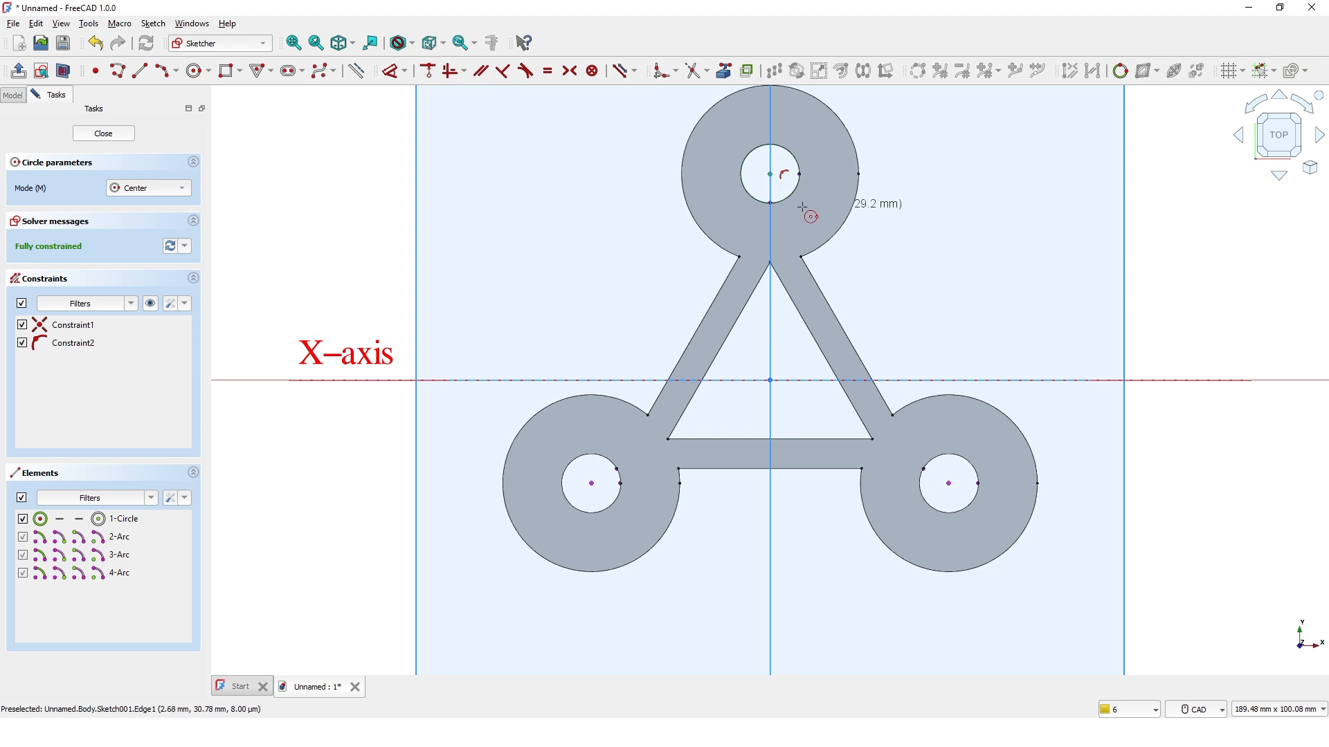
mouse_move(407, 79)
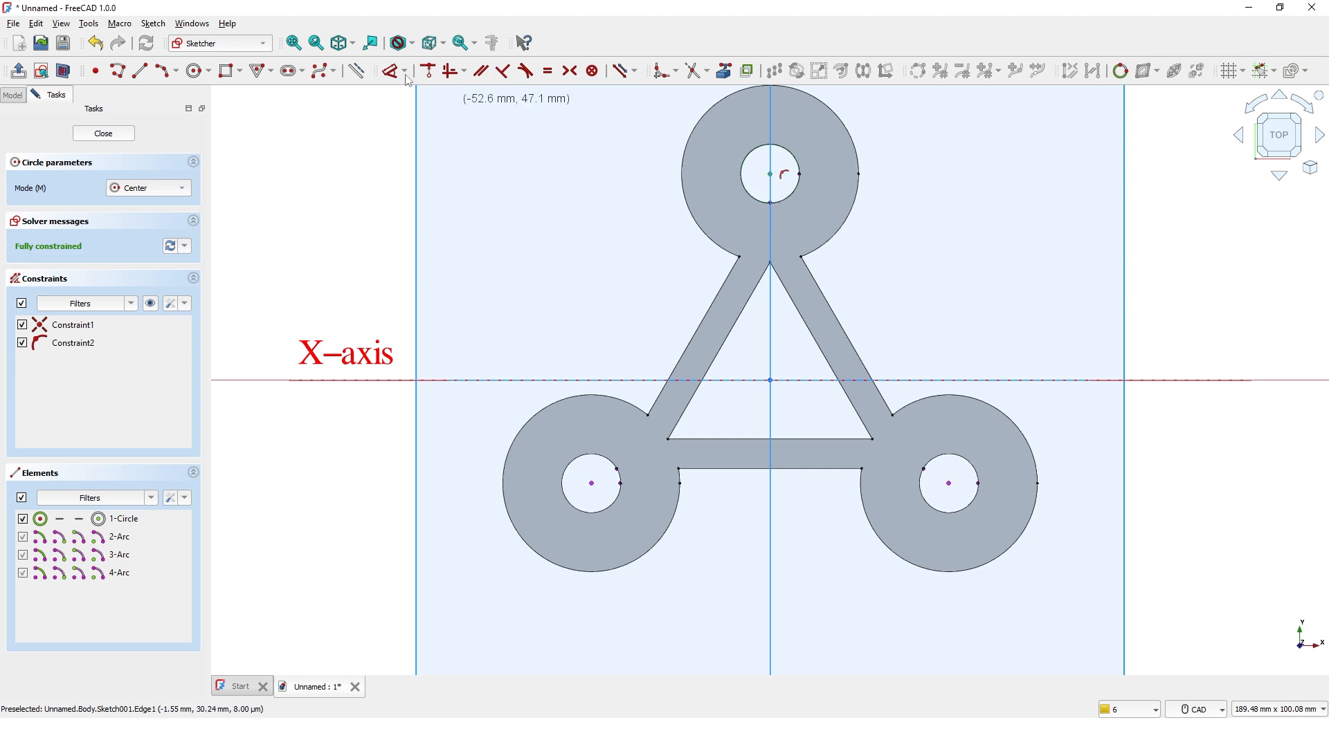
left_click(411, 43)
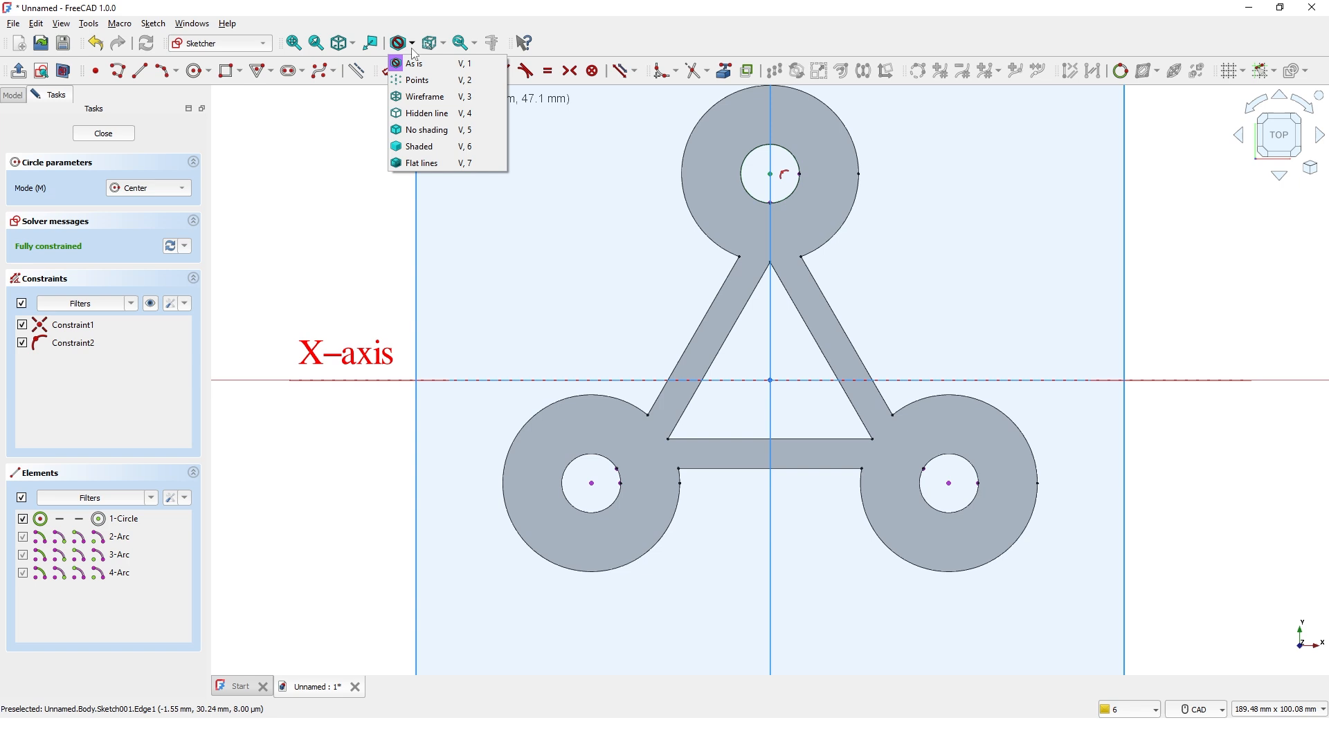
In wireframe view, ring the holes with equal circles 4 mm outside the hole edge and close the sketch
left_click(425, 96)
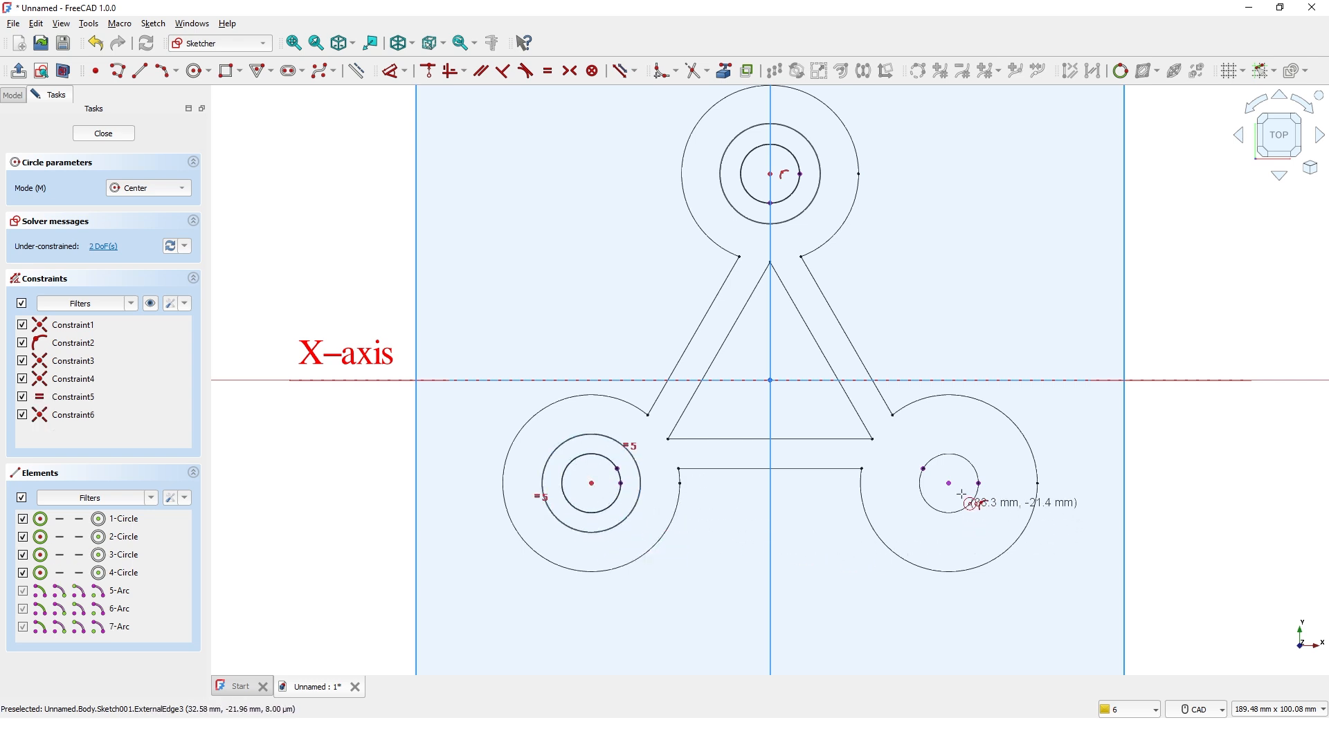
left_click(949, 484)
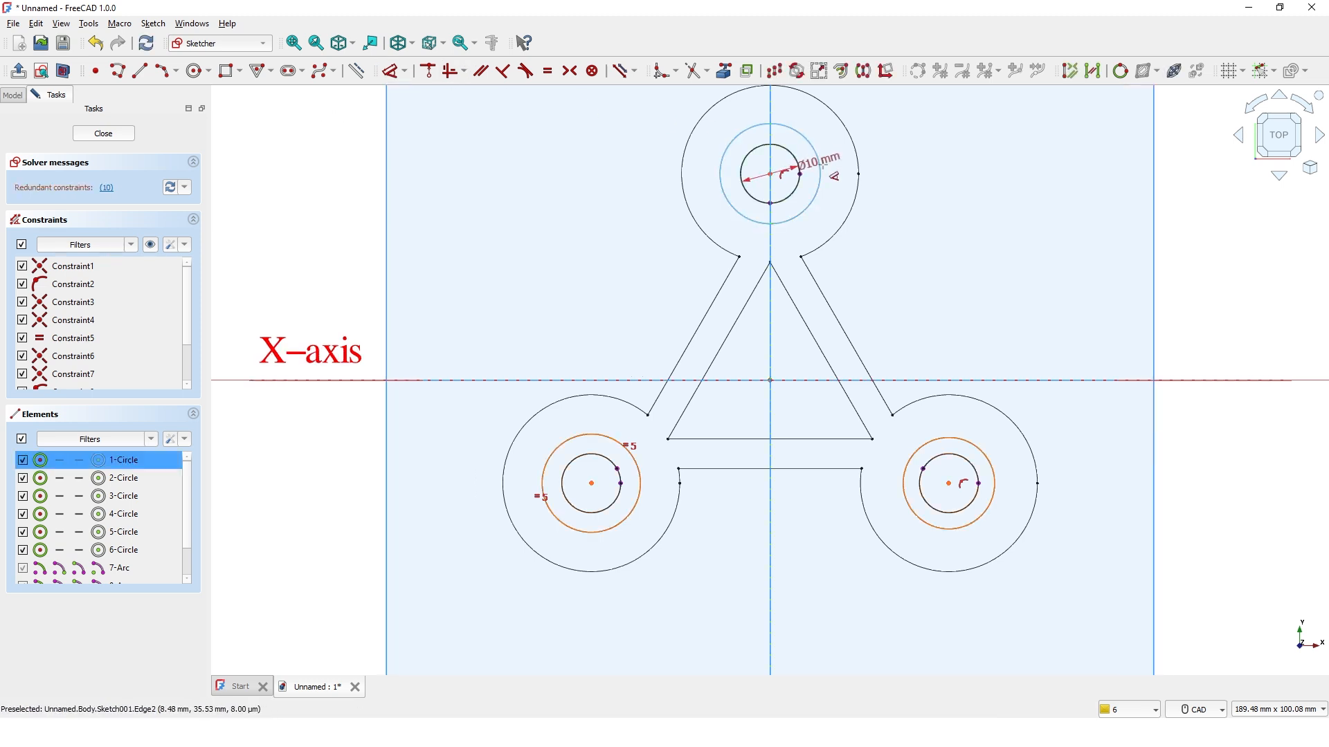
left_click(126, 476)
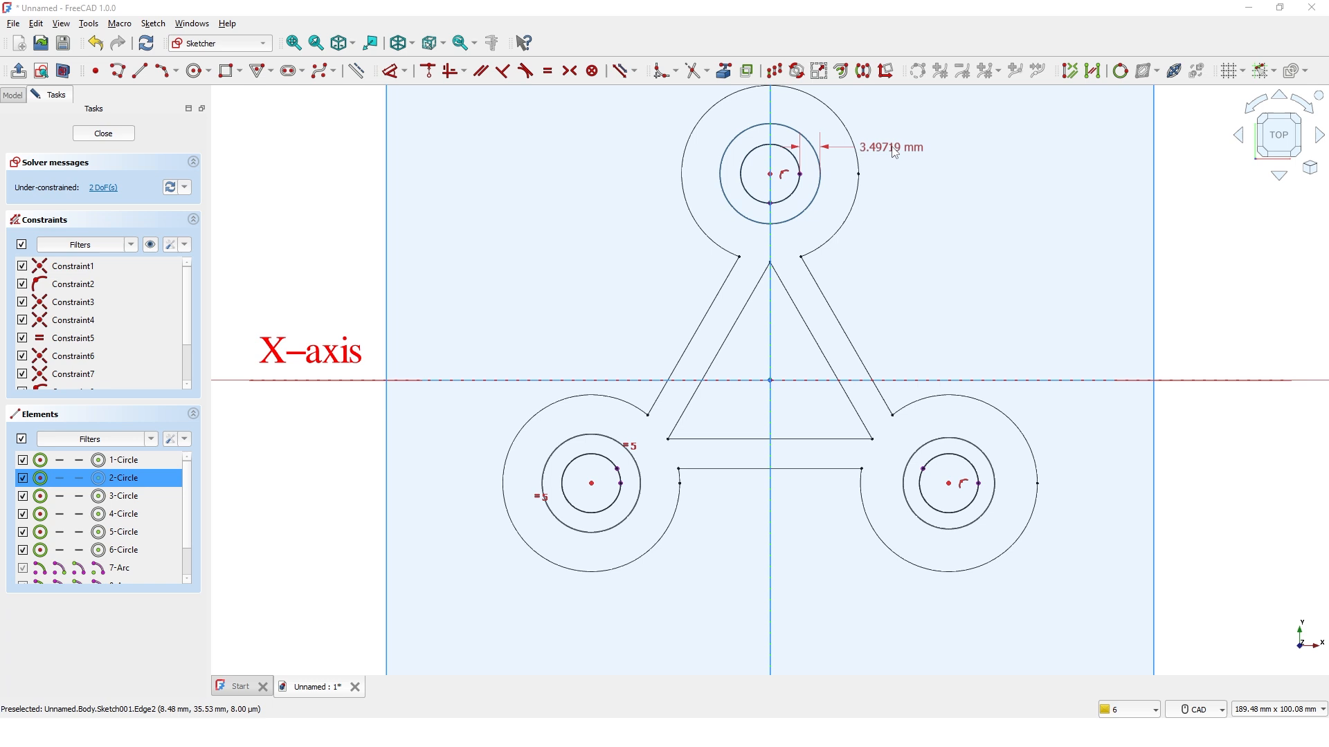
double_click(878, 147)
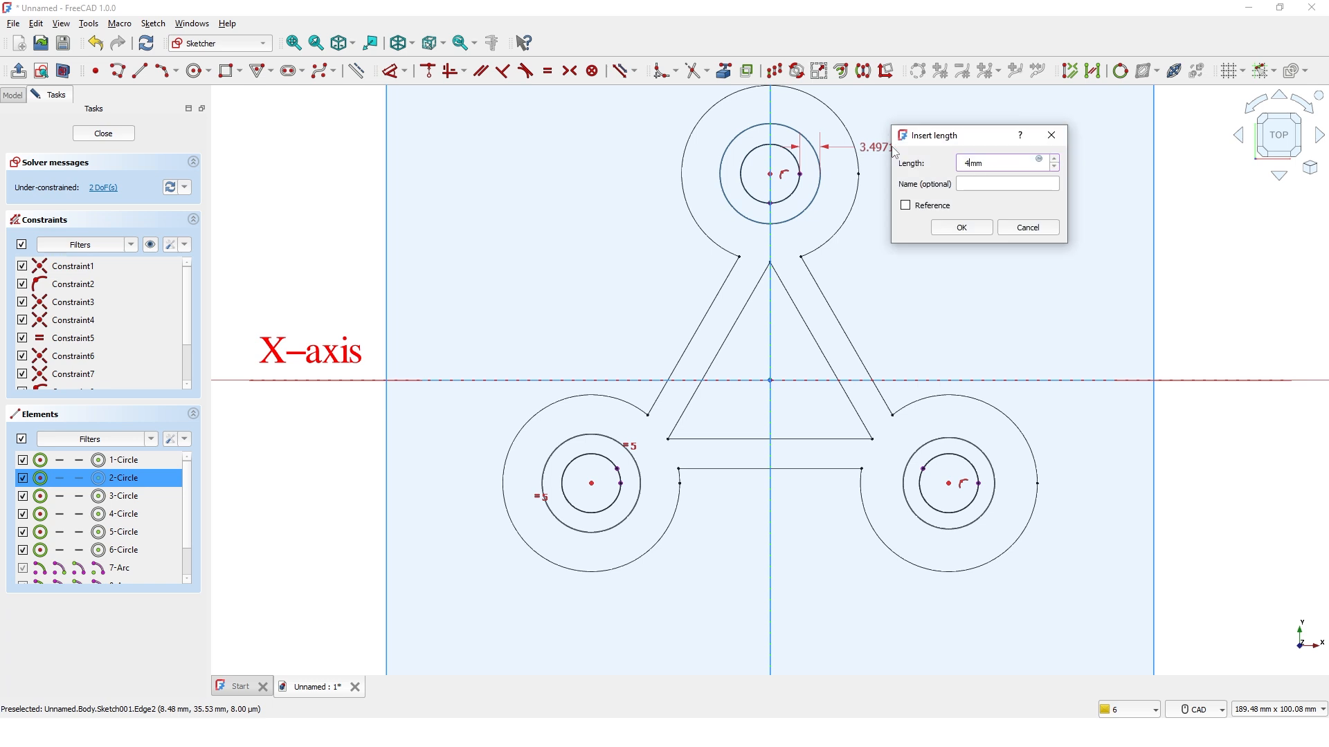
left_click(960, 227)
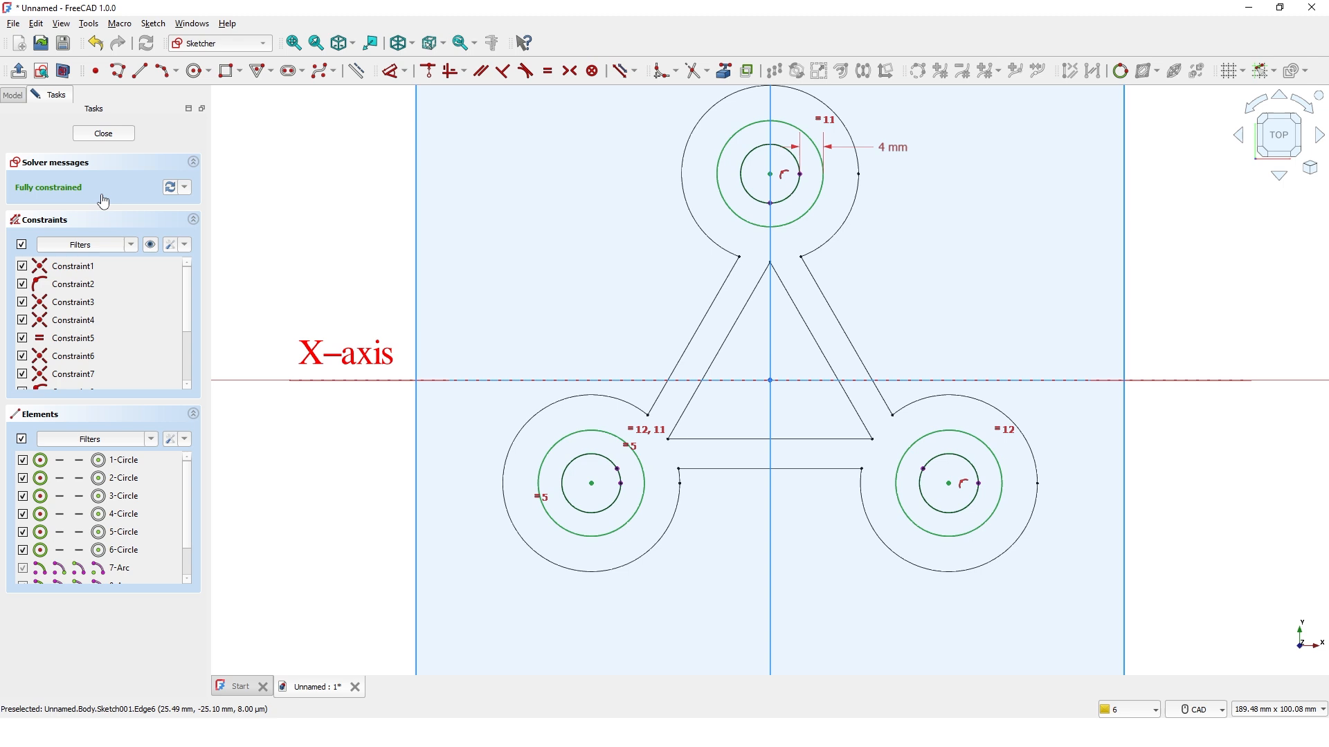
mouse_move(285, 220)
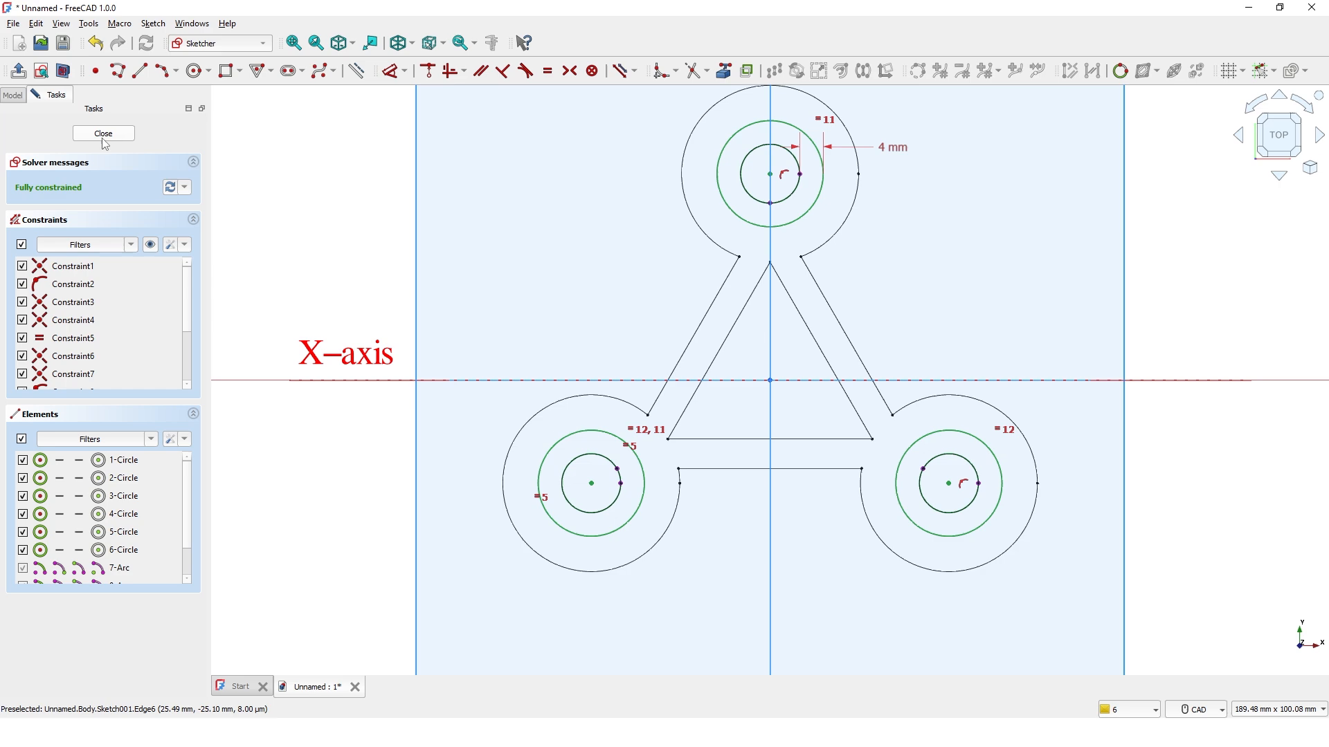
left_click(103, 133)
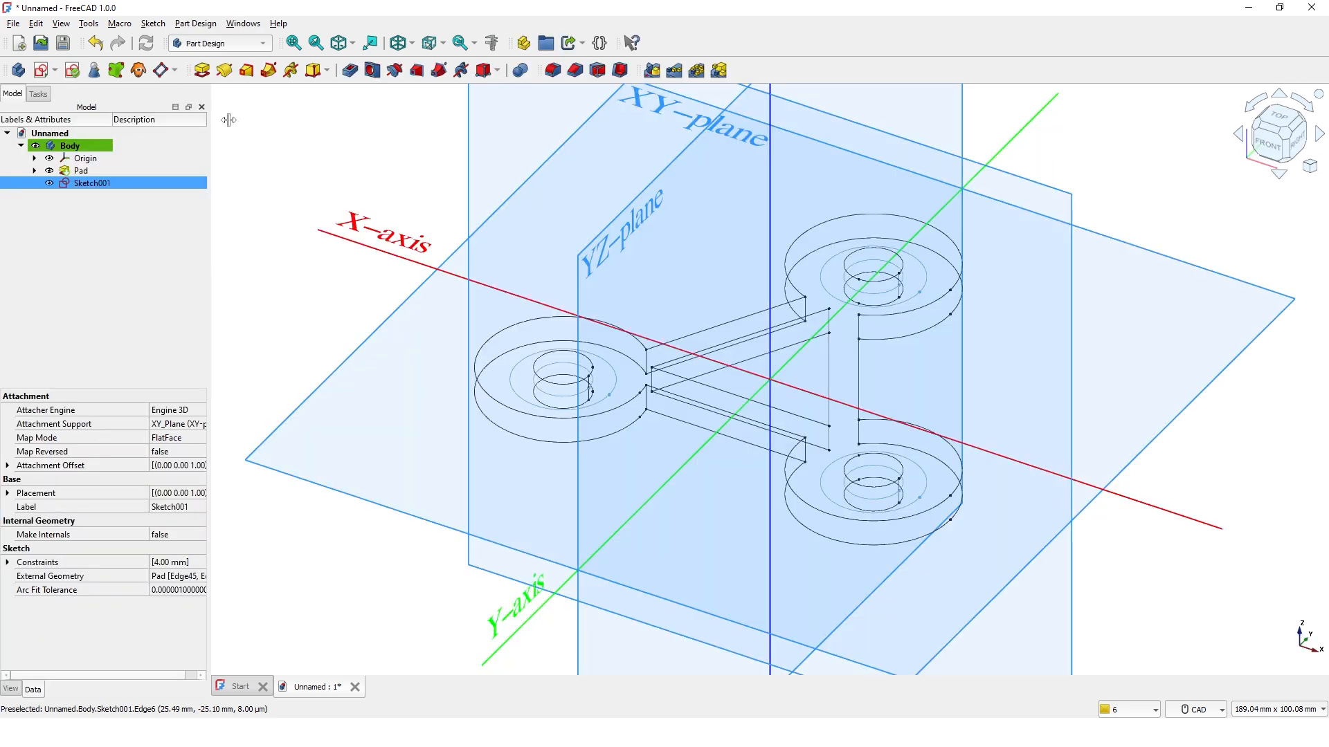
mouse_move(453, 79)
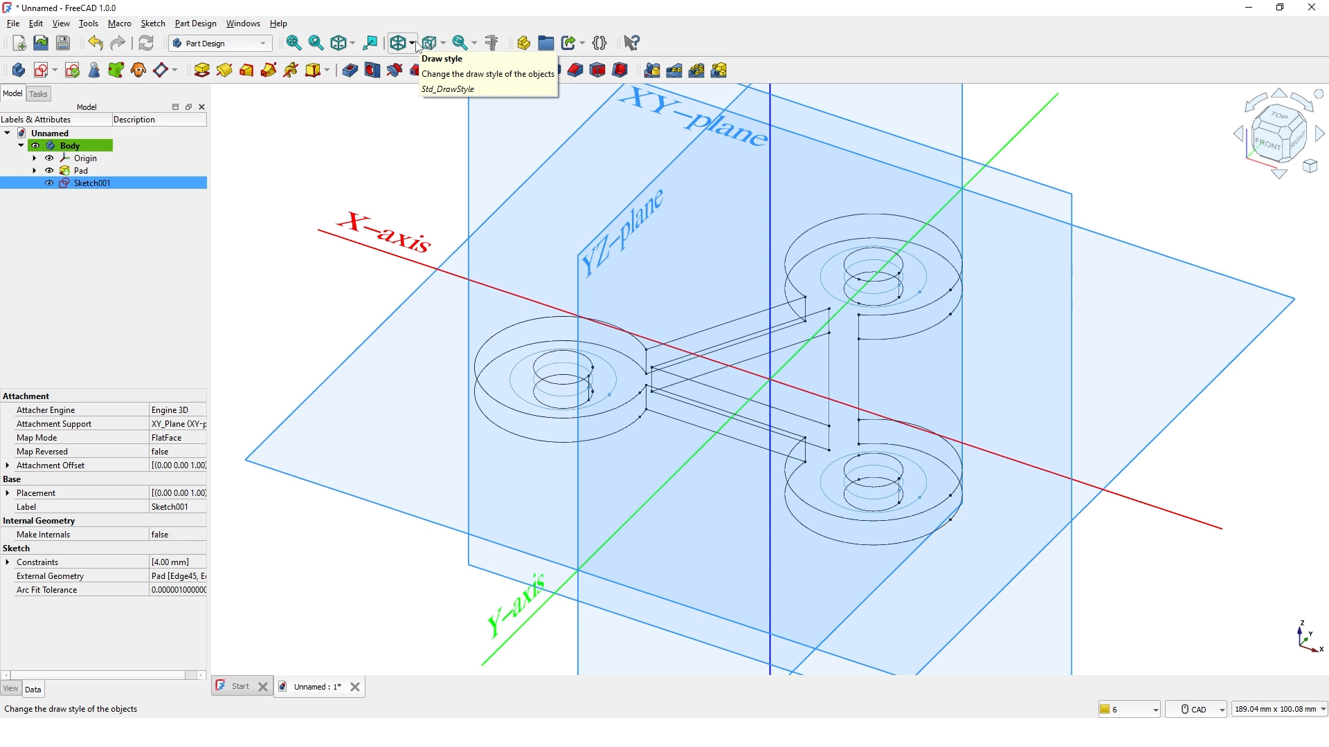
Restore As-is draw style, hide the Origin, and start a 10 mm pad of Sketch001 as bosses
left_click(397, 42)
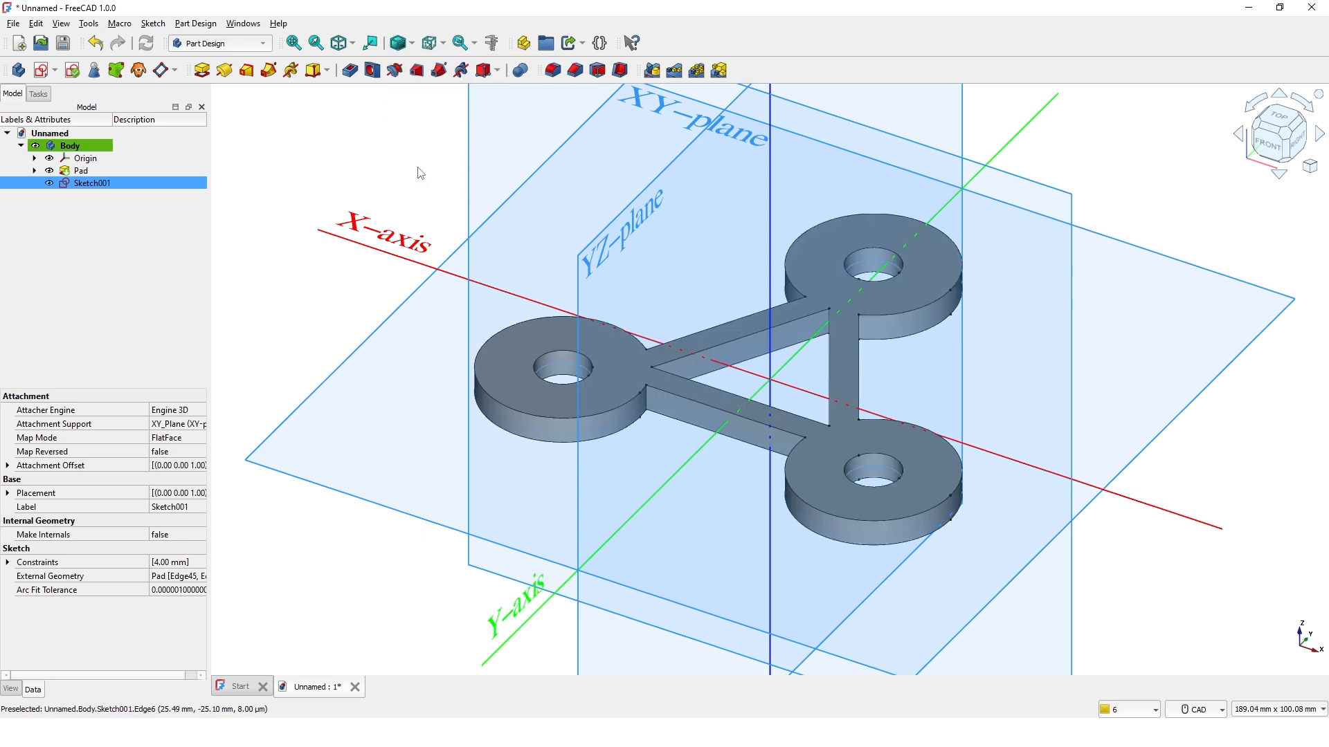
mouse_move(357, 182)
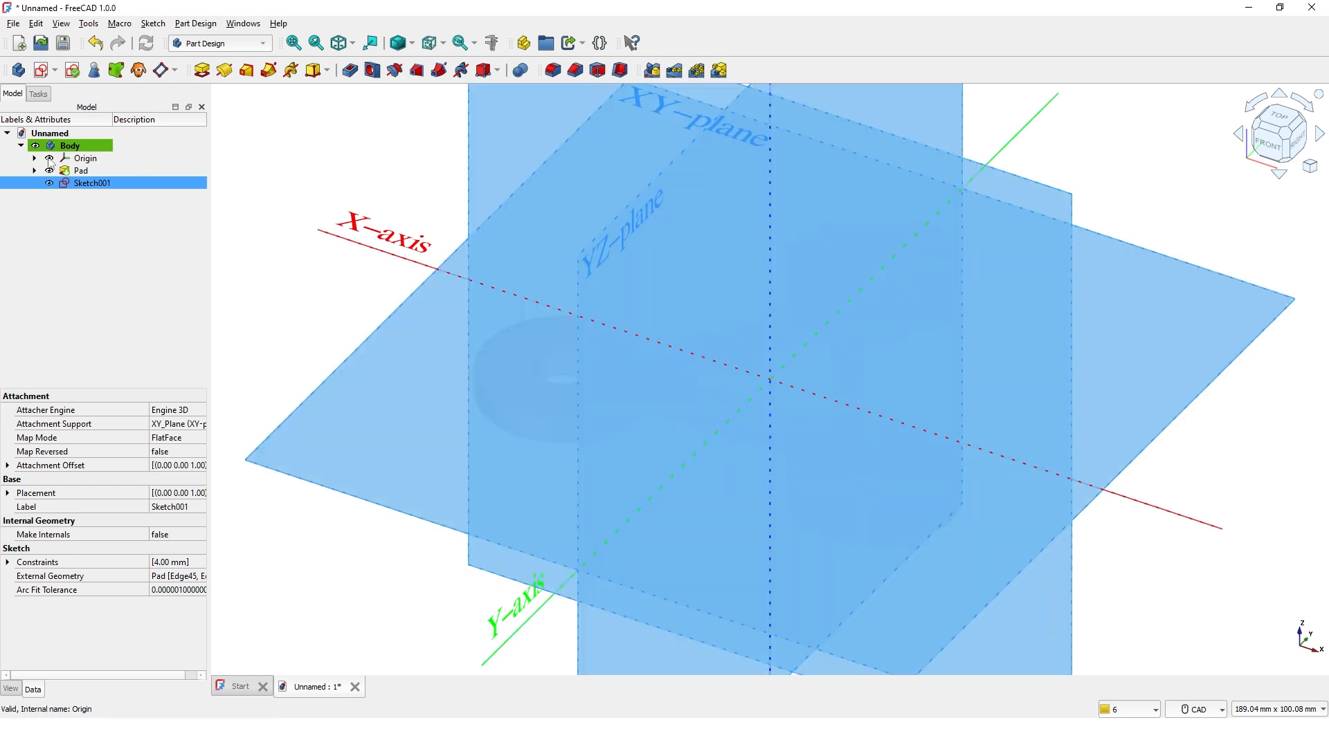
left_click(85, 159)
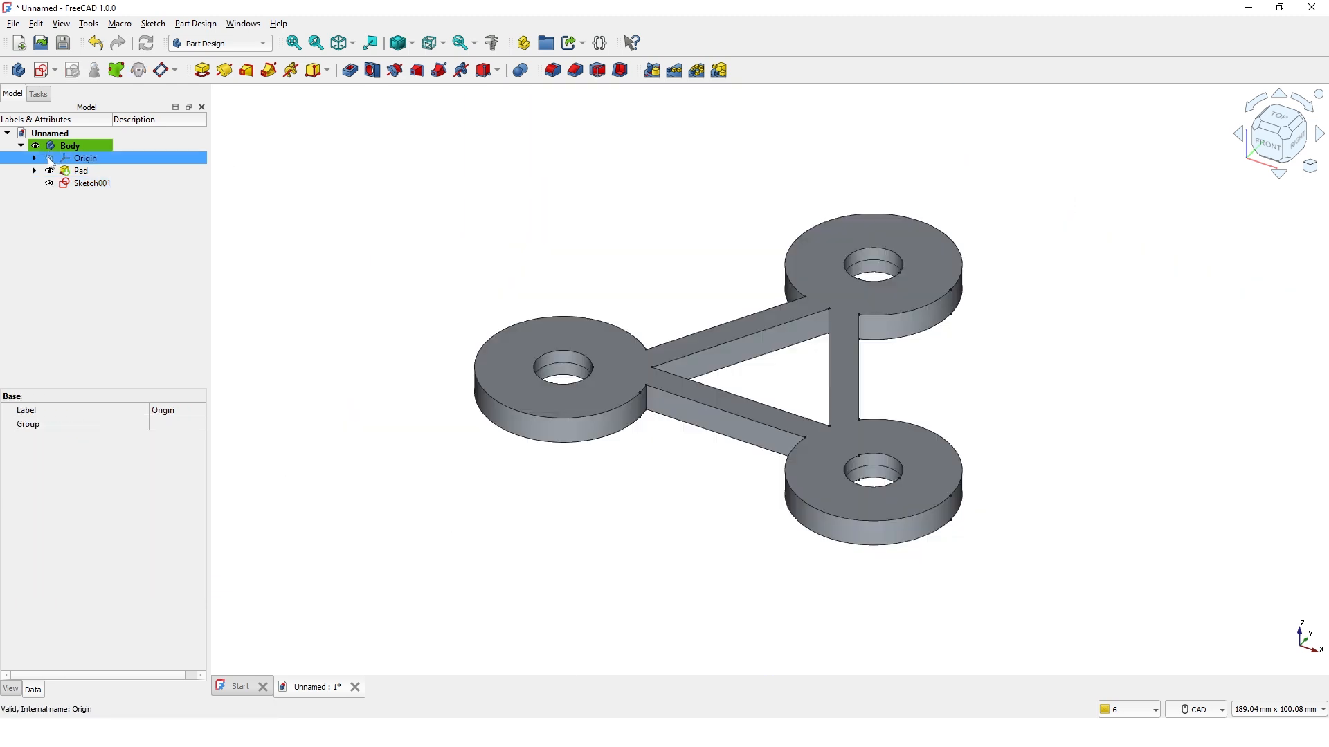
left_click(91, 183)
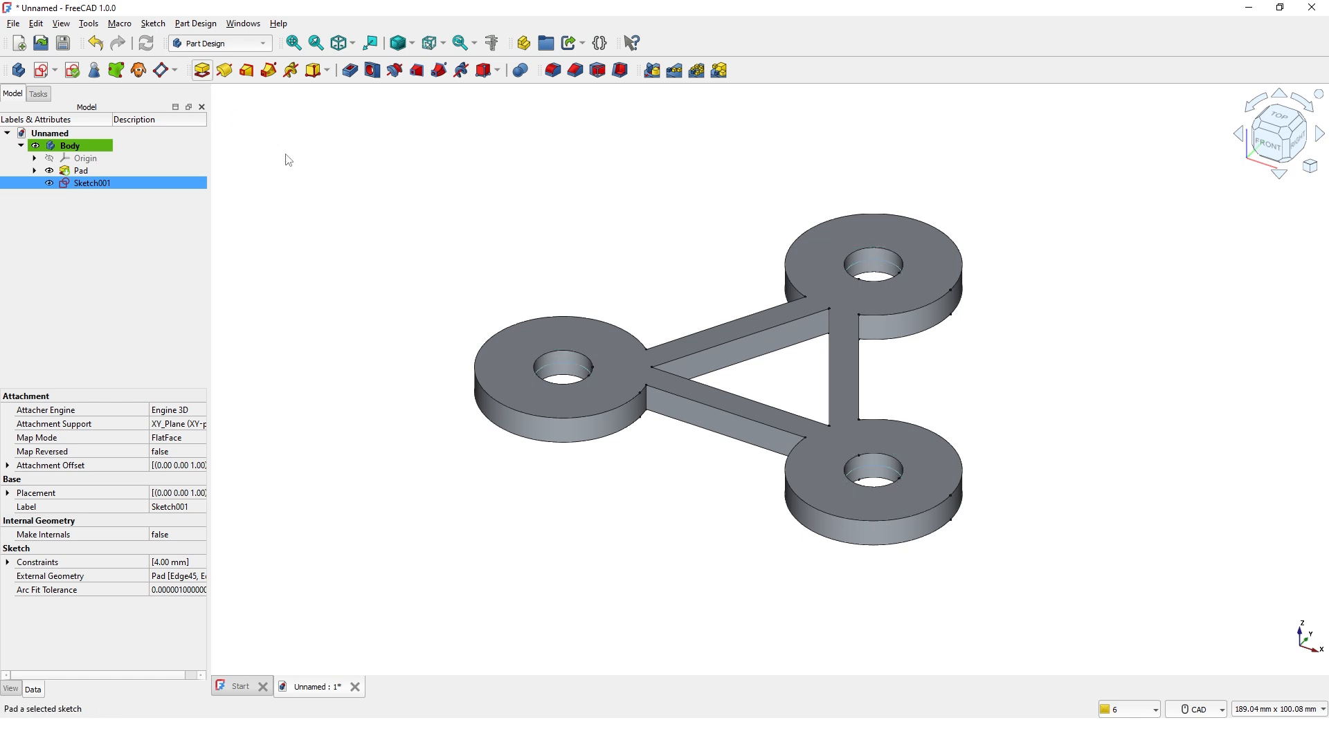
left_click(196, 70)
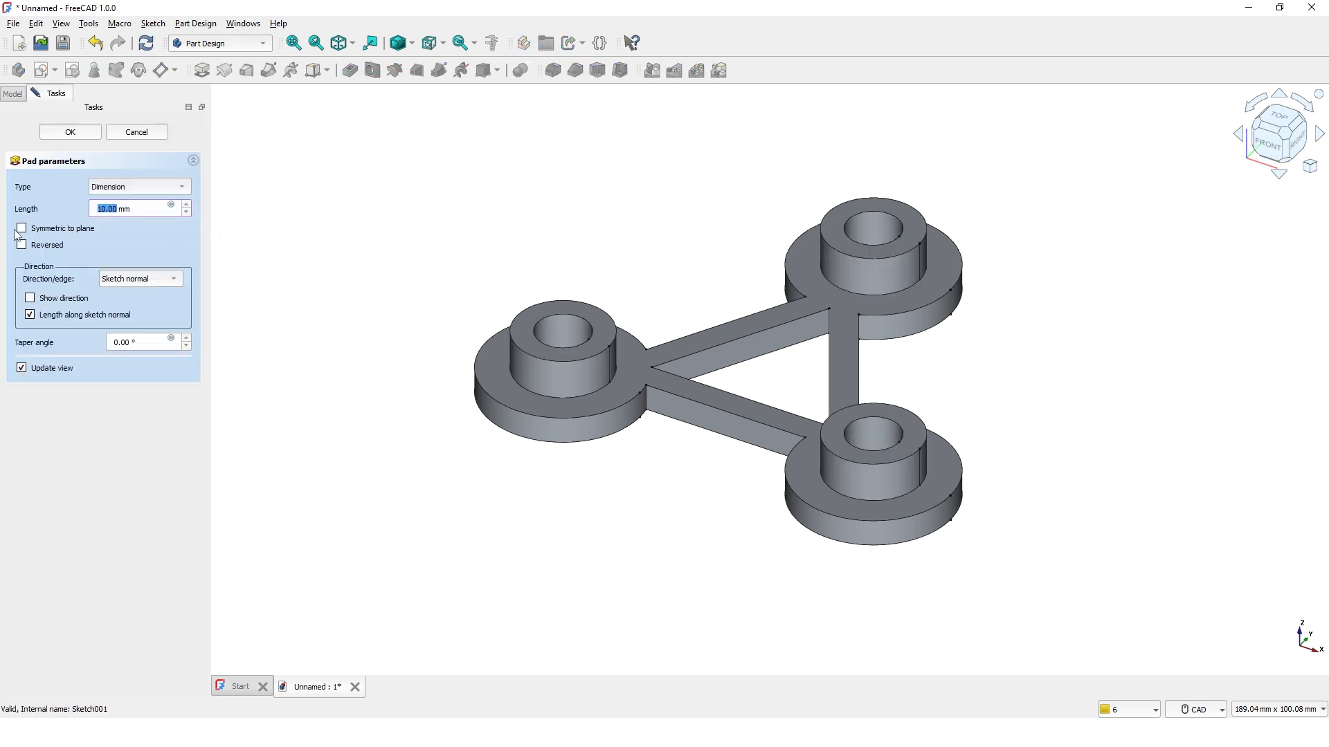
Make the 10 mm boss pad symmetric to the sketch plane and confirm it, then inspect the part from above
left_click(22, 227)
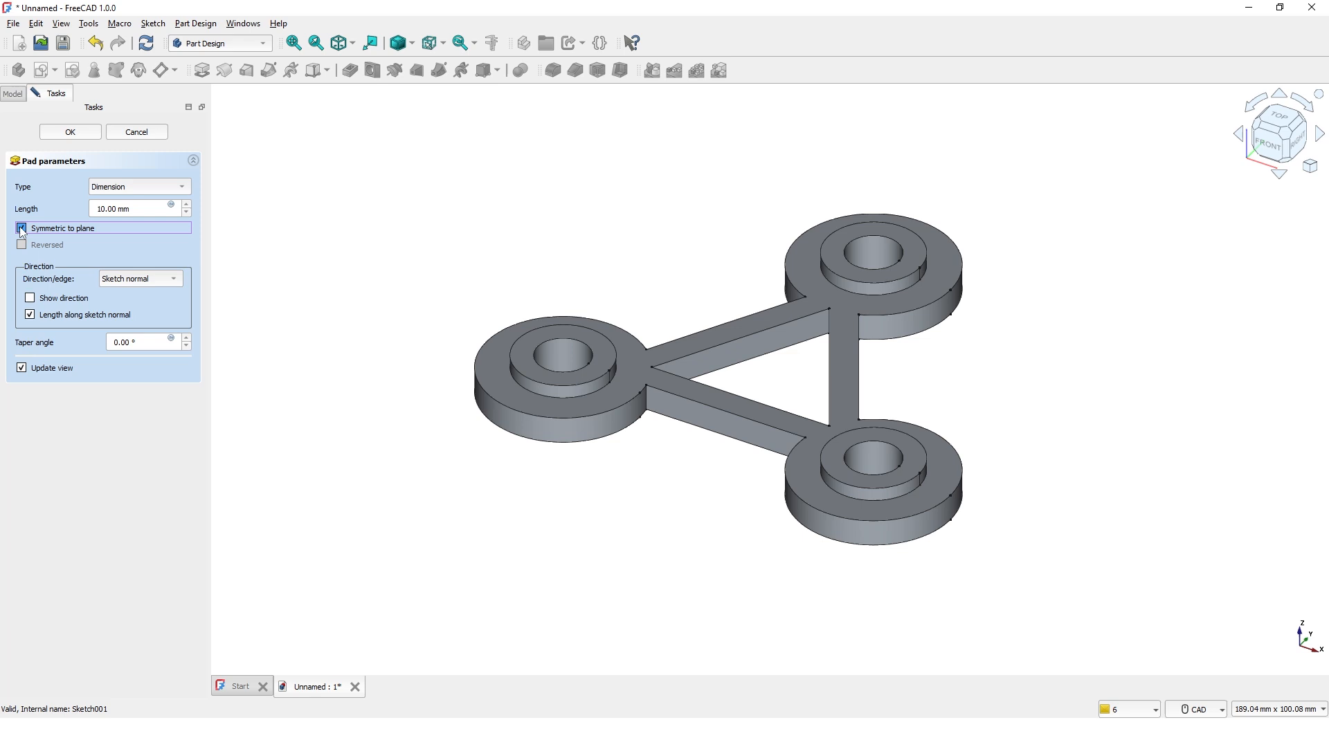
left_click(22, 228)
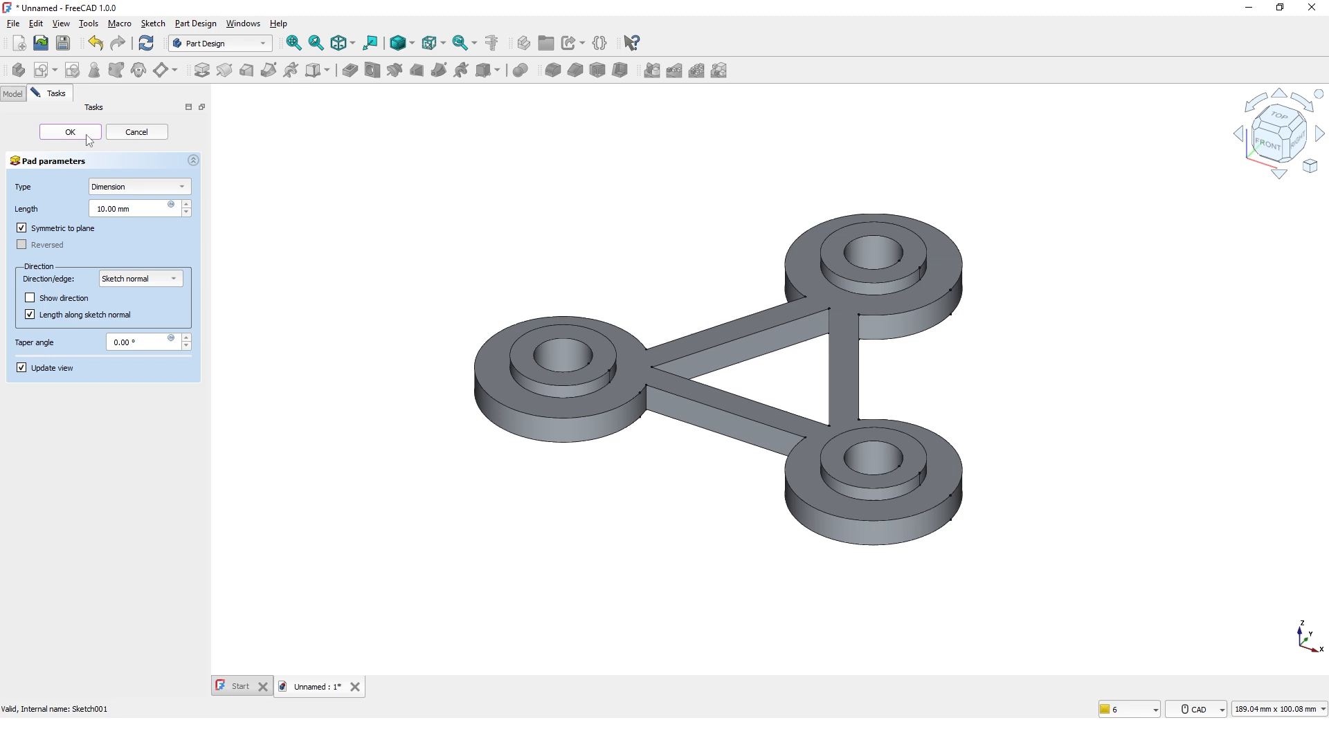
left_click(70, 131)
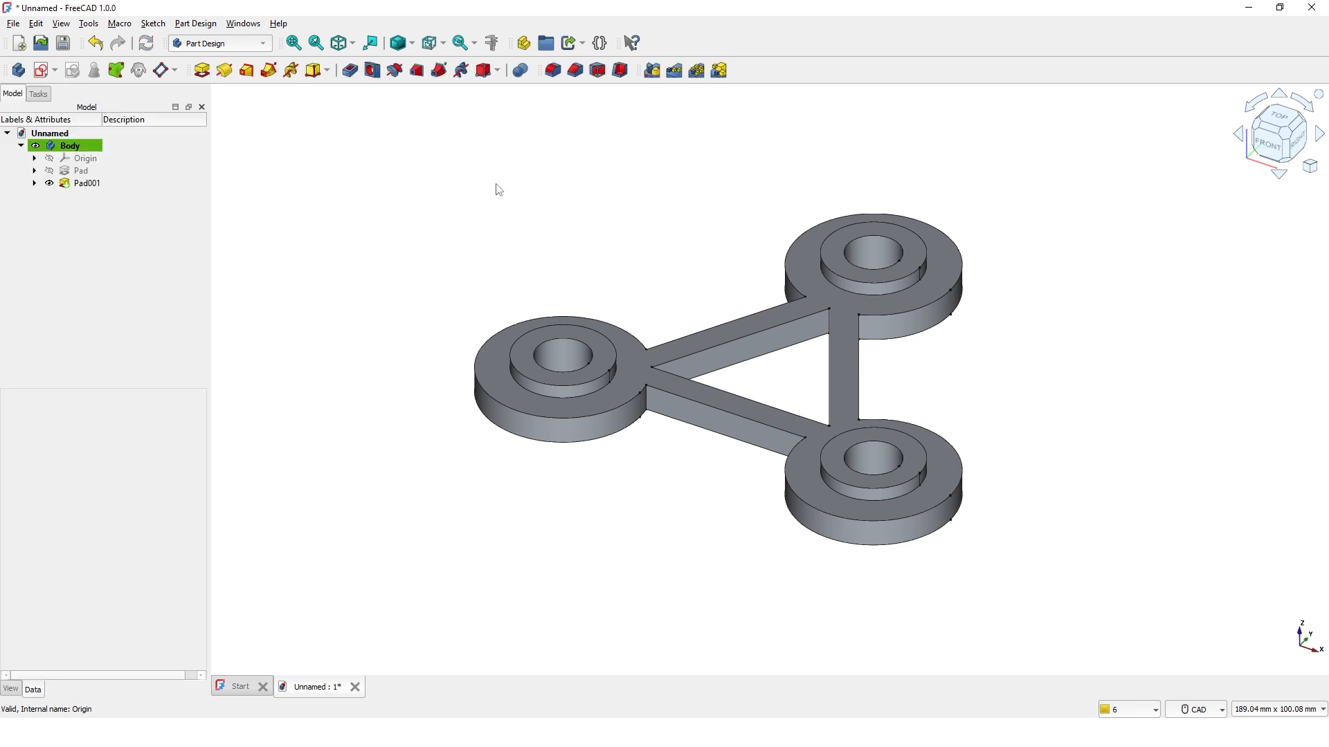
mouse_move(879, 346)
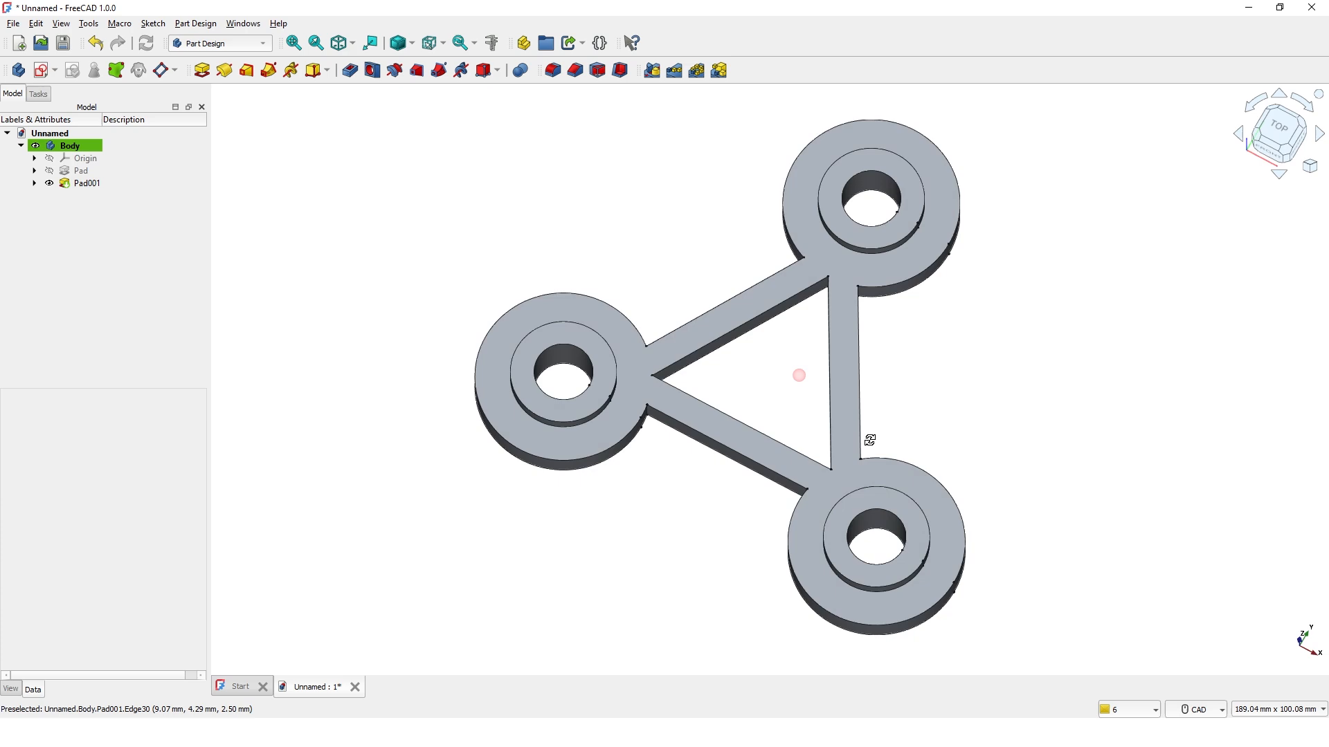
left_click_drag(868, 440, 1030, 409)
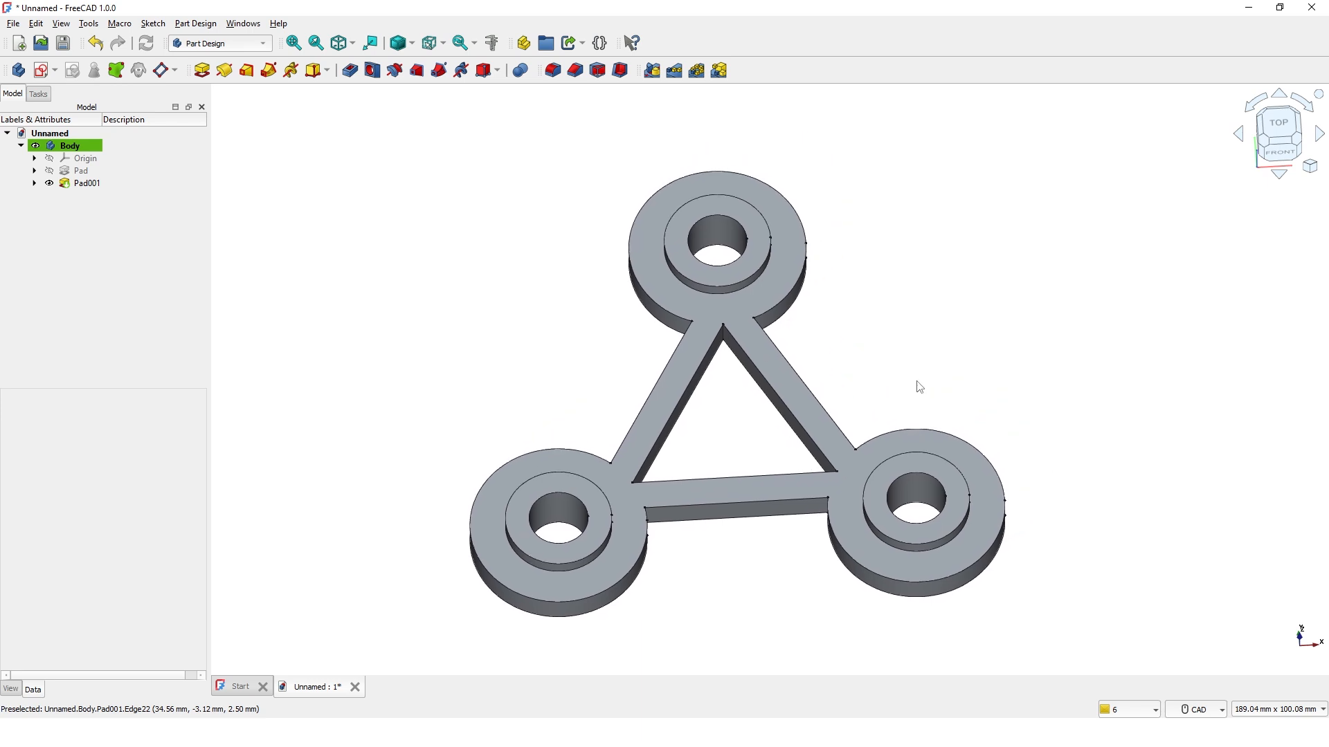
mouse_move(356, 155)
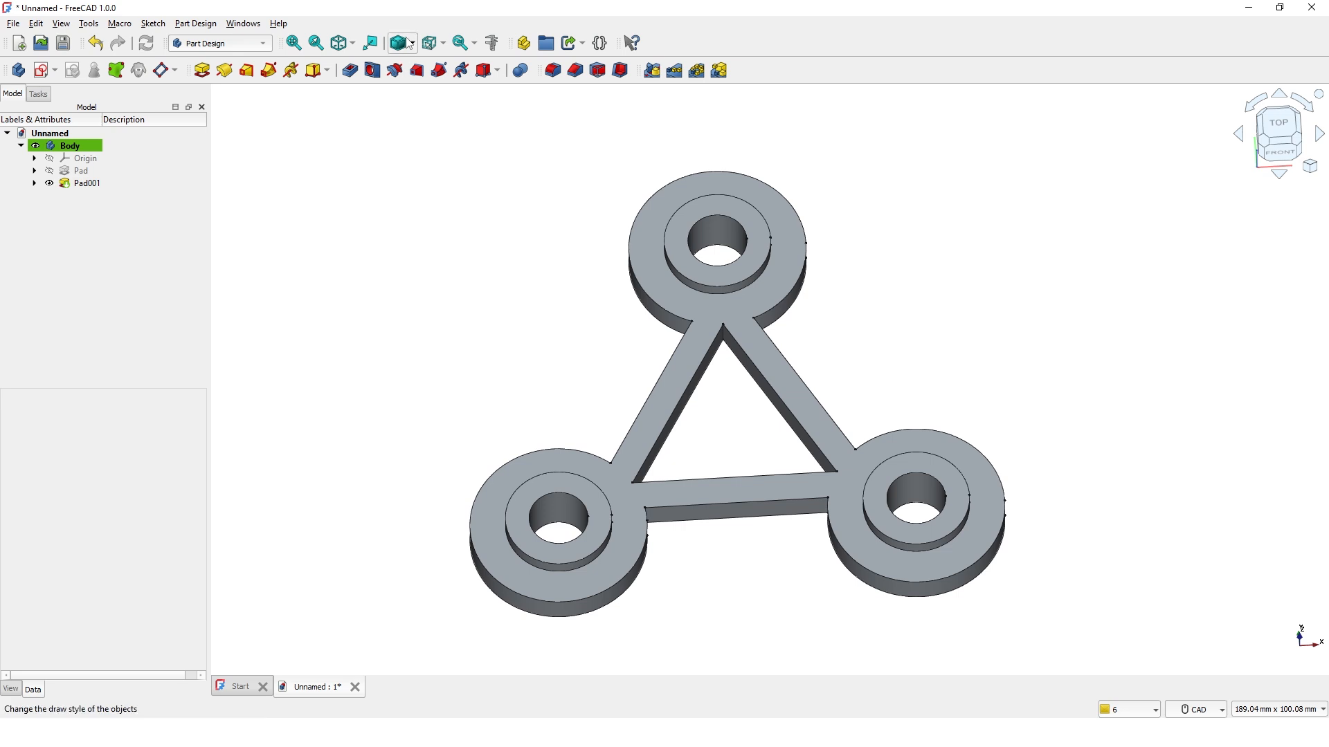
left_click(414, 42)
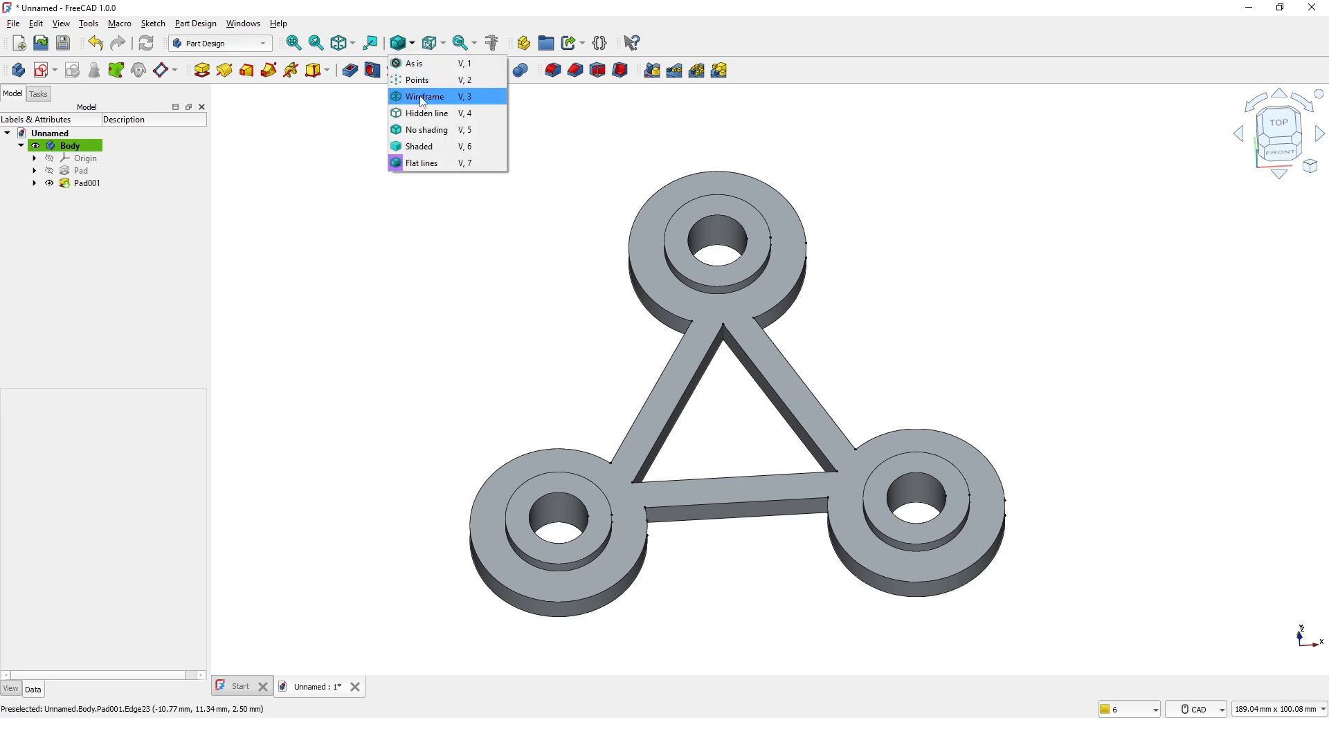
In wireframe view, round the six arm-to-lobe edges with an 8 mm fillet
left_click(424, 96)
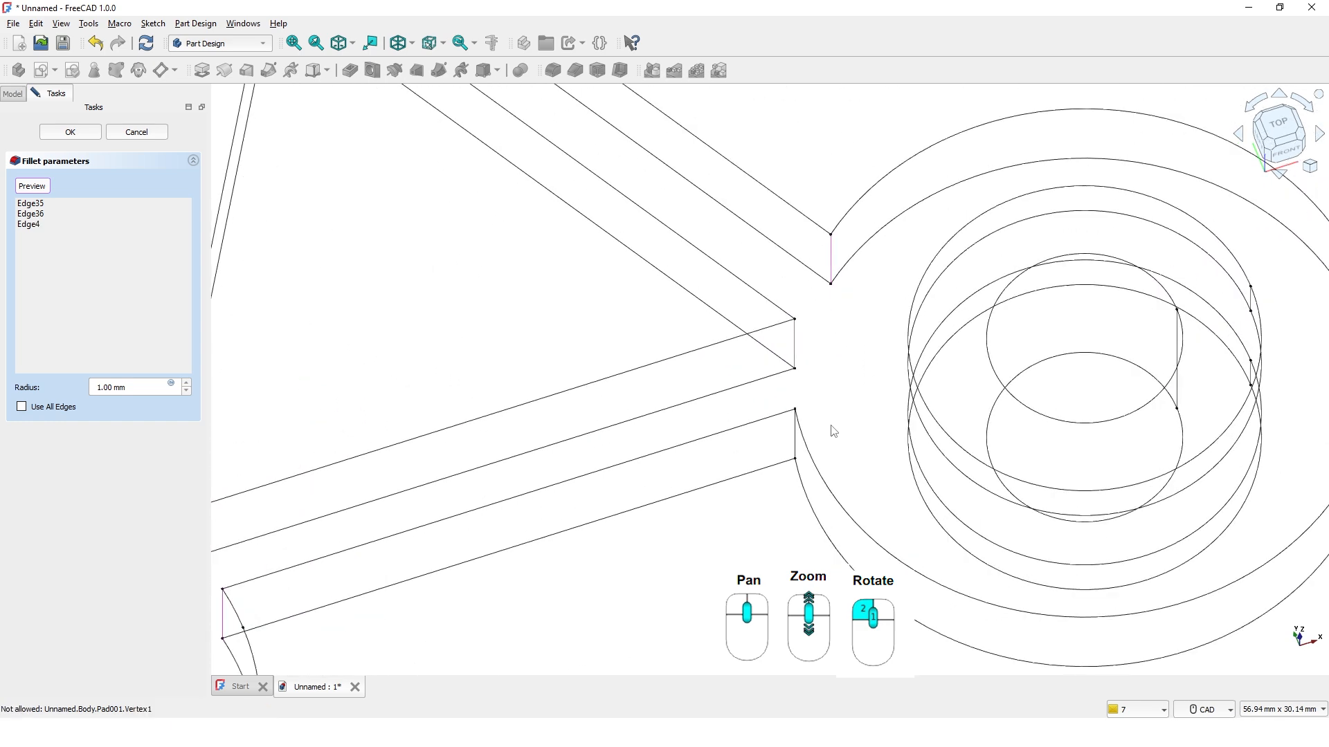
left_click(790, 461)
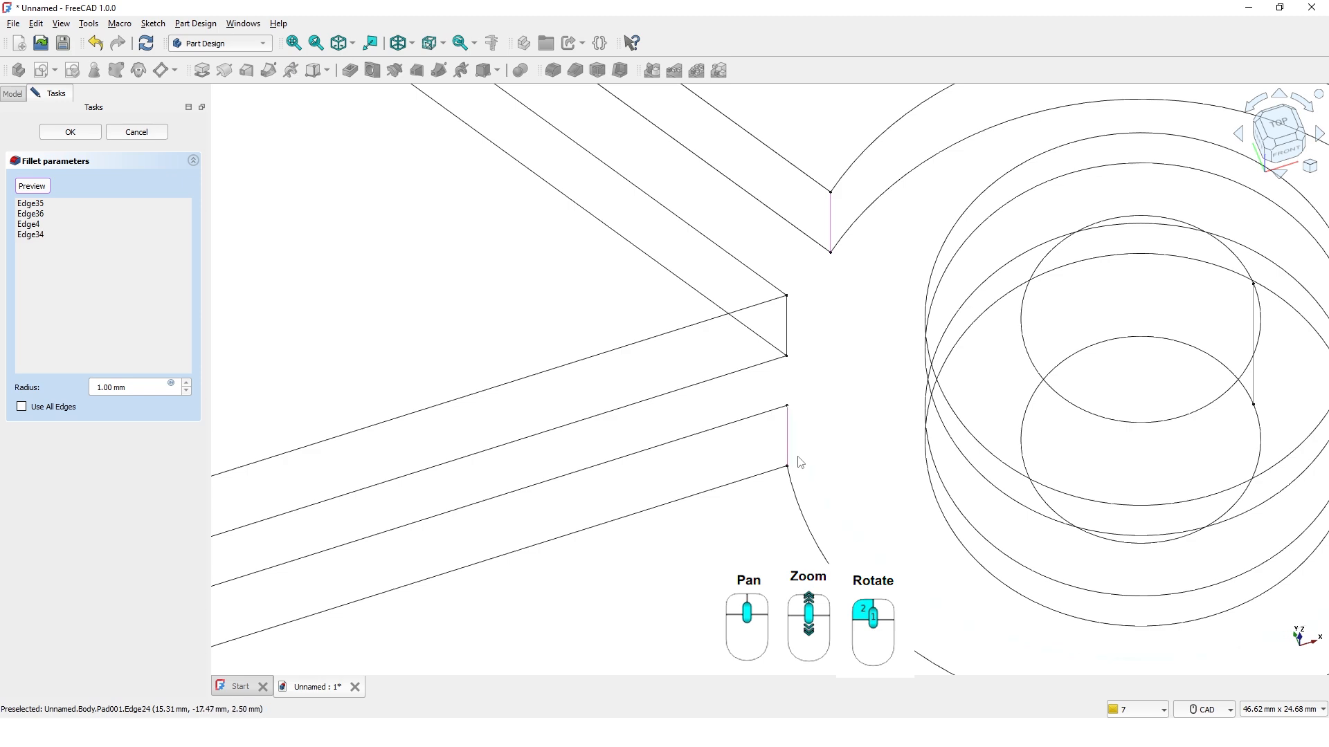
scroll("down", 3)
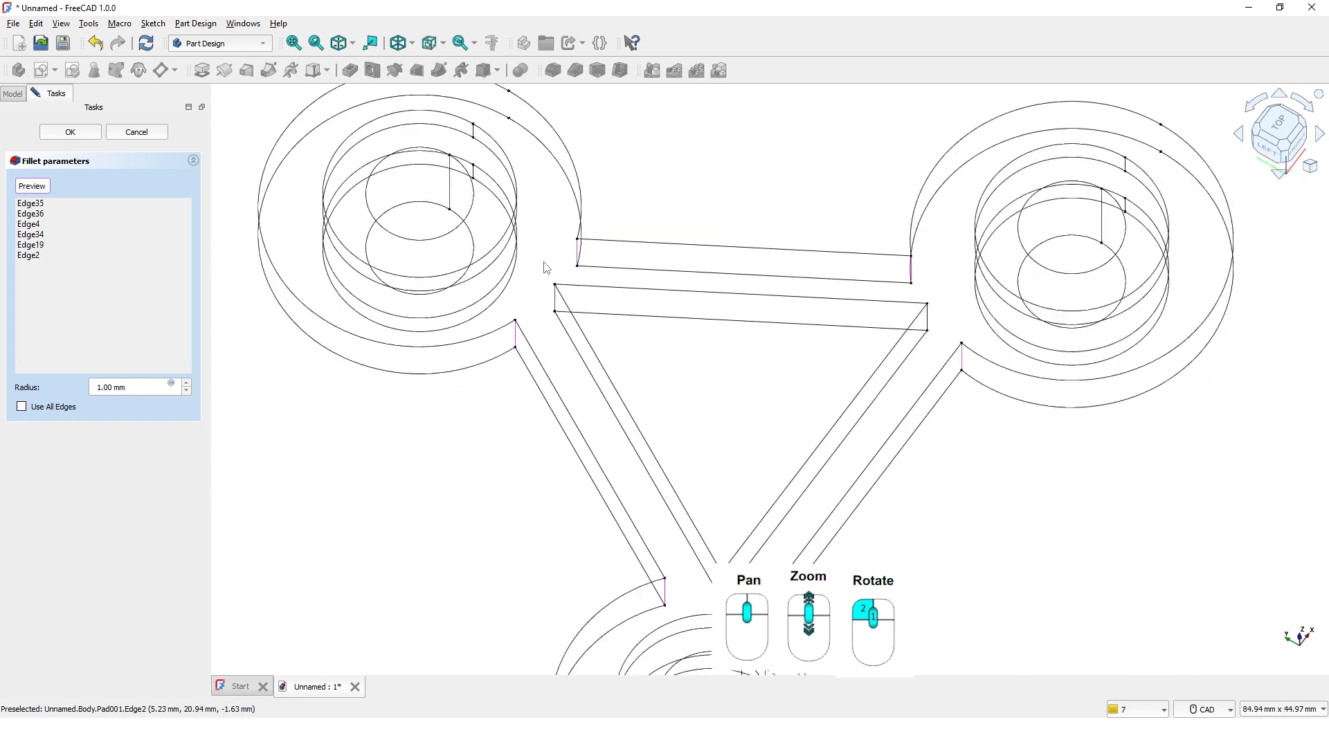
scroll("down", 3)
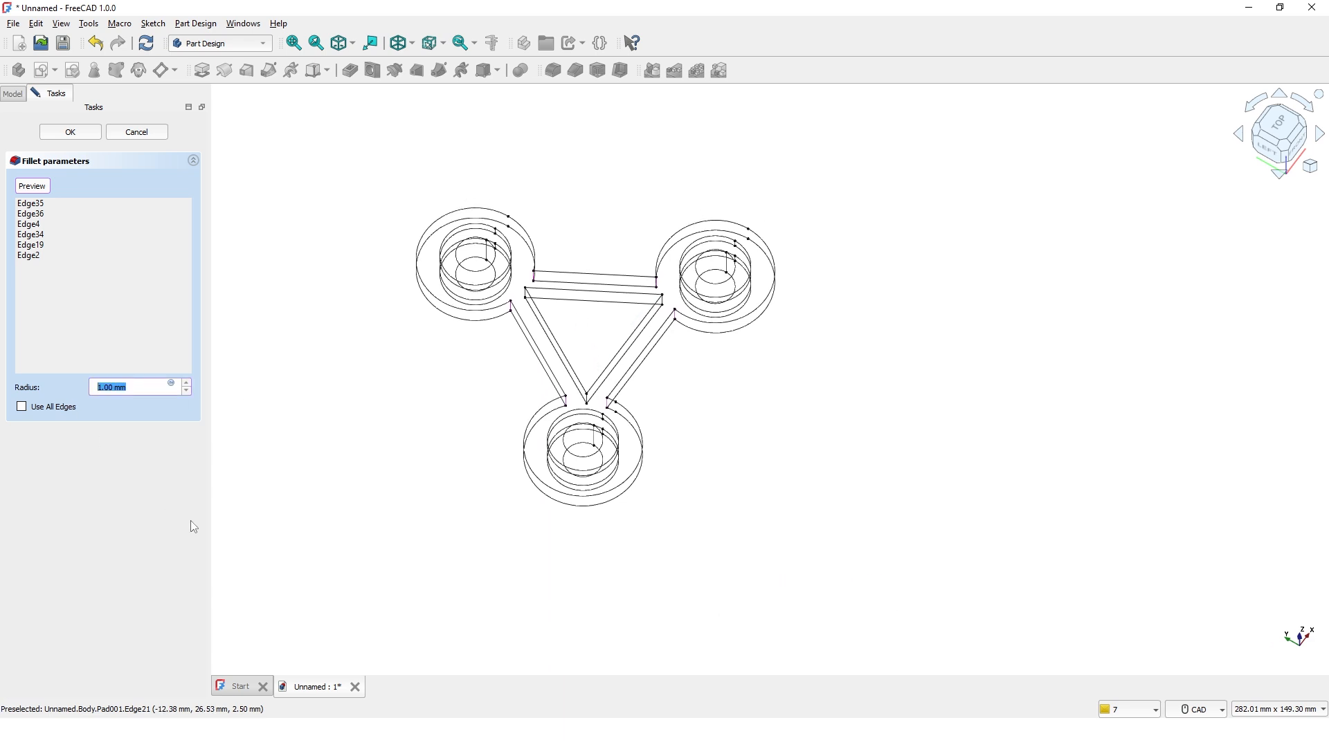
type("8")
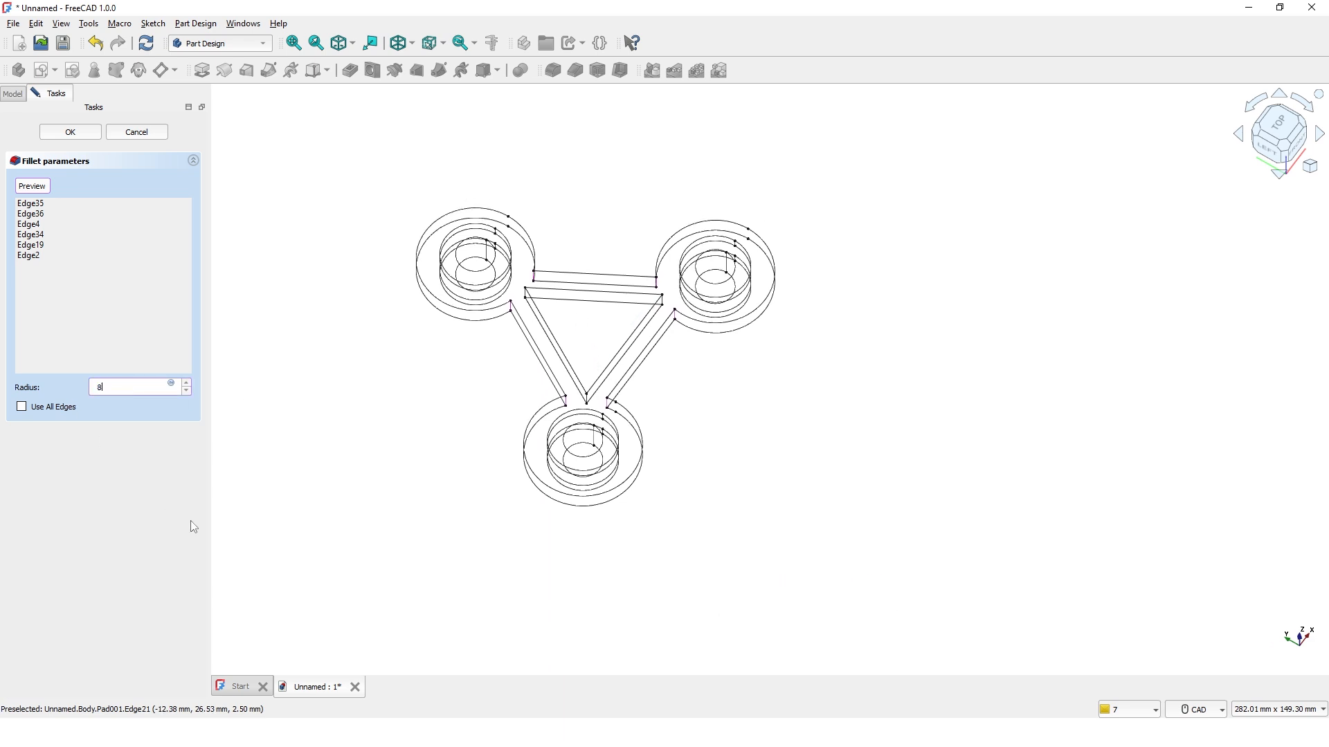
left_click(69, 131)
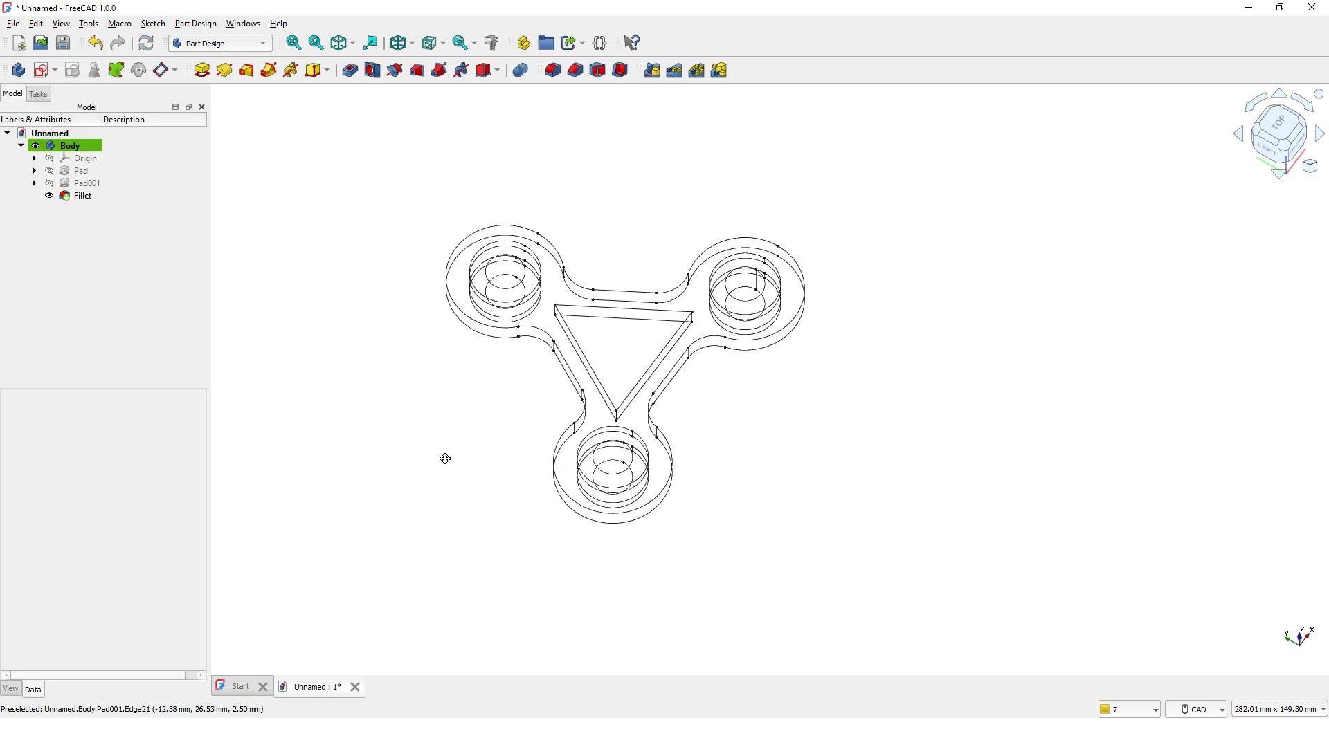
mouse_move(388, 125)
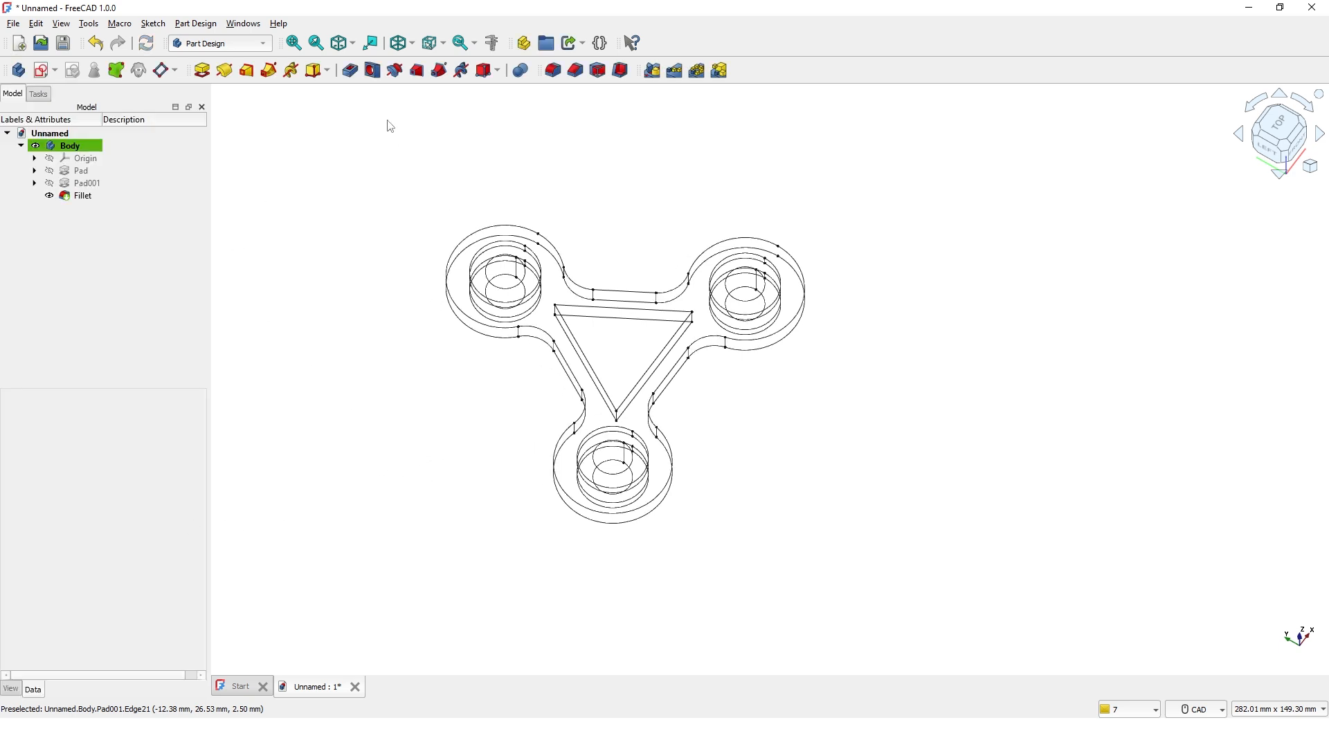
left_click(428, 43)
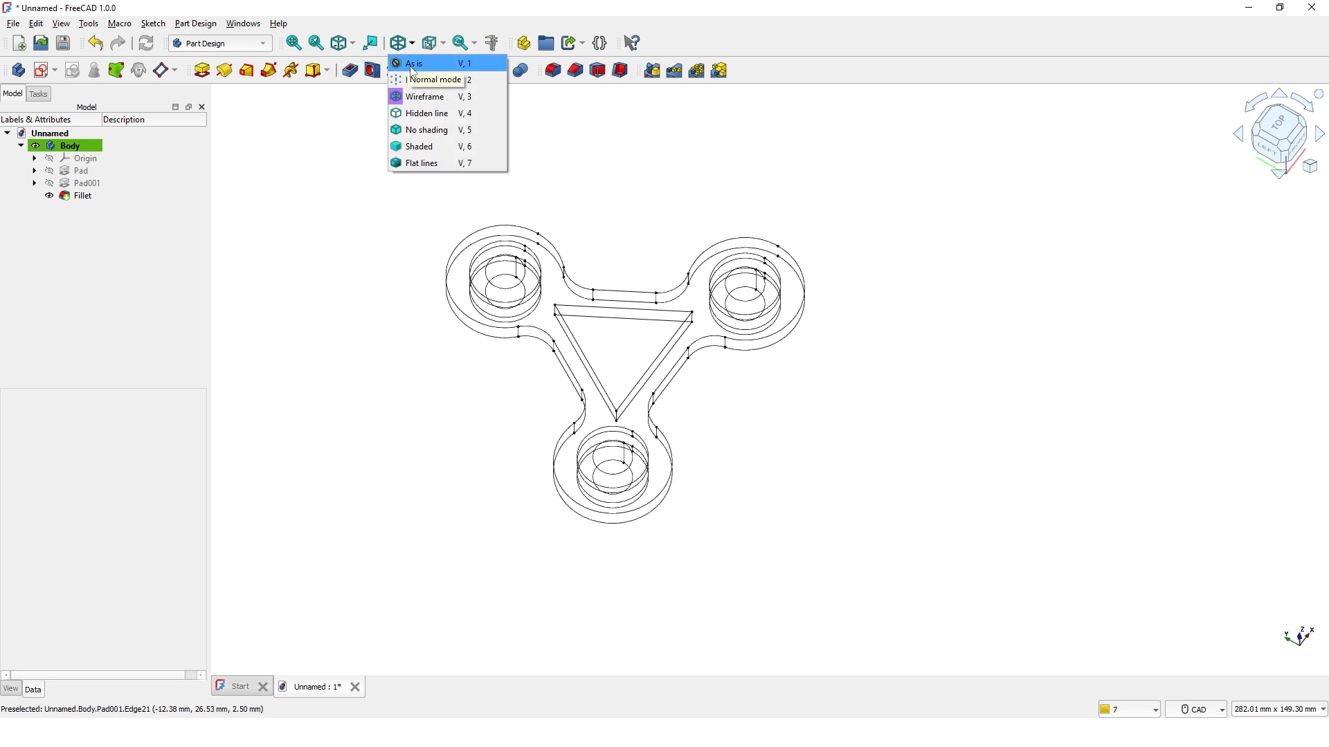
left_click(413, 63)
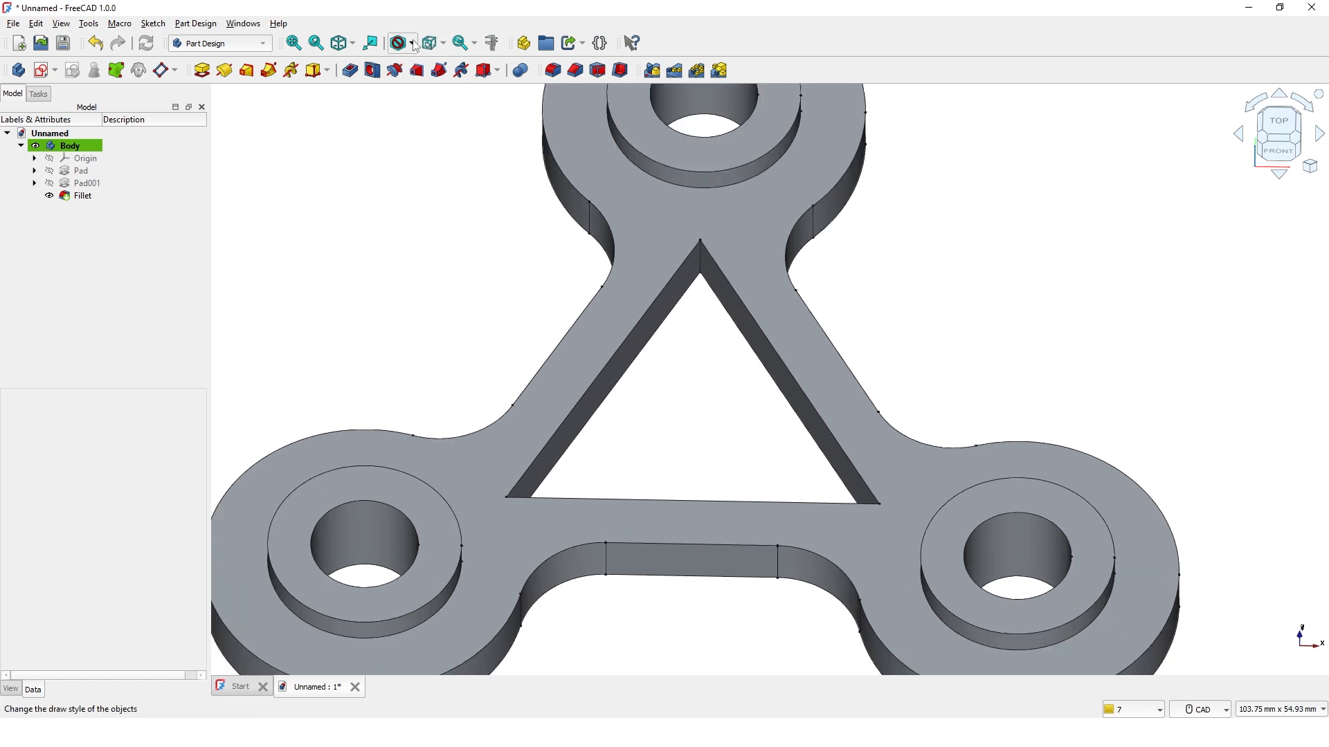
left_click(396, 43)
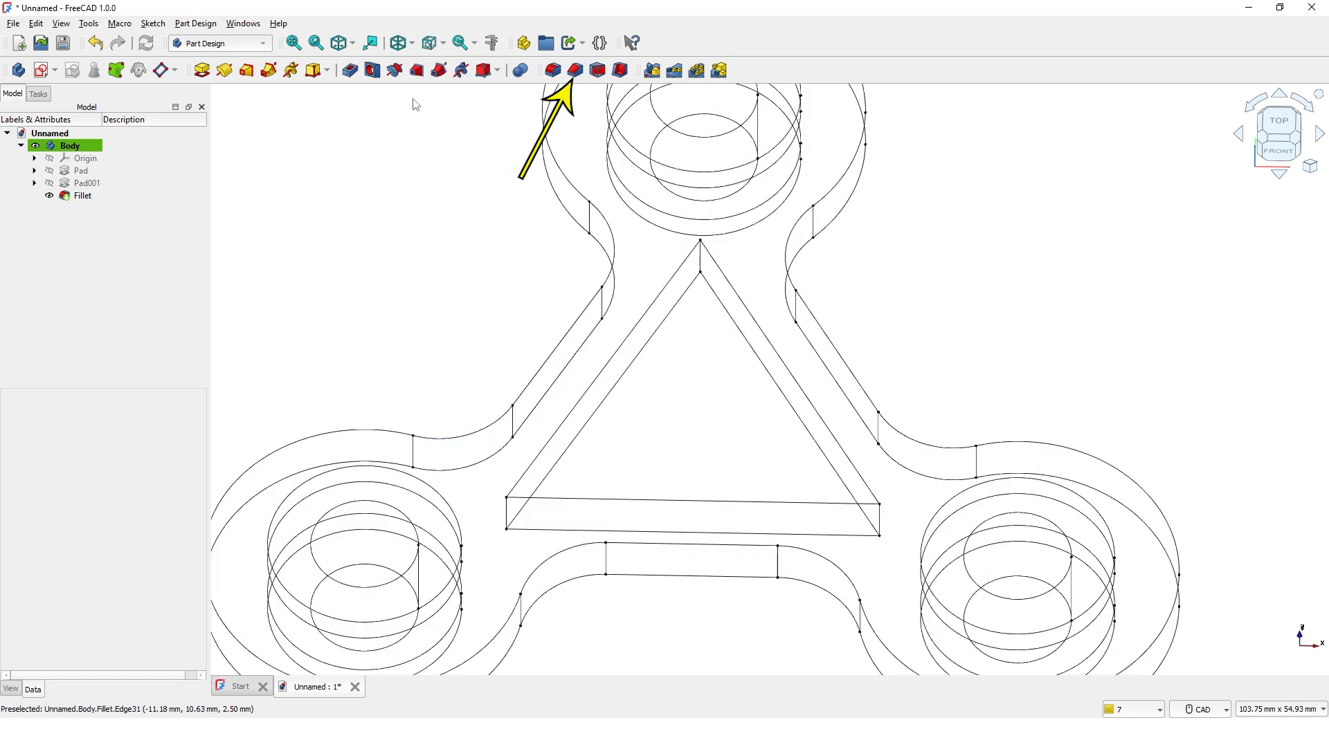
mouse_move(573, 71)
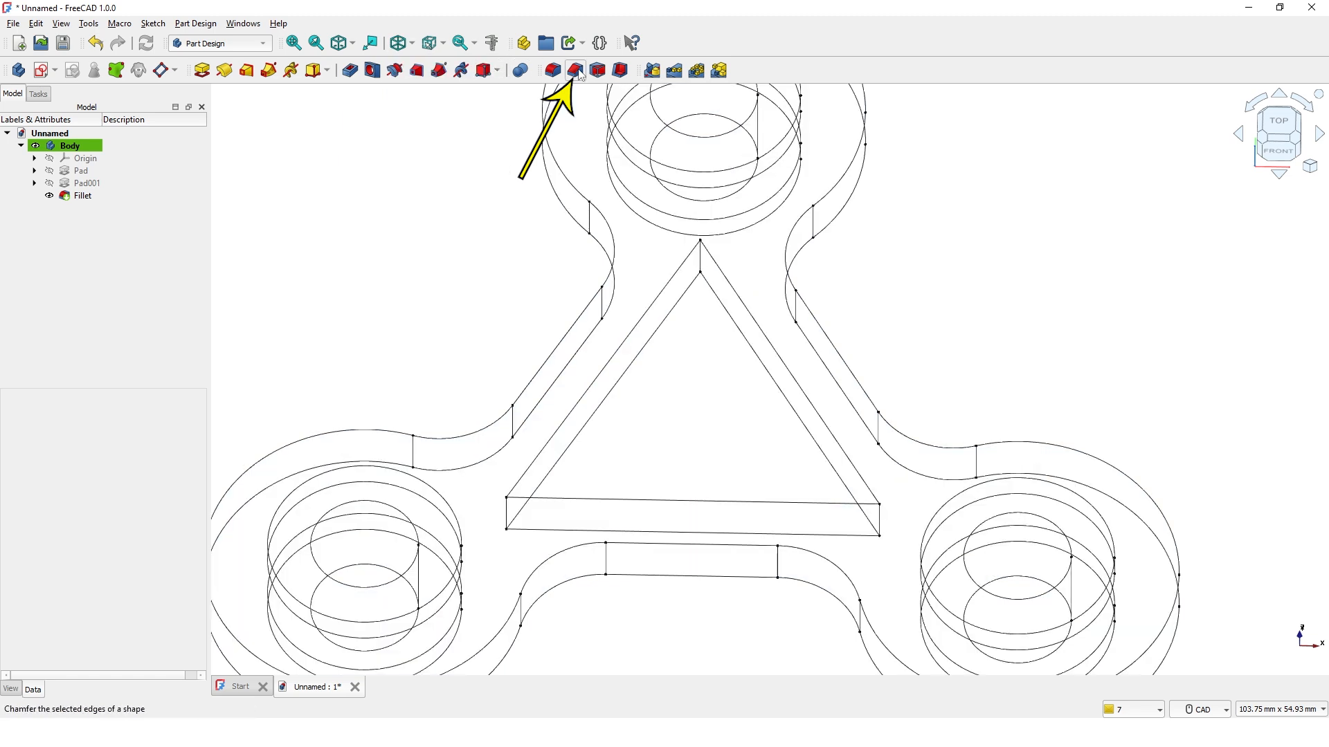
Chamfer the corner edges of the triangular opening, first previewed at 8 mm
left_click(574, 71)
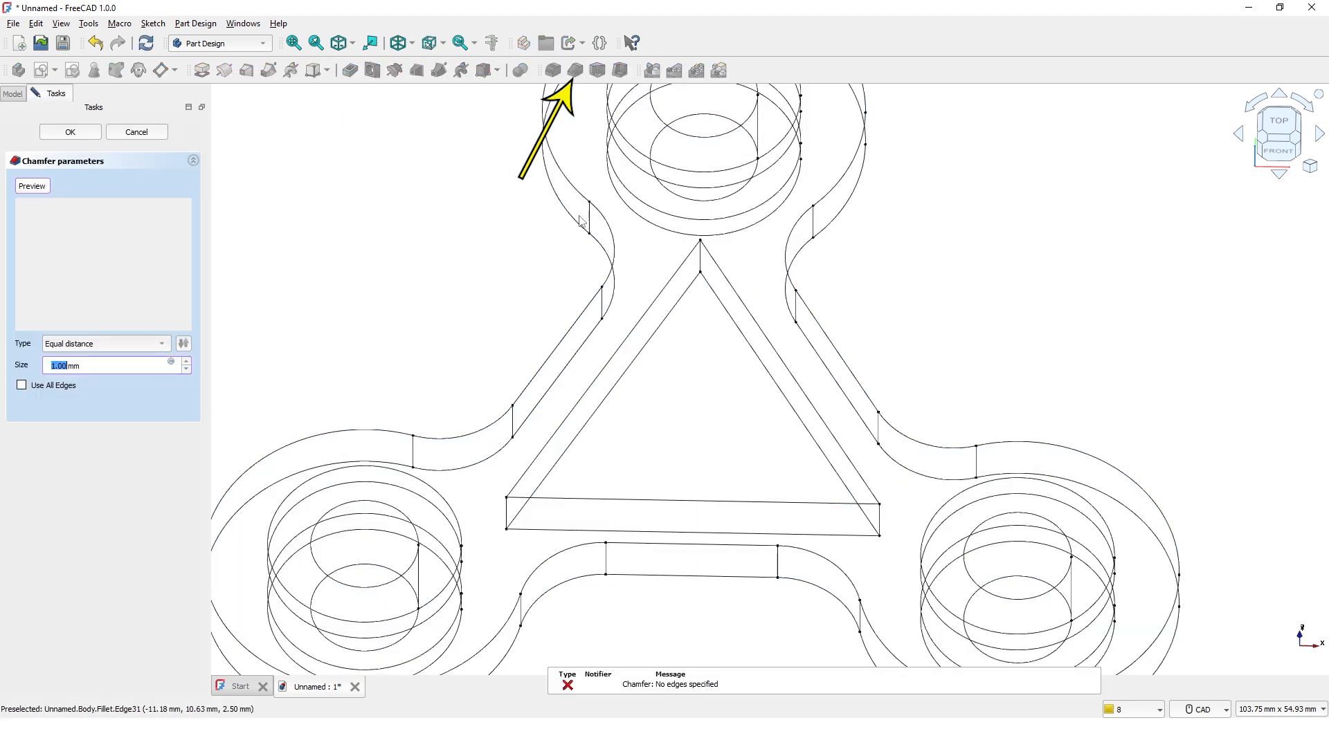
left_click(701, 250)
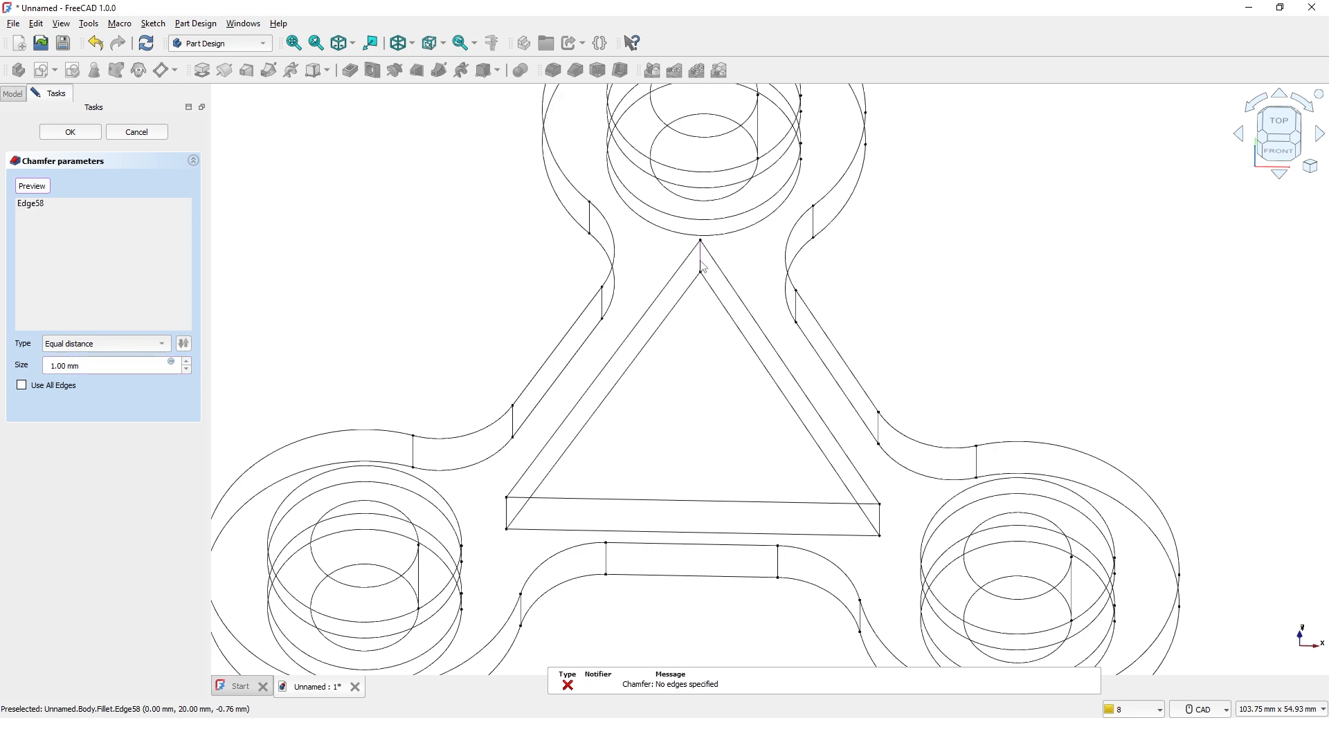
left_click(507, 517)
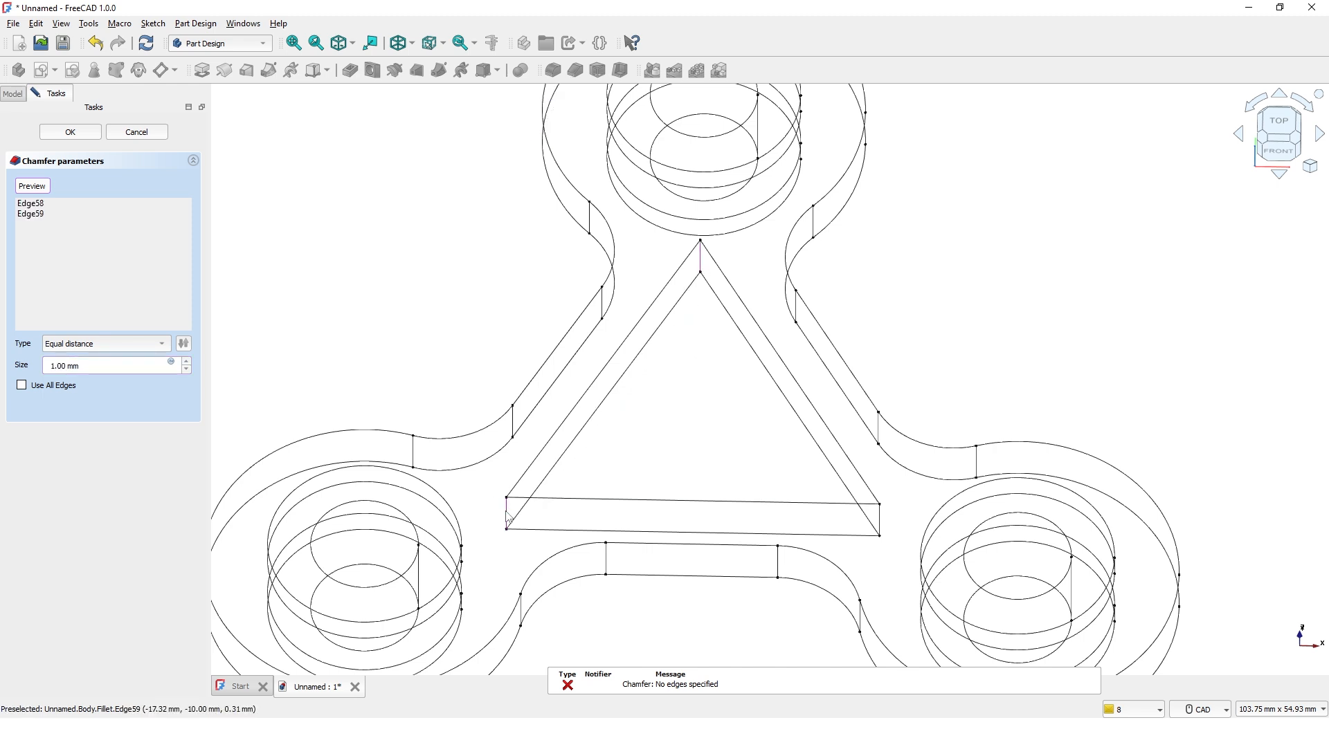
mouse_move(885, 530)
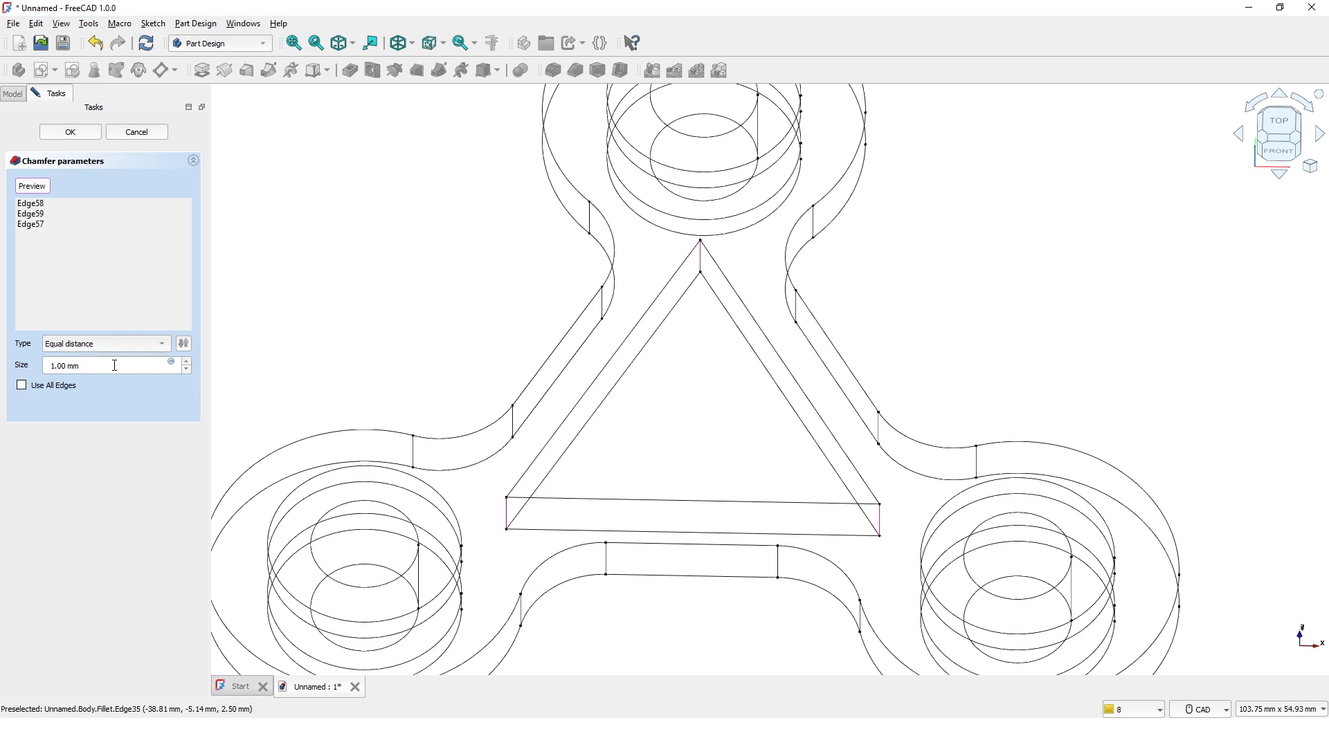
triple_click(84, 365)
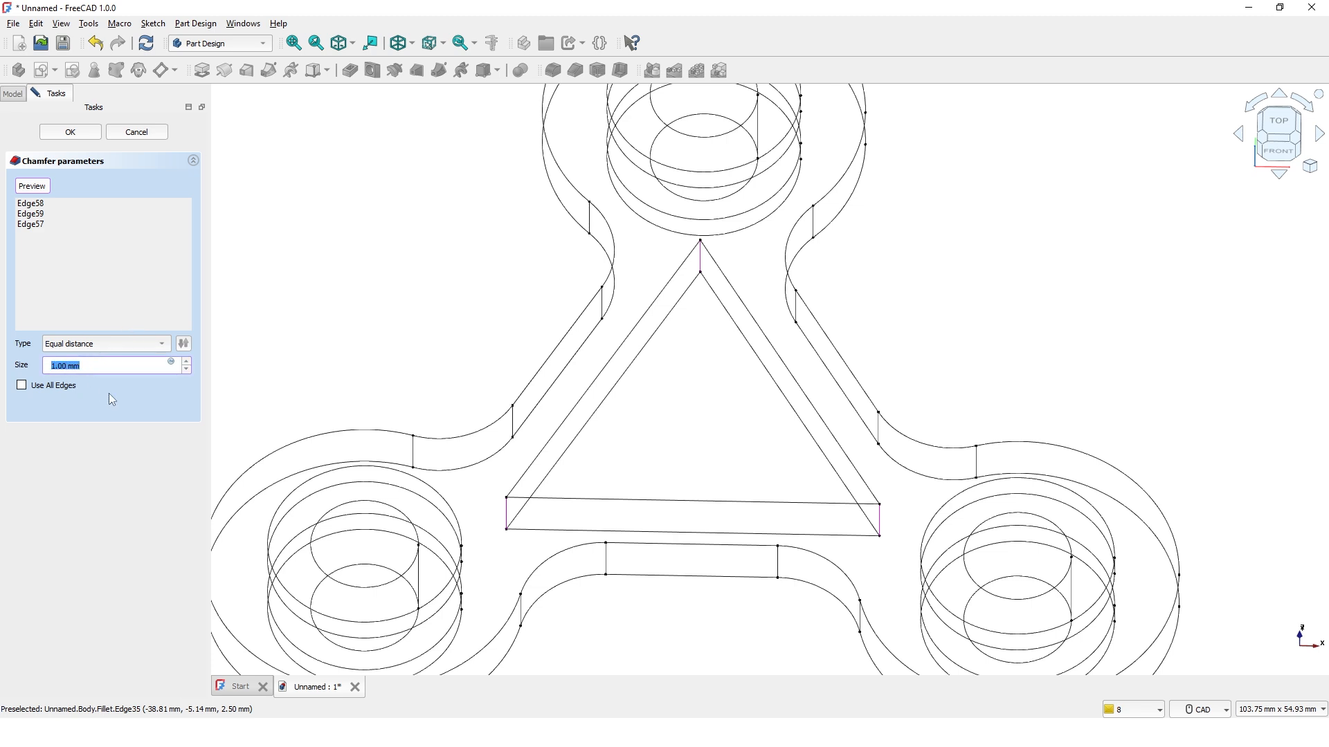
type("8")
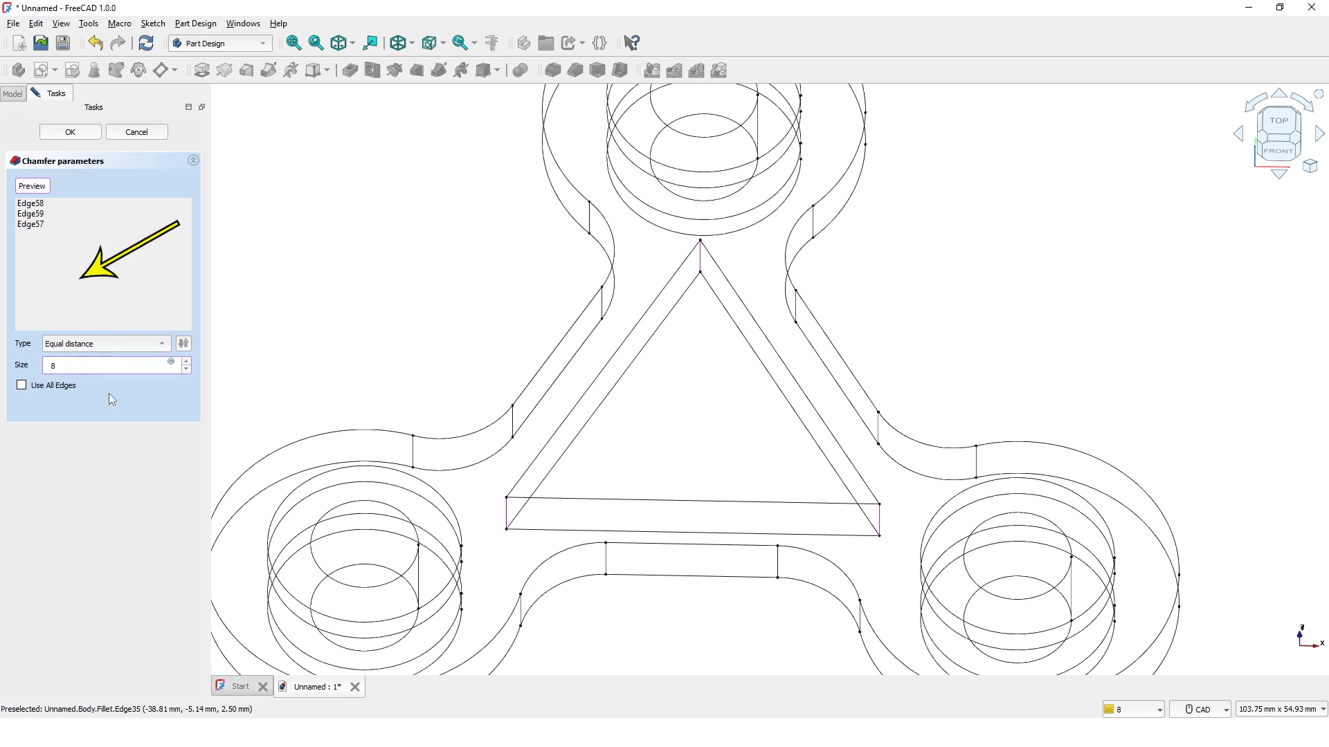
mouse_move(114, 287)
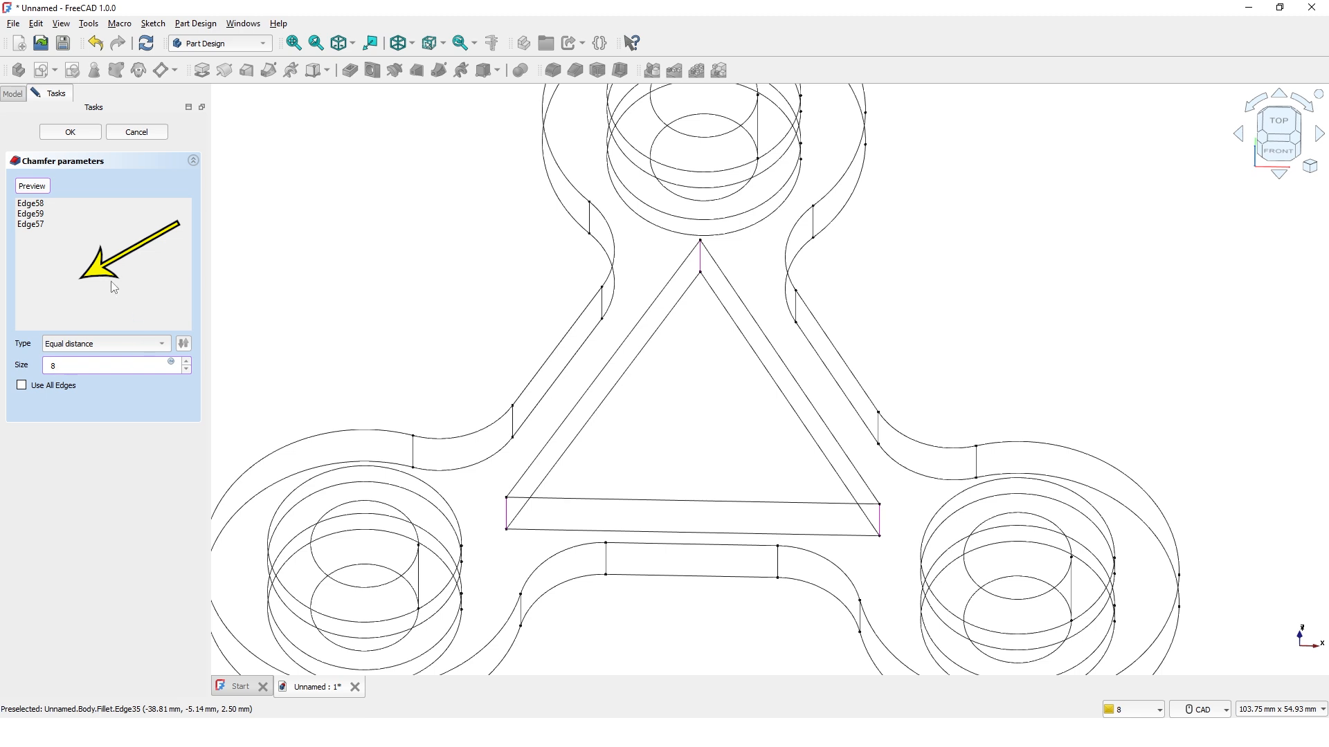
left_click(31, 186)
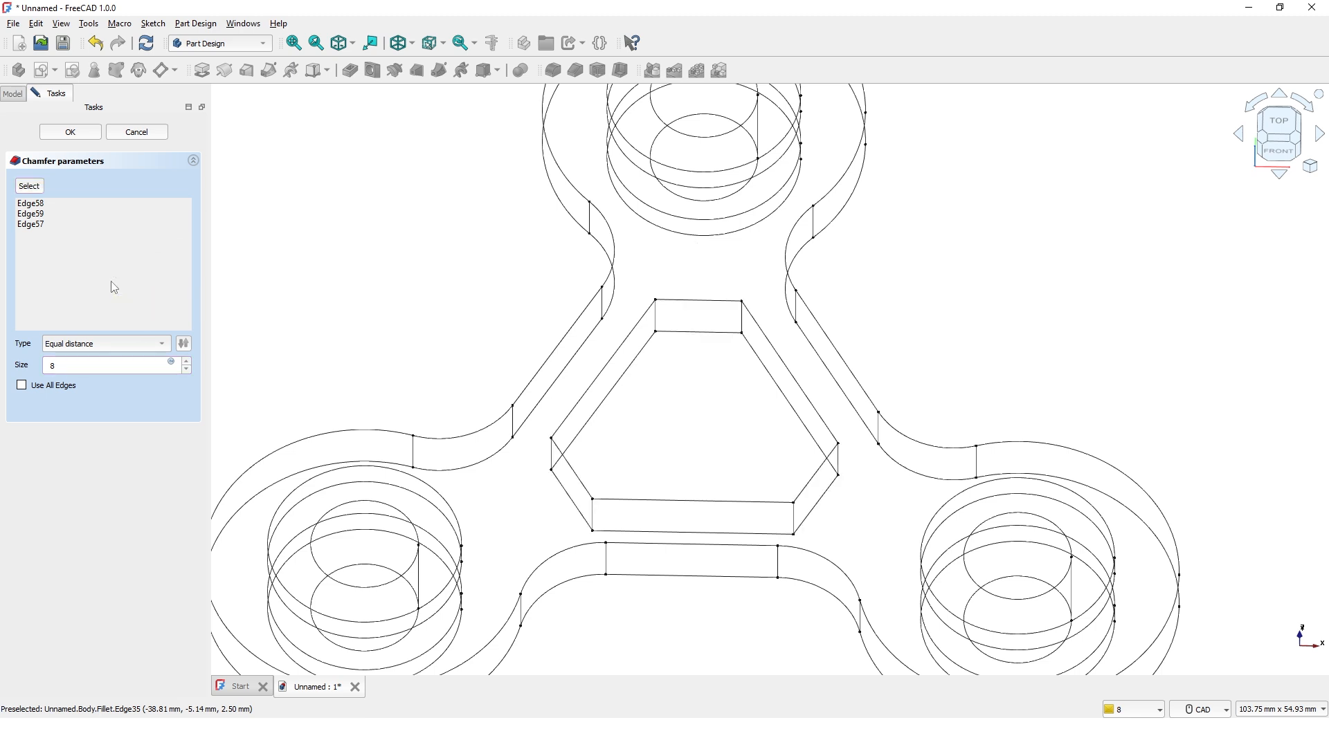
Change the chamfer size to 10 mm so the opening becomes hexagonal
left_click(102, 366)
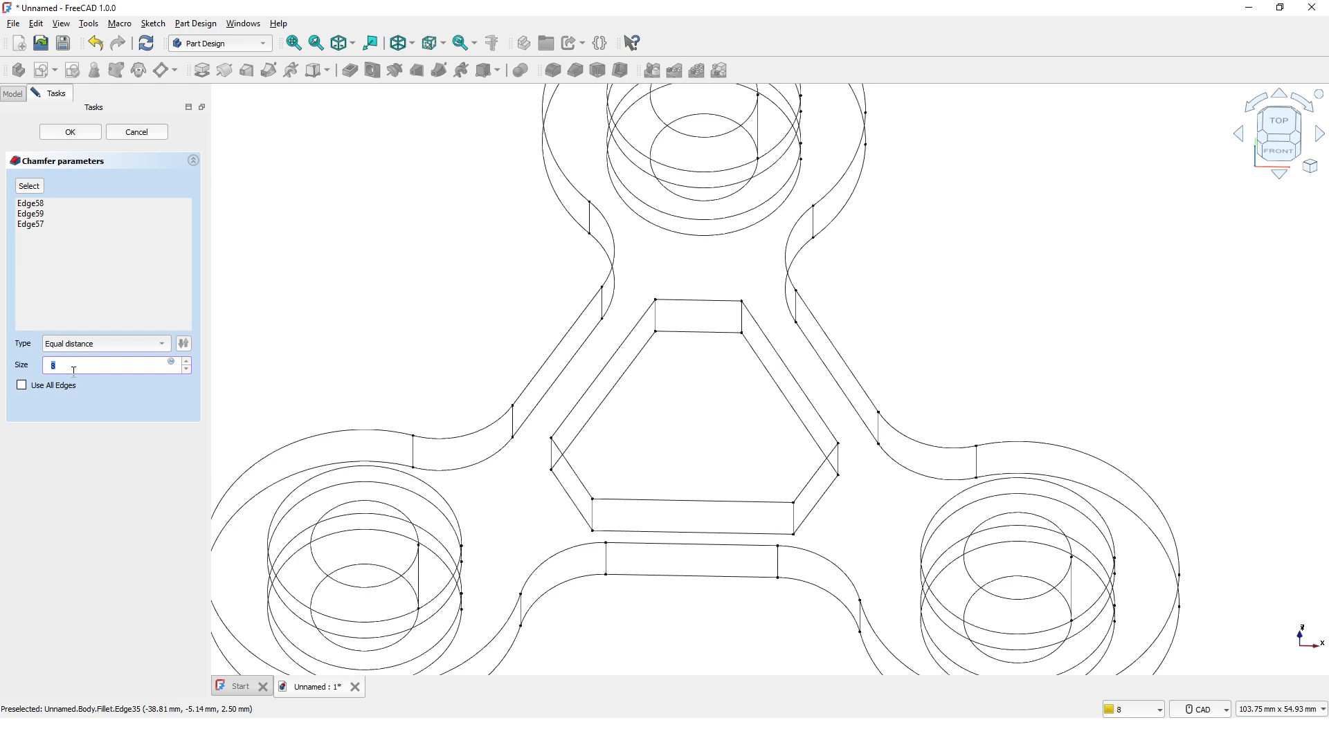
type("1")
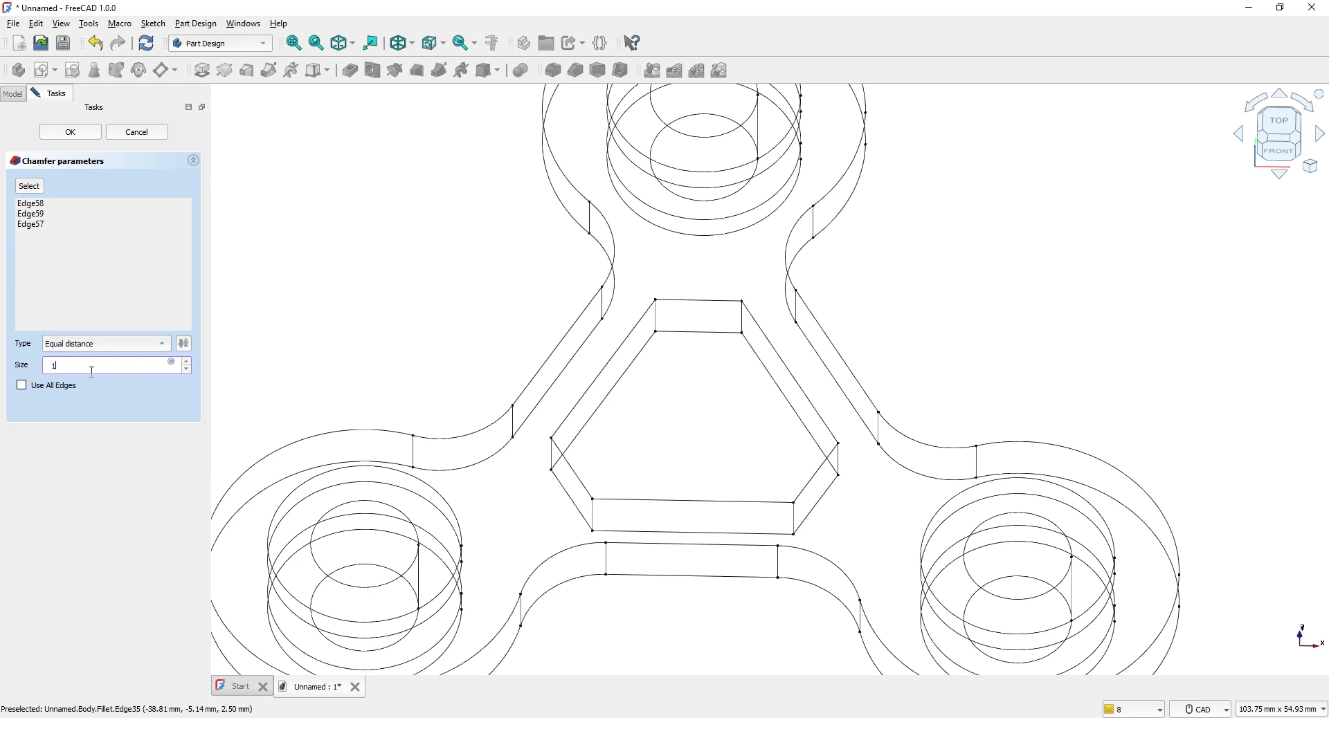
type("0")
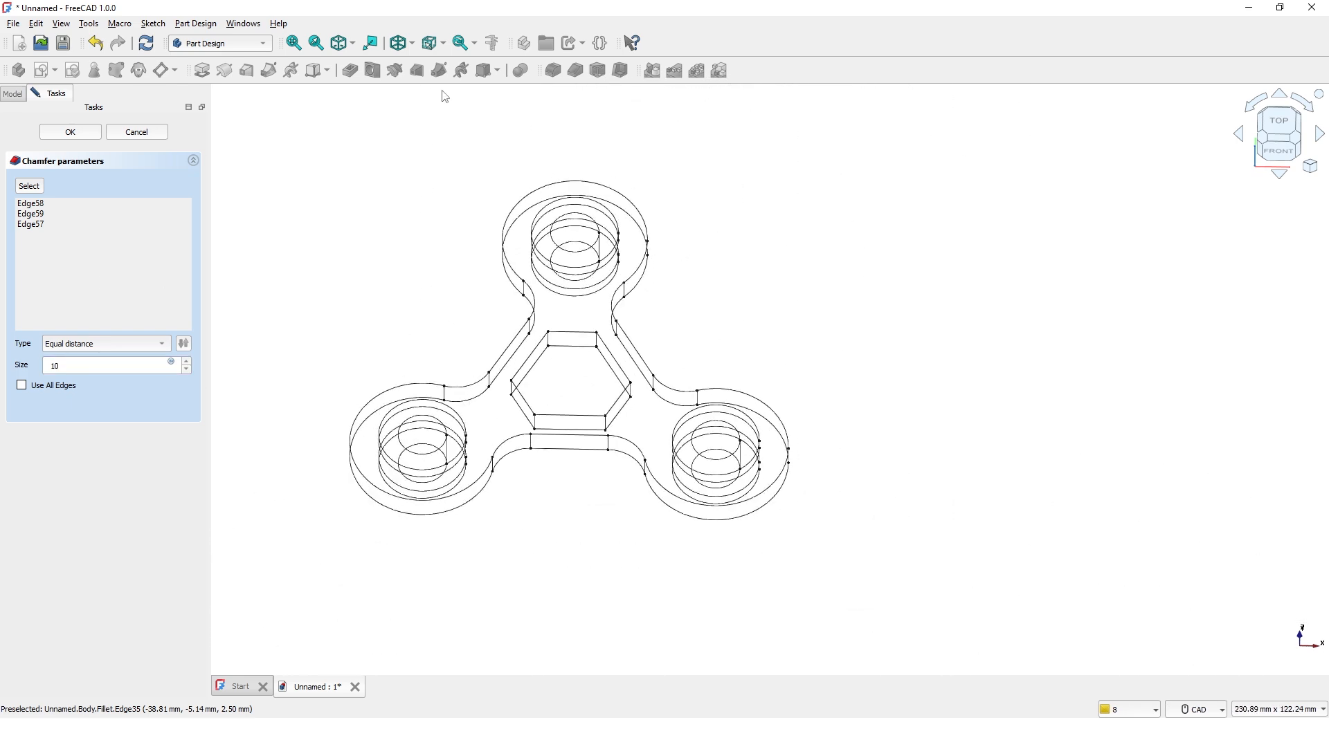
Return to shaded display and confirm the 10 mm chamfer on the opening corners
left_click(428, 42)
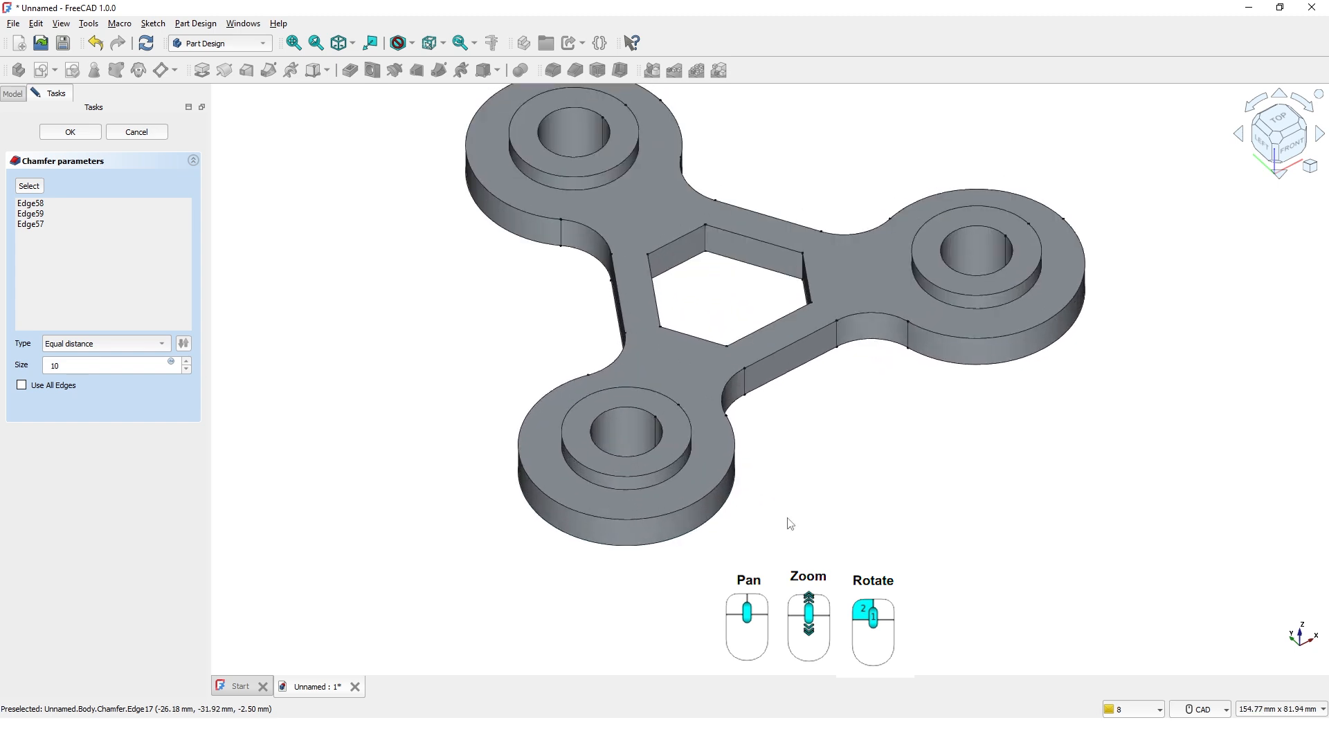
left_click(69, 131)
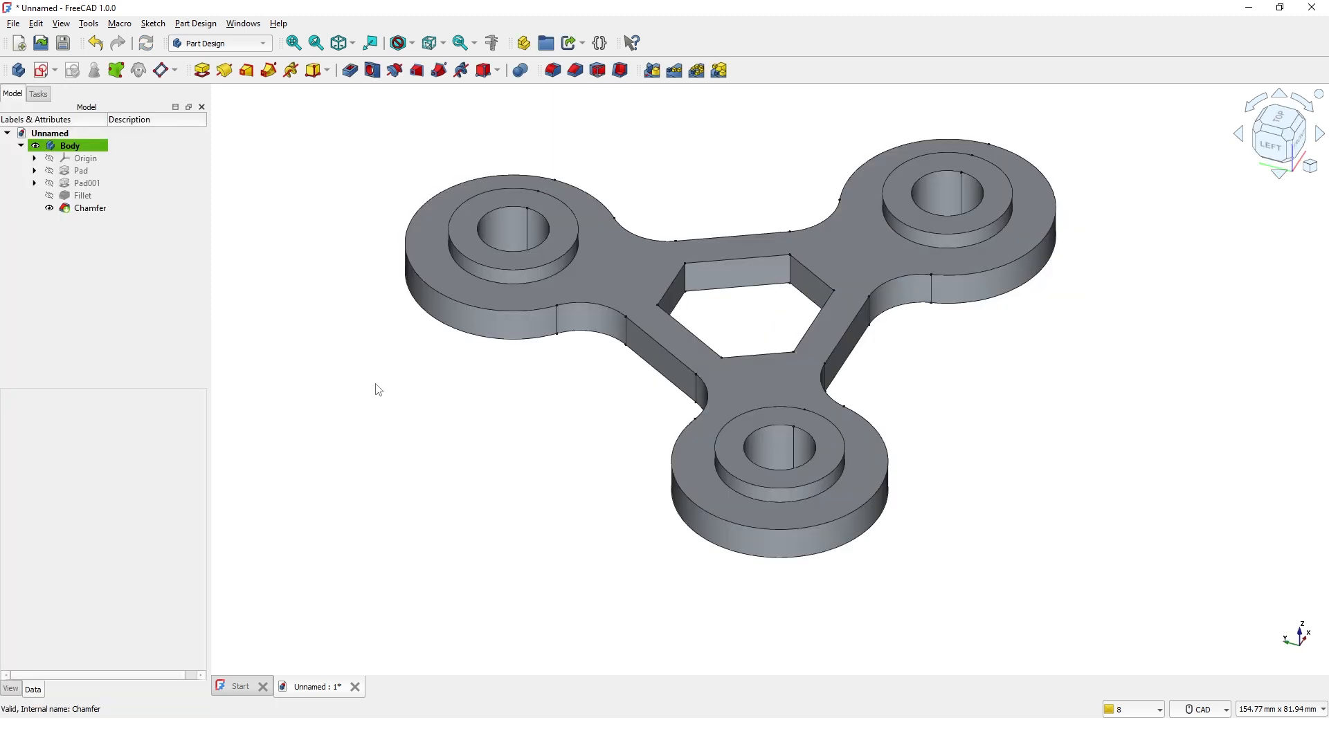
mouse_move(548, 81)
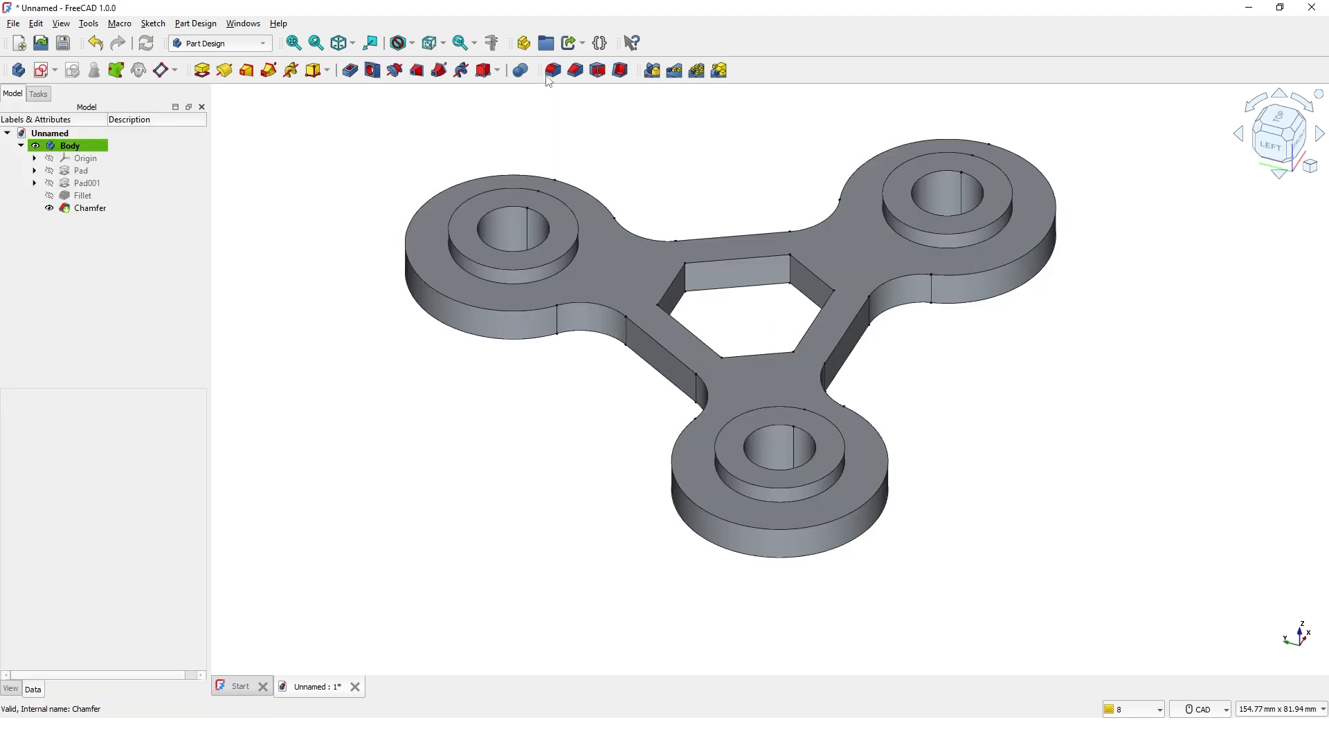
Start a new 1 mm fillet and begin picking the bracket's plate faces
left_click(551, 71)
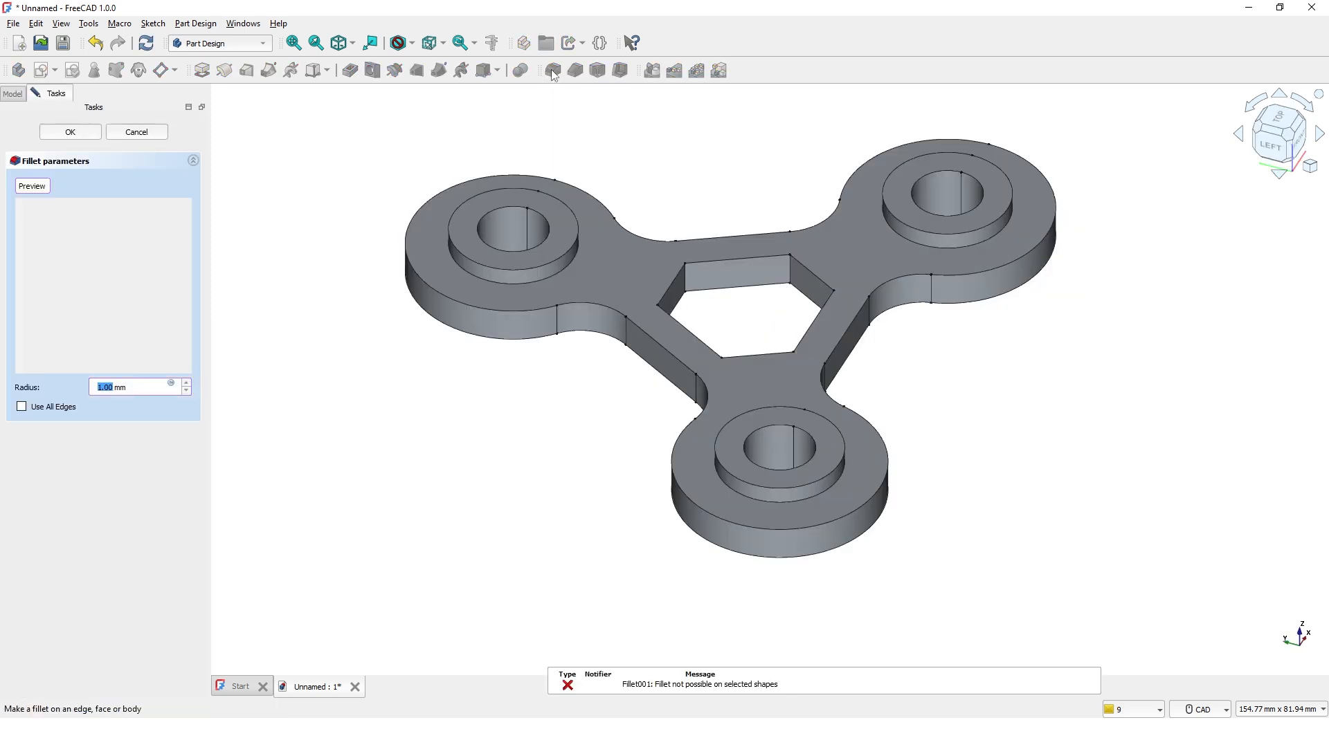
left_click(606, 252)
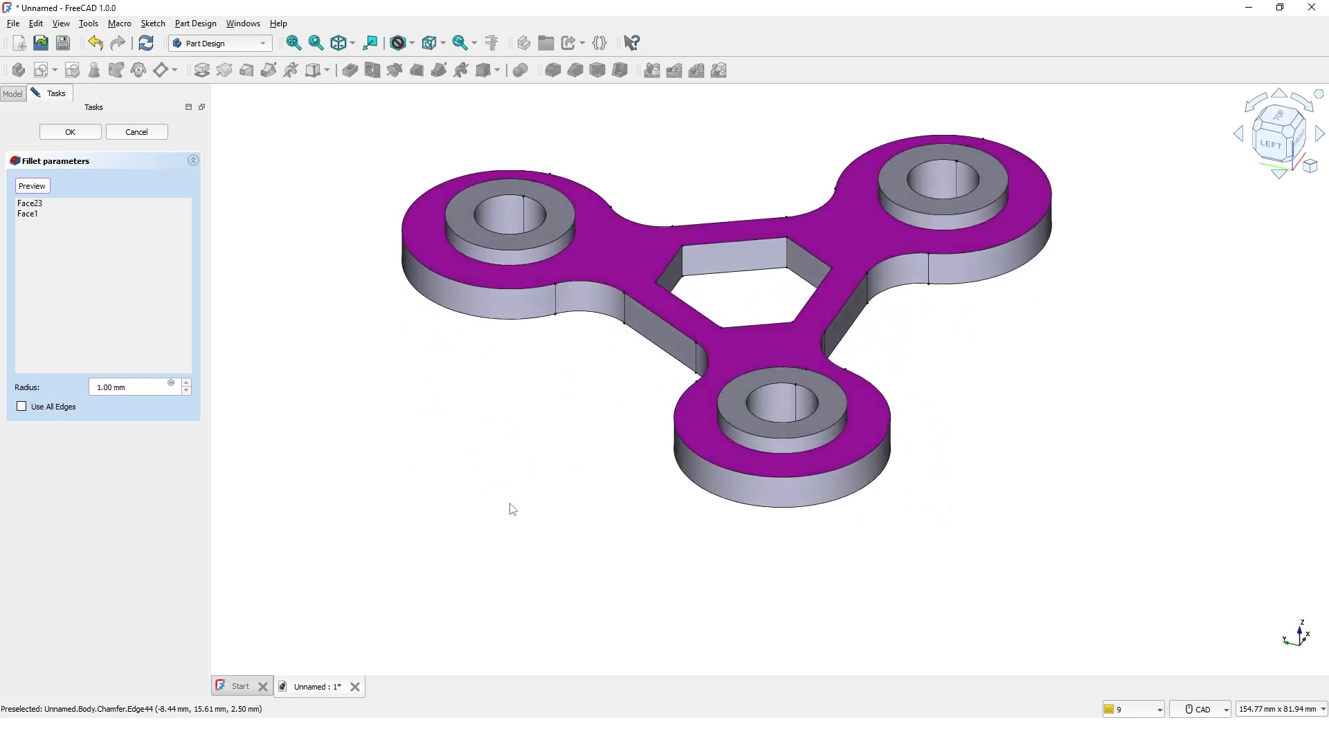
mouse_move(75, 154)
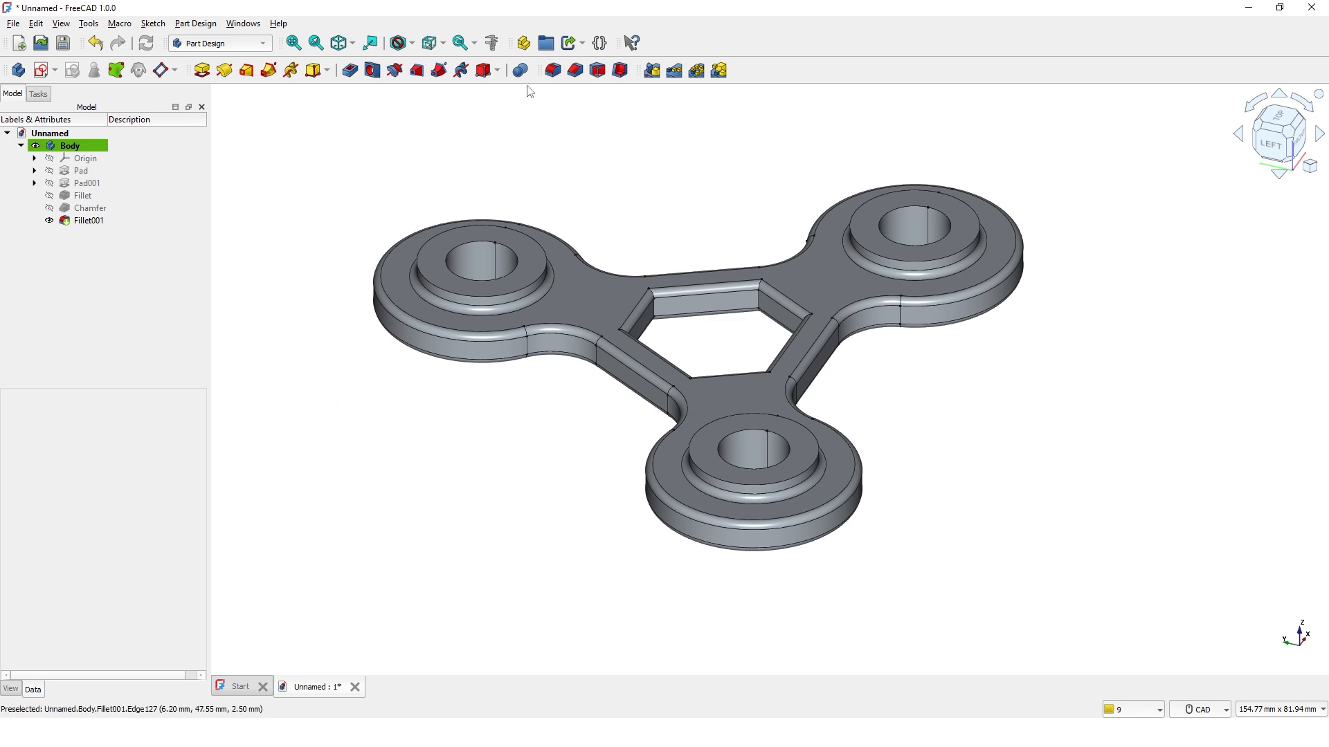
Start another fillet with a 0.5 mm radius and begin selecting faces
left_click(552, 71)
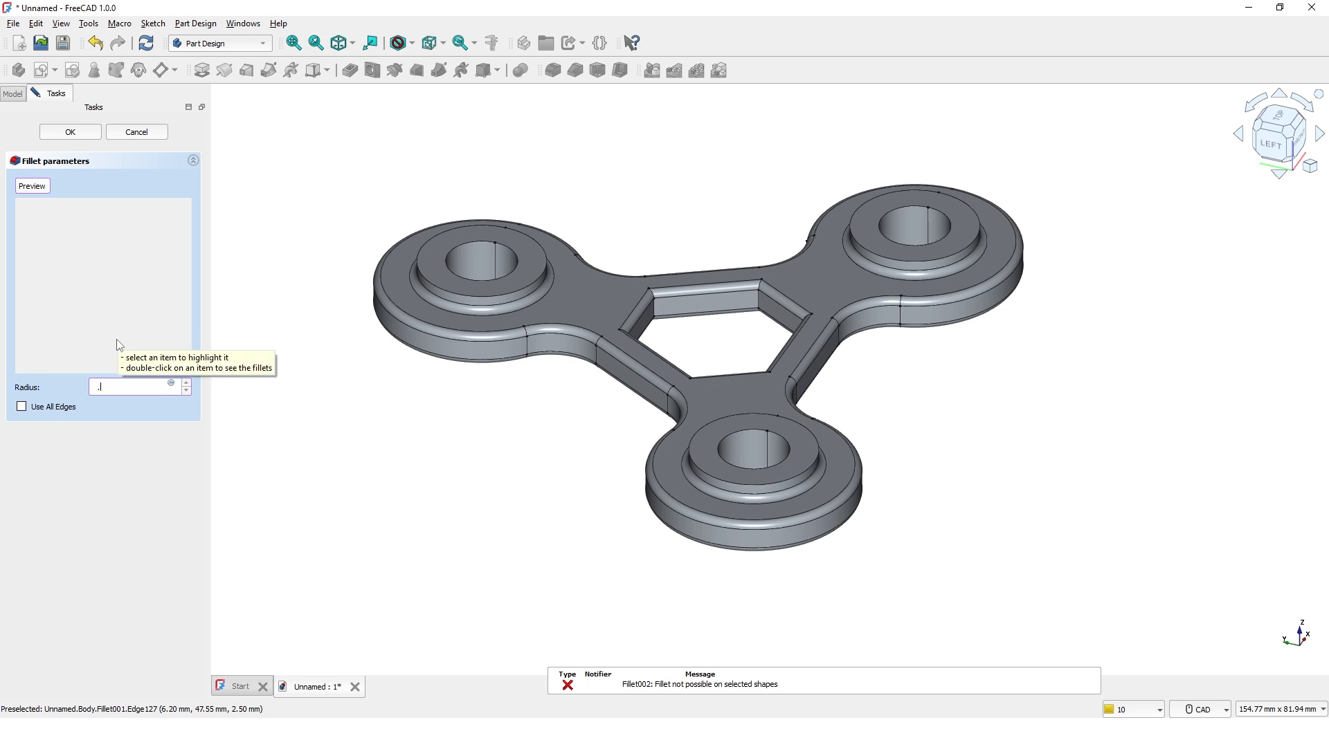
type("5")
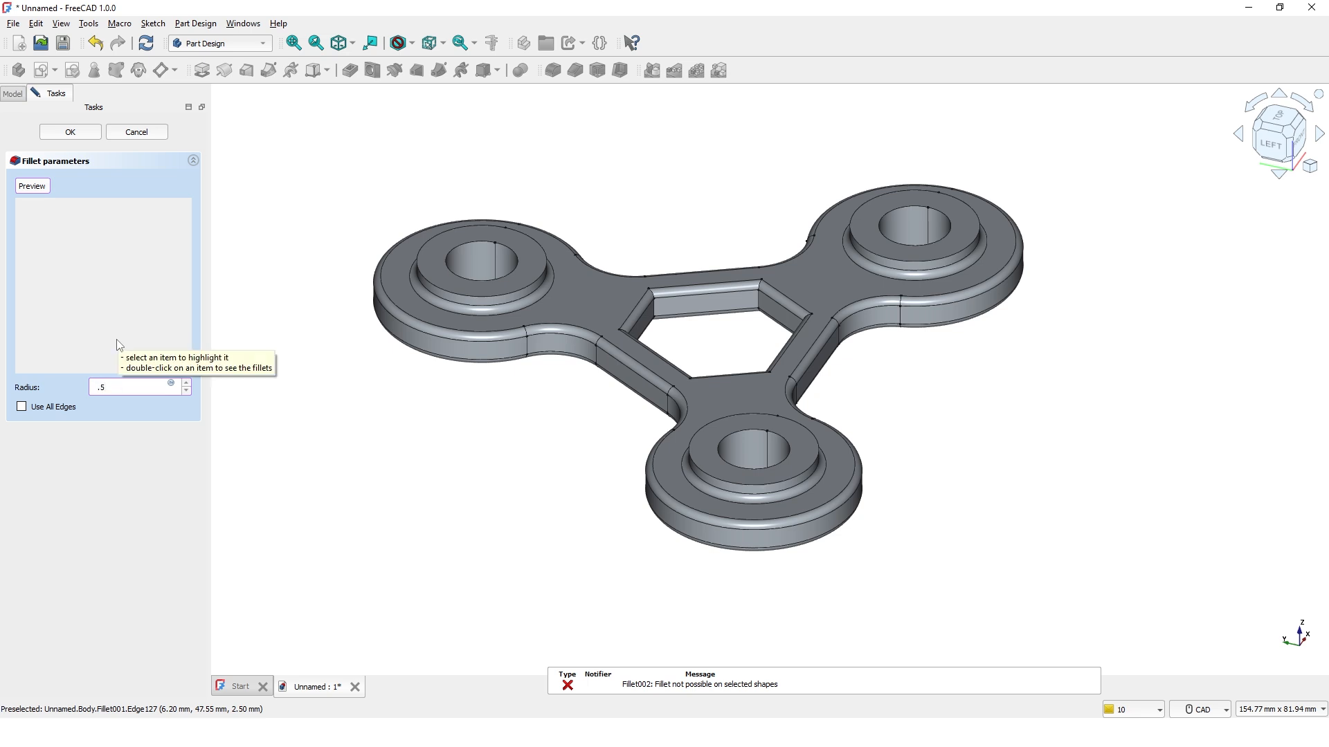
mouse_move(437, 265)
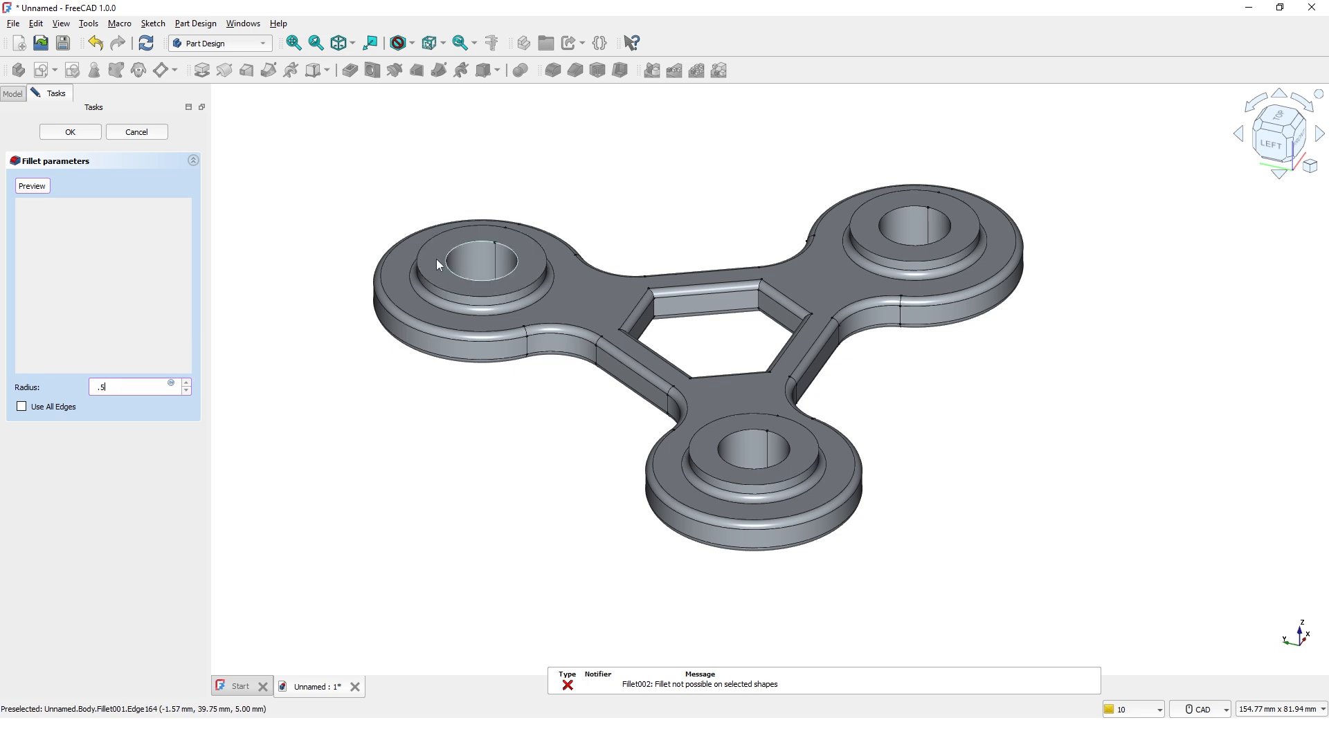
left_click(471, 250)
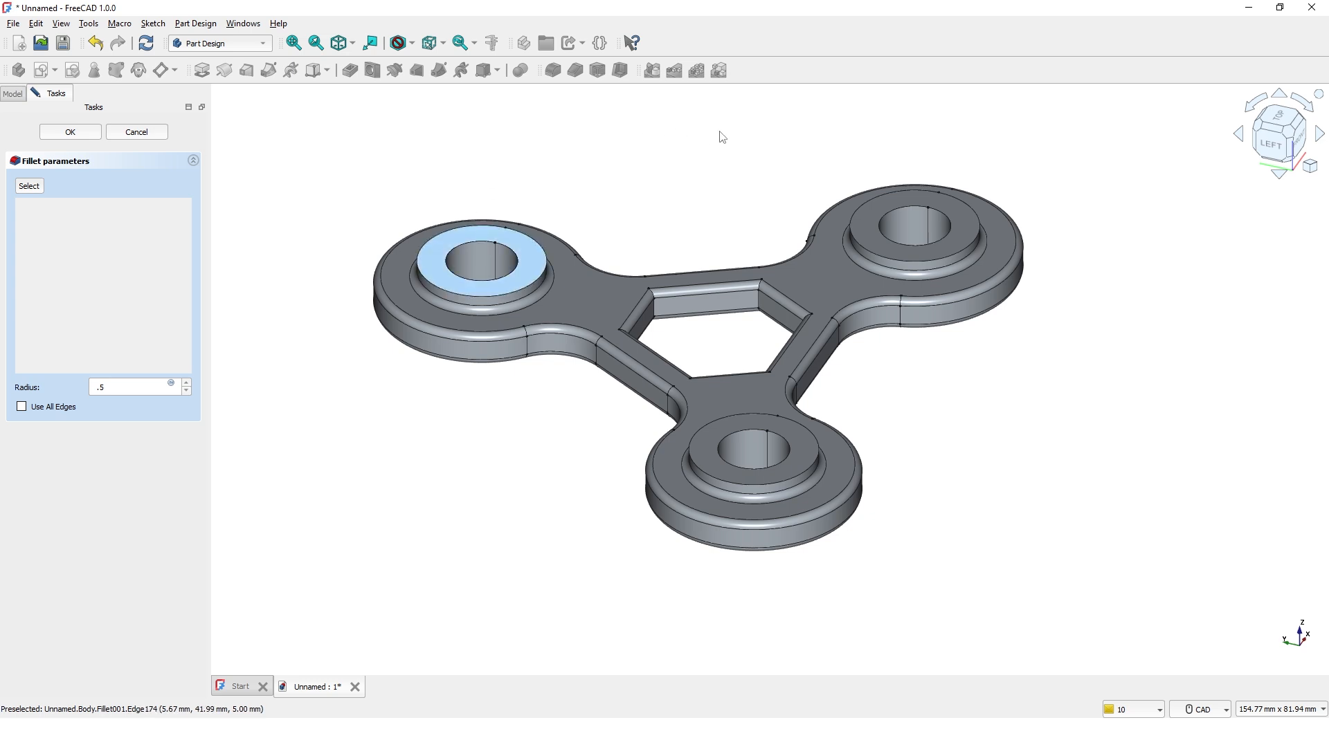
left_click(29, 186)
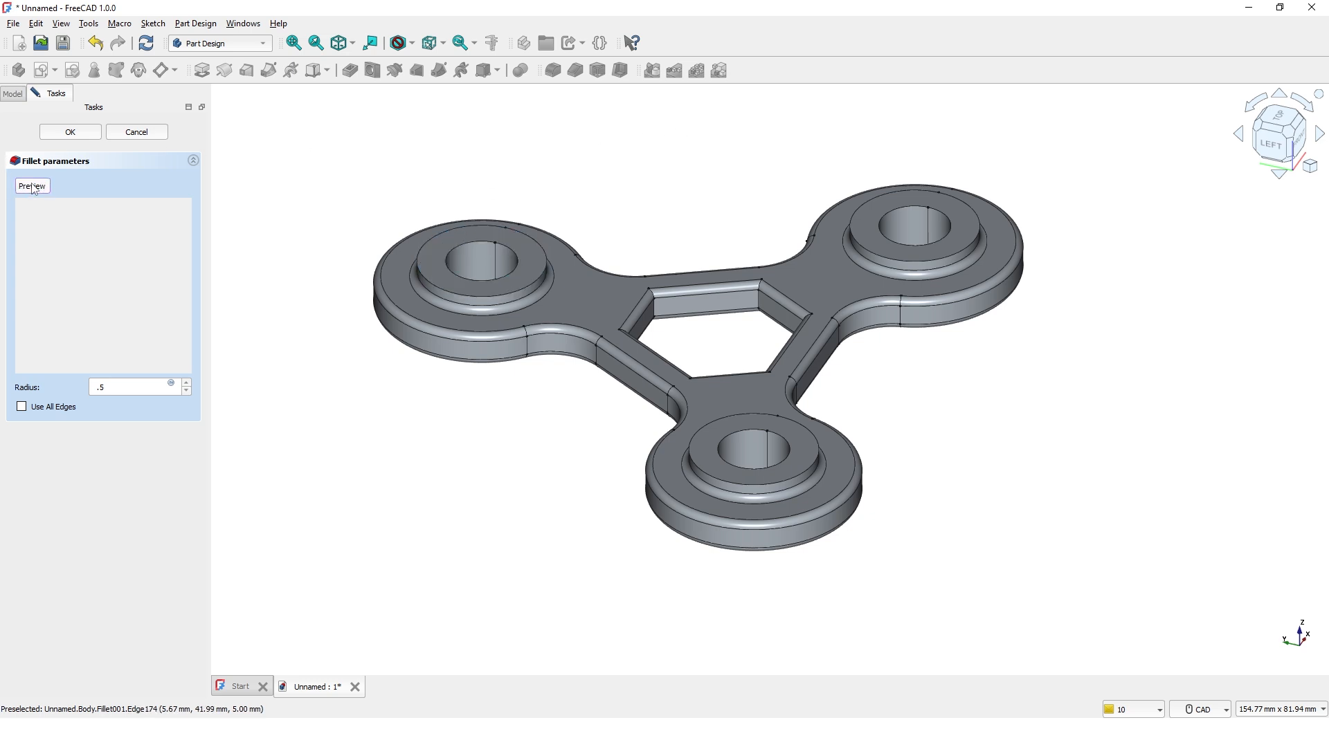
mouse_move(428, 252)
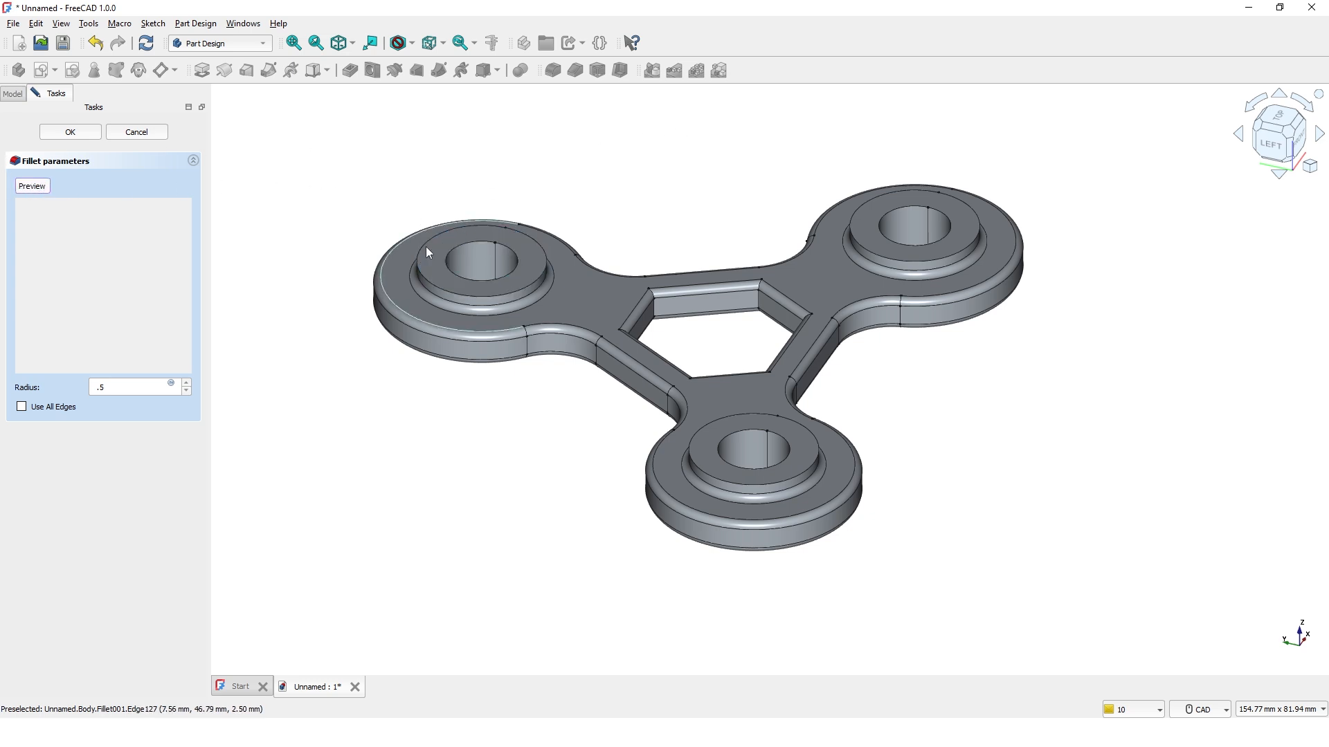
Add the boss ring faces on top and underside and confirm Fillet002 at 0.5 mm
left_click(470, 260)
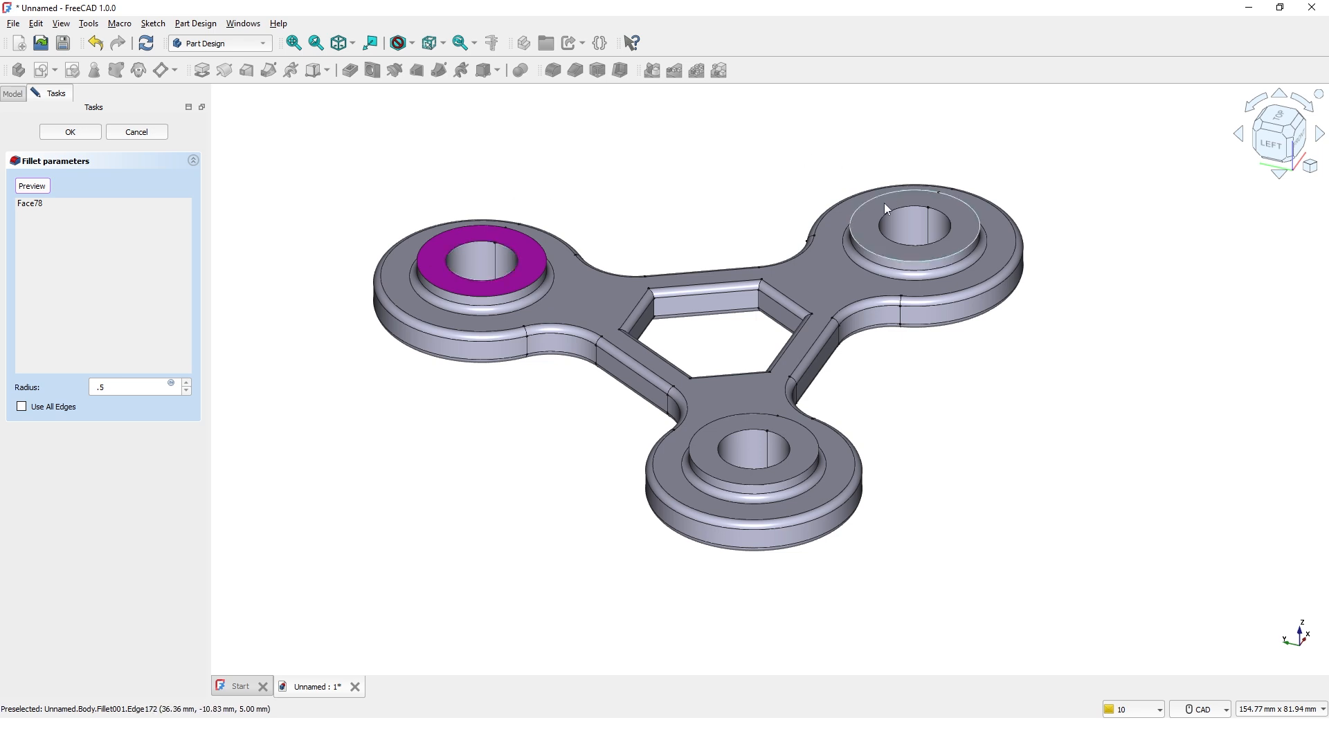
left_click(910, 220)
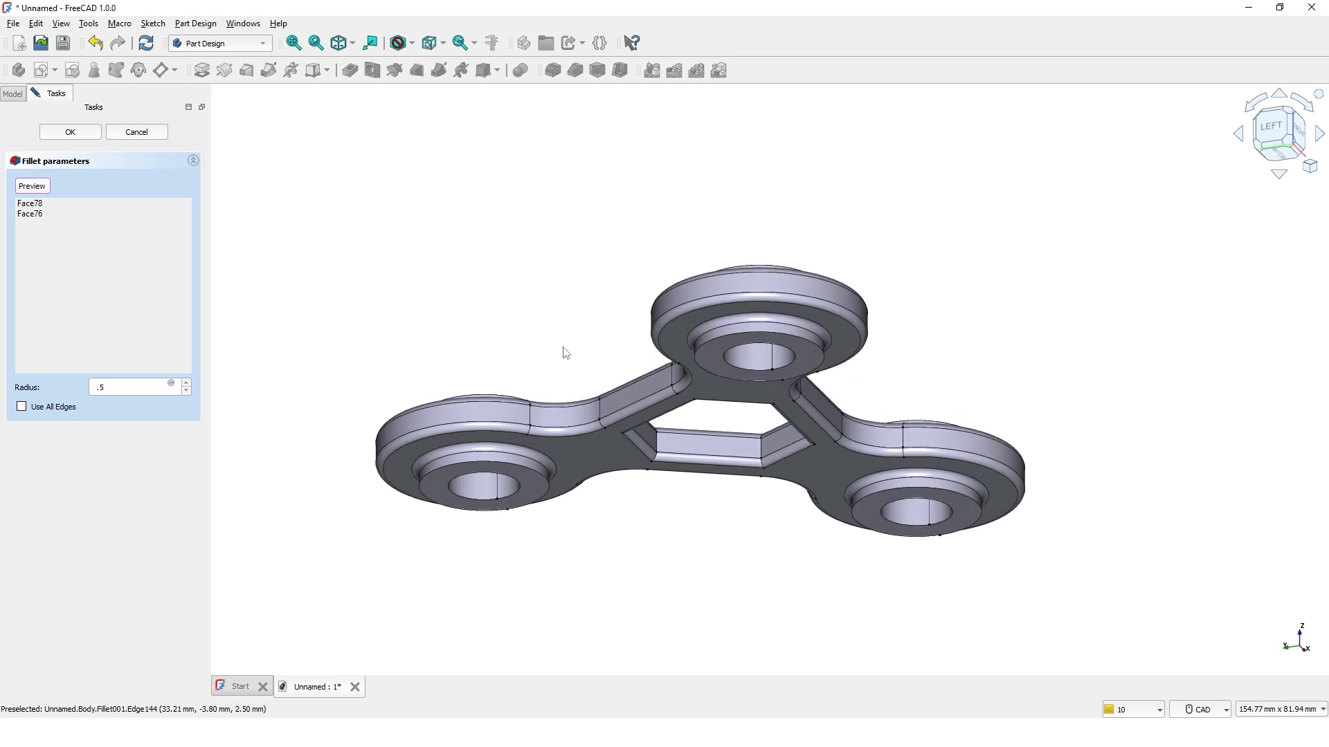
mouse_move(533, 490)
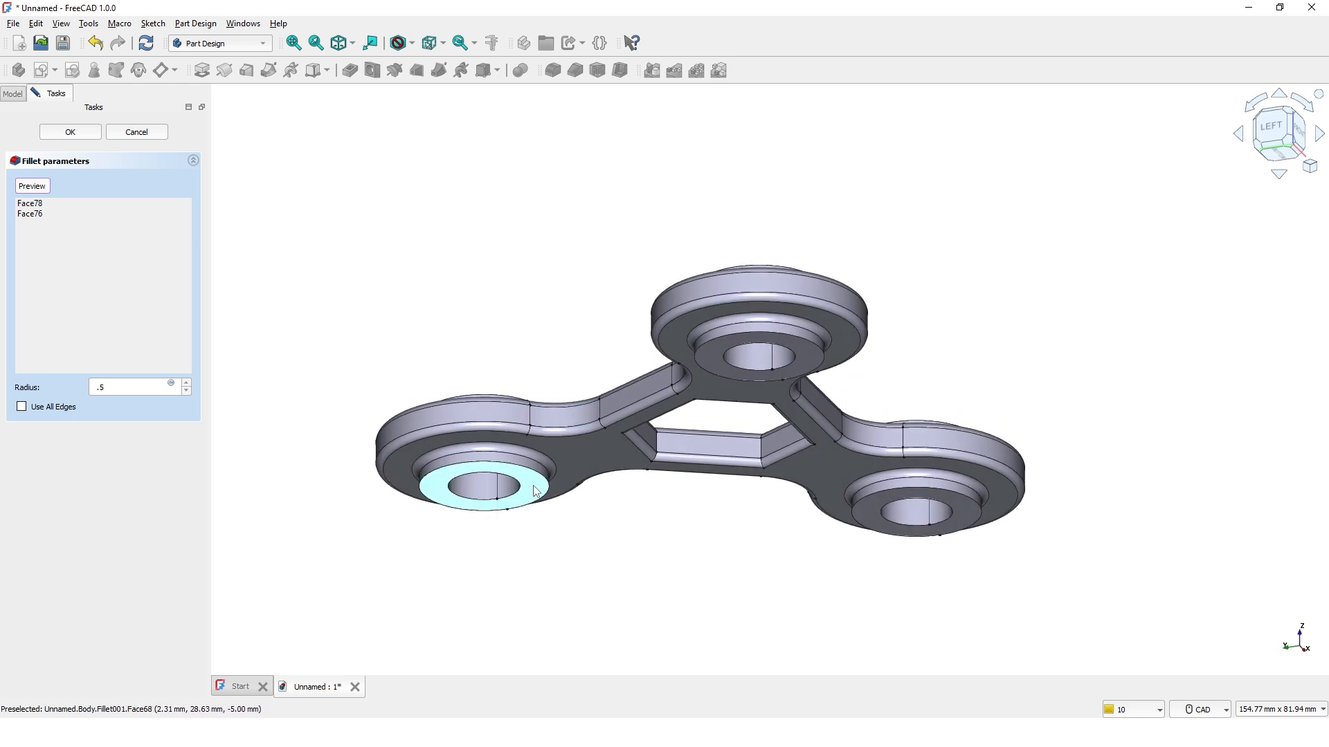
left_click(759, 356)
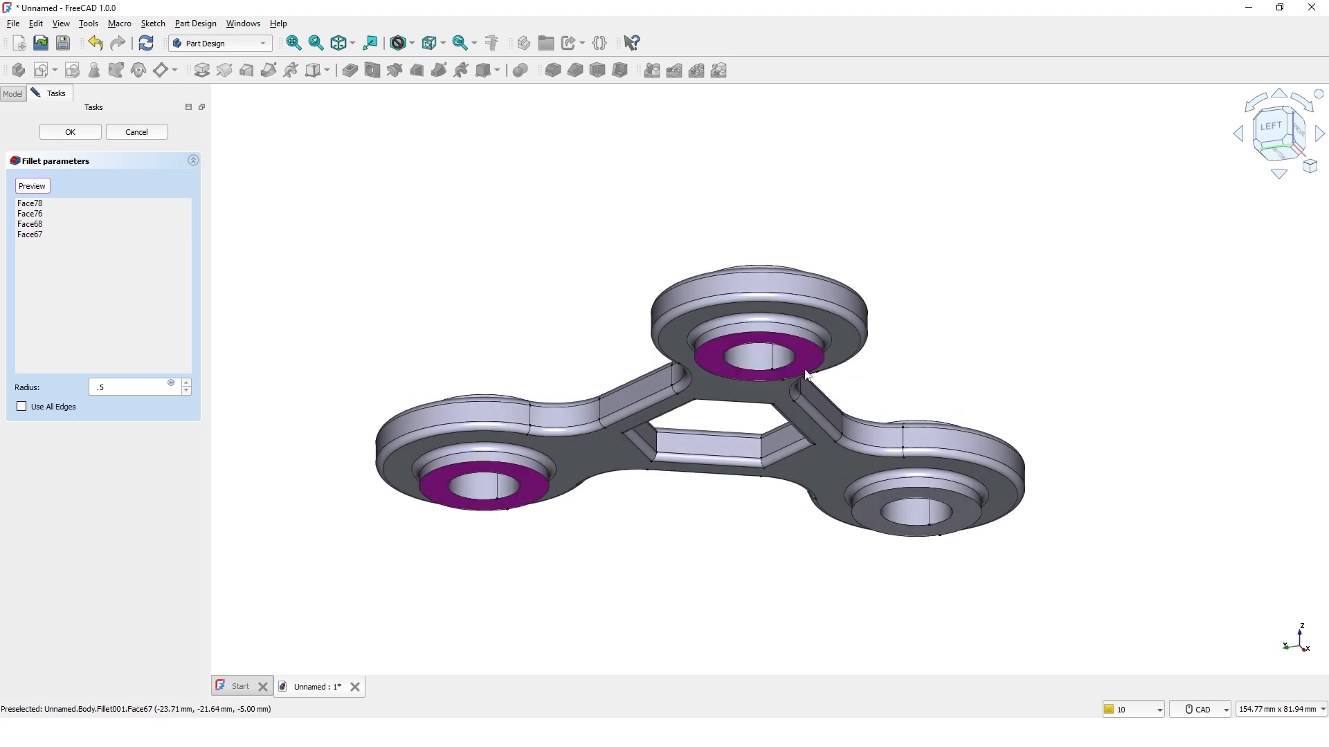
left_click(911, 514)
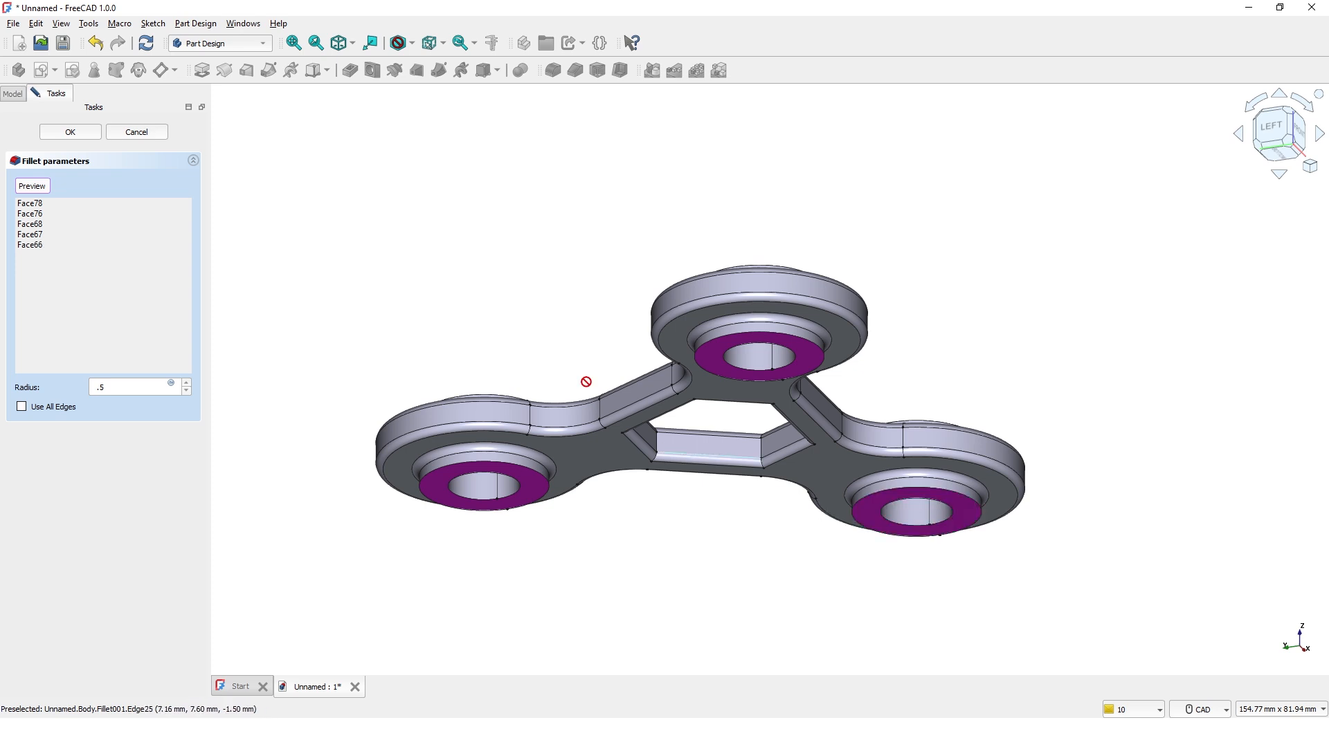
mouse_move(472, 209)
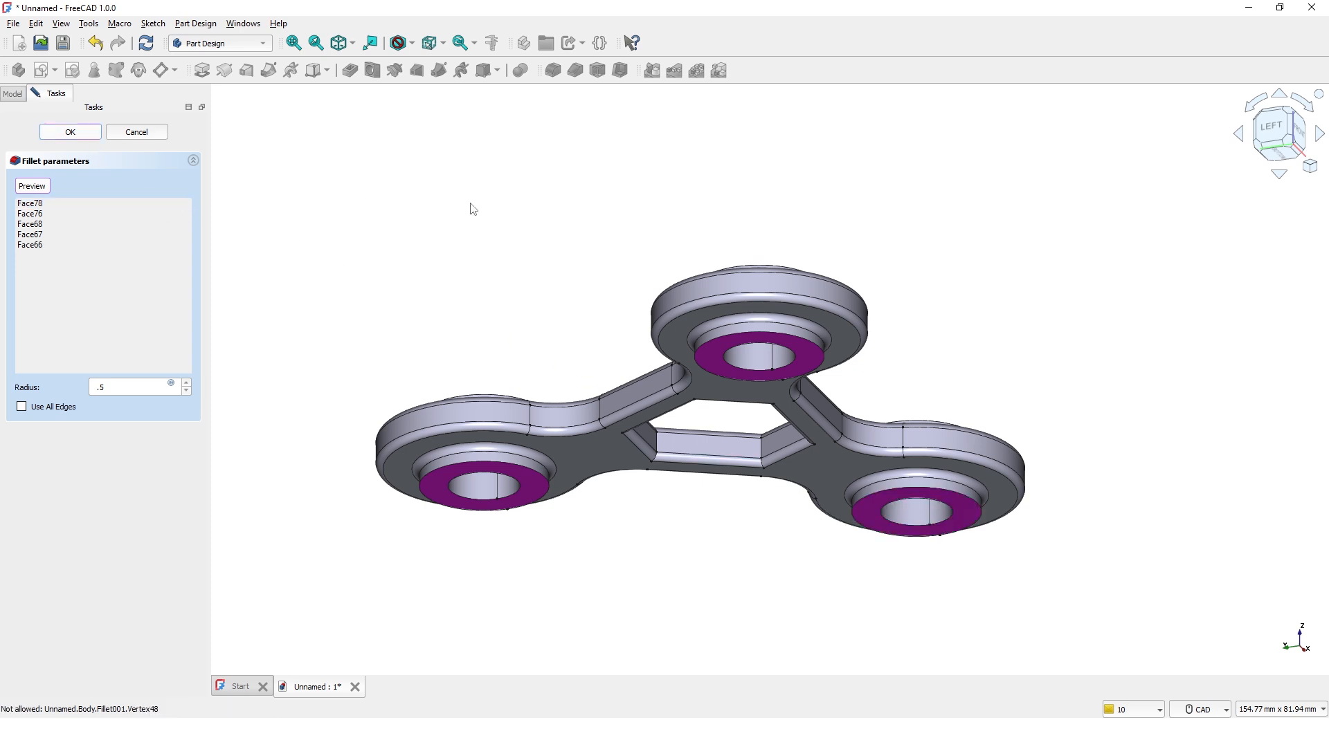
left_click(69, 132)
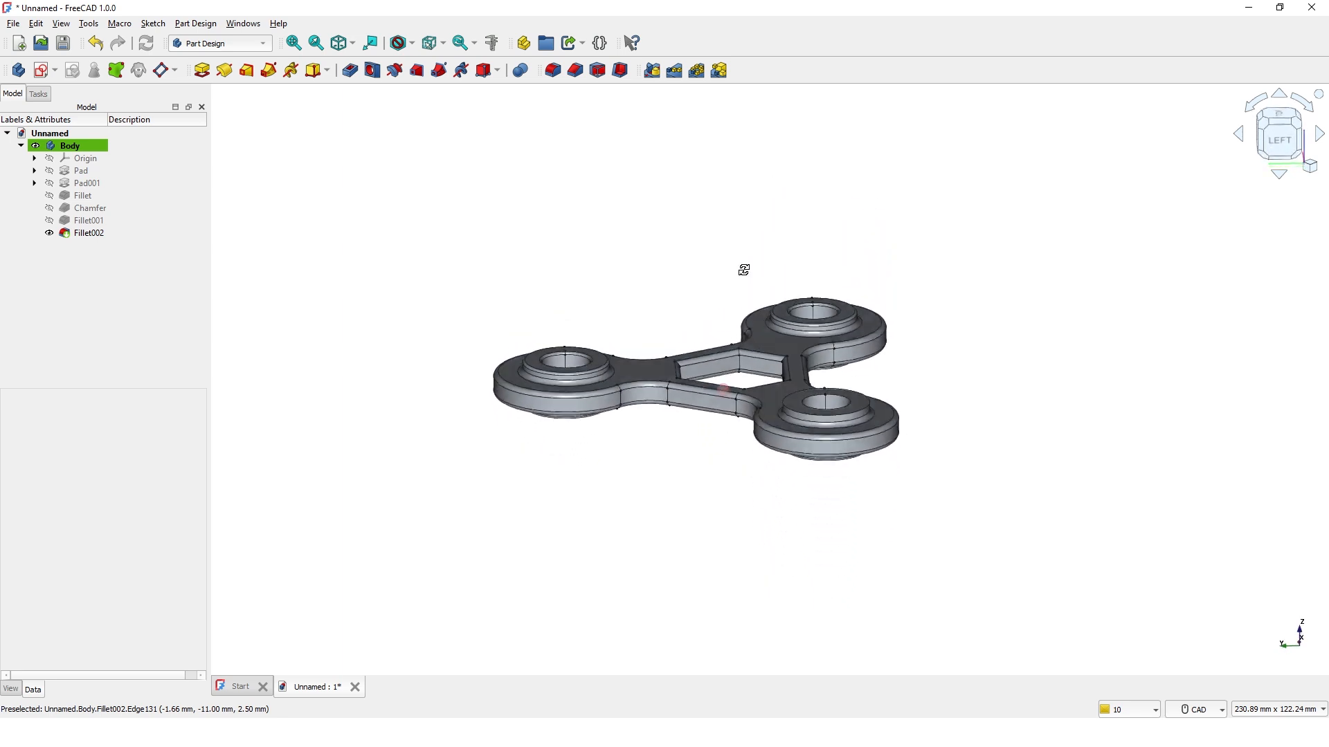
Reopen Fillet002, add the remaining top boss face and confirm the 0.5 mm fillet
left_click_drag(744, 269, 892, 210)
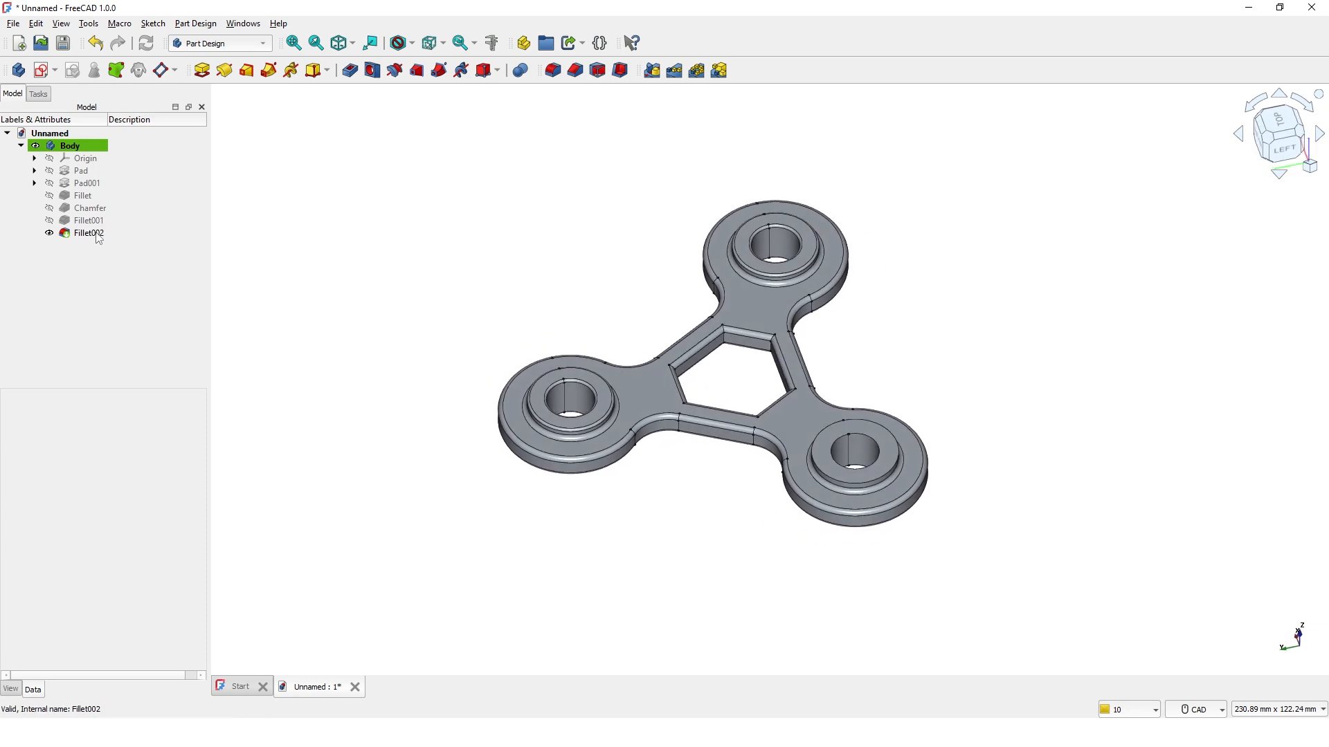
double_click(88, 233)
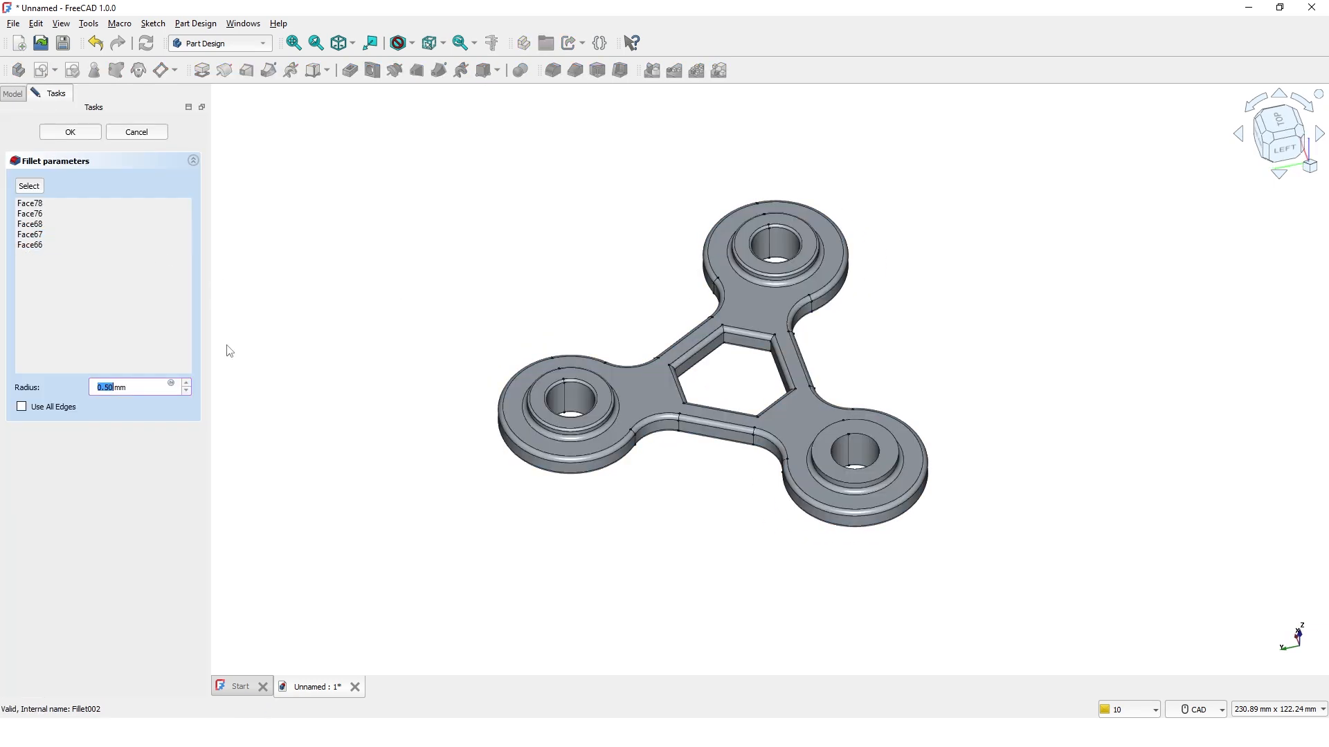
left_click(30, 186)
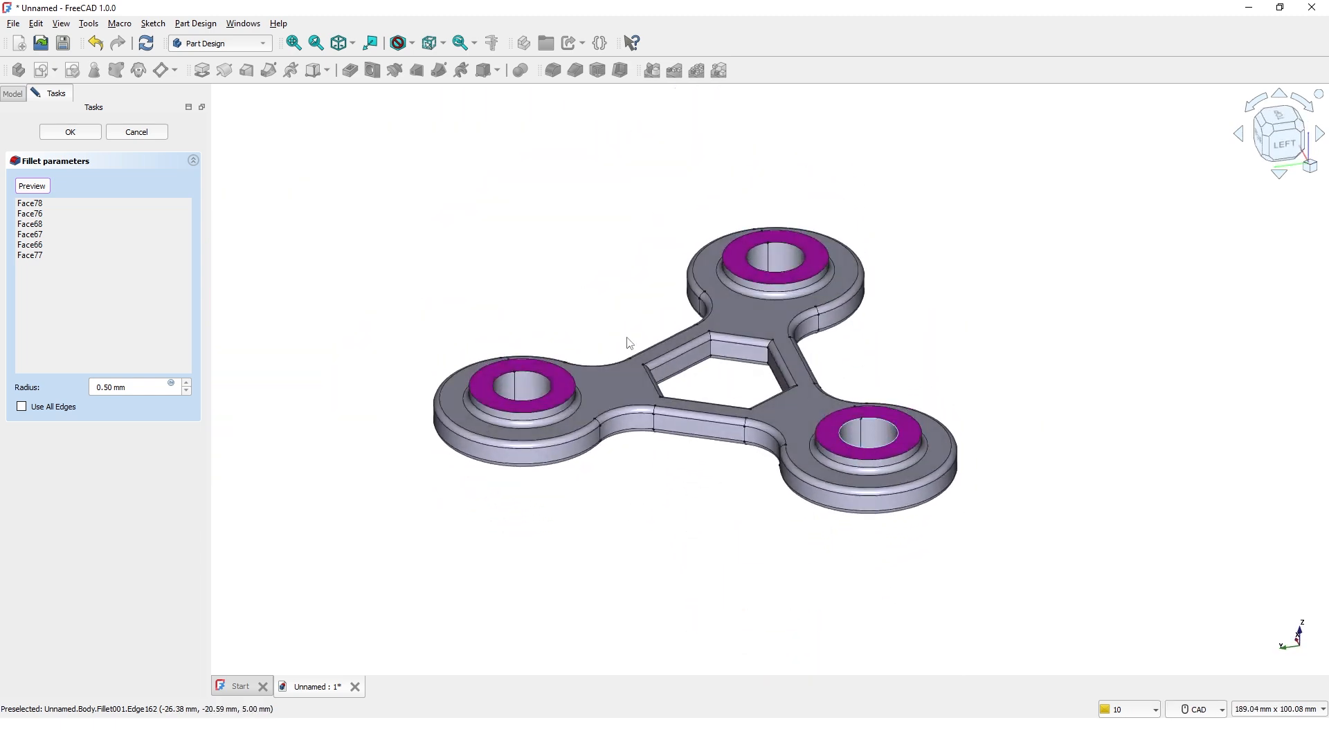
mouse_move(416, 199)
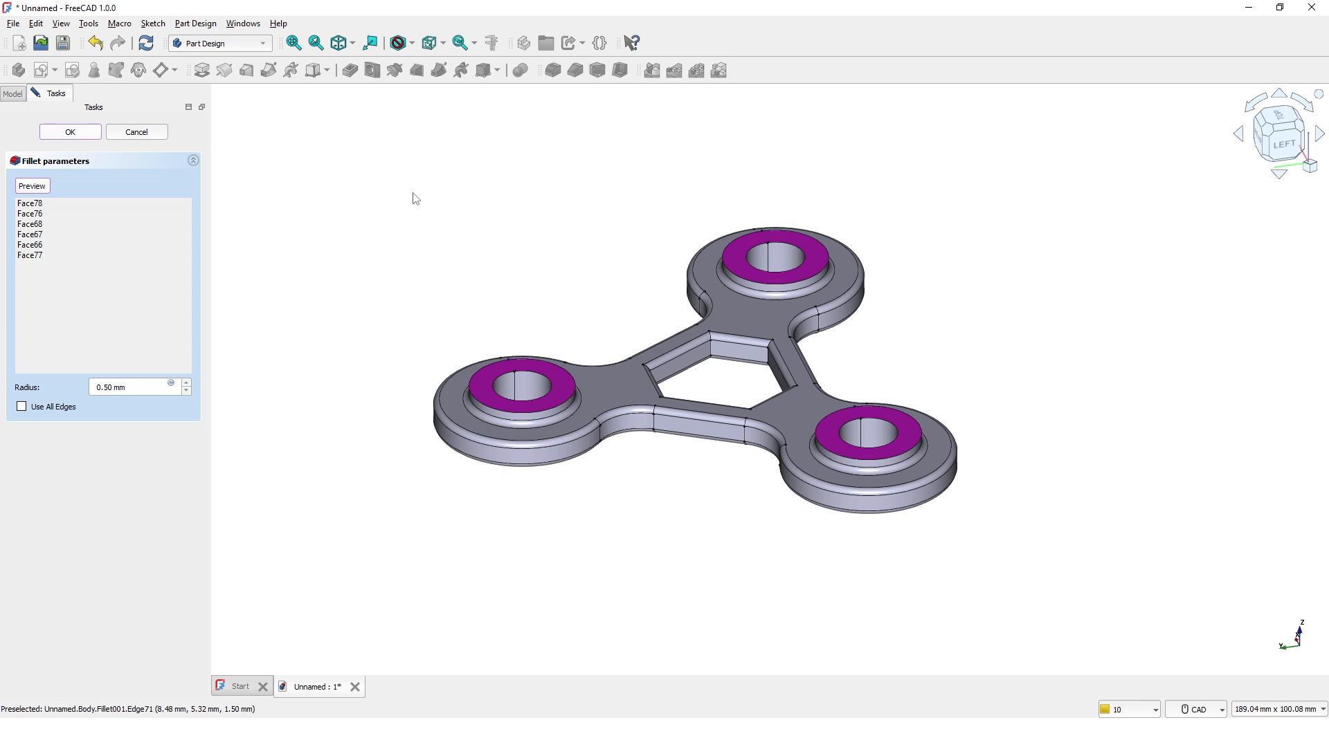
left_click(70, 132)
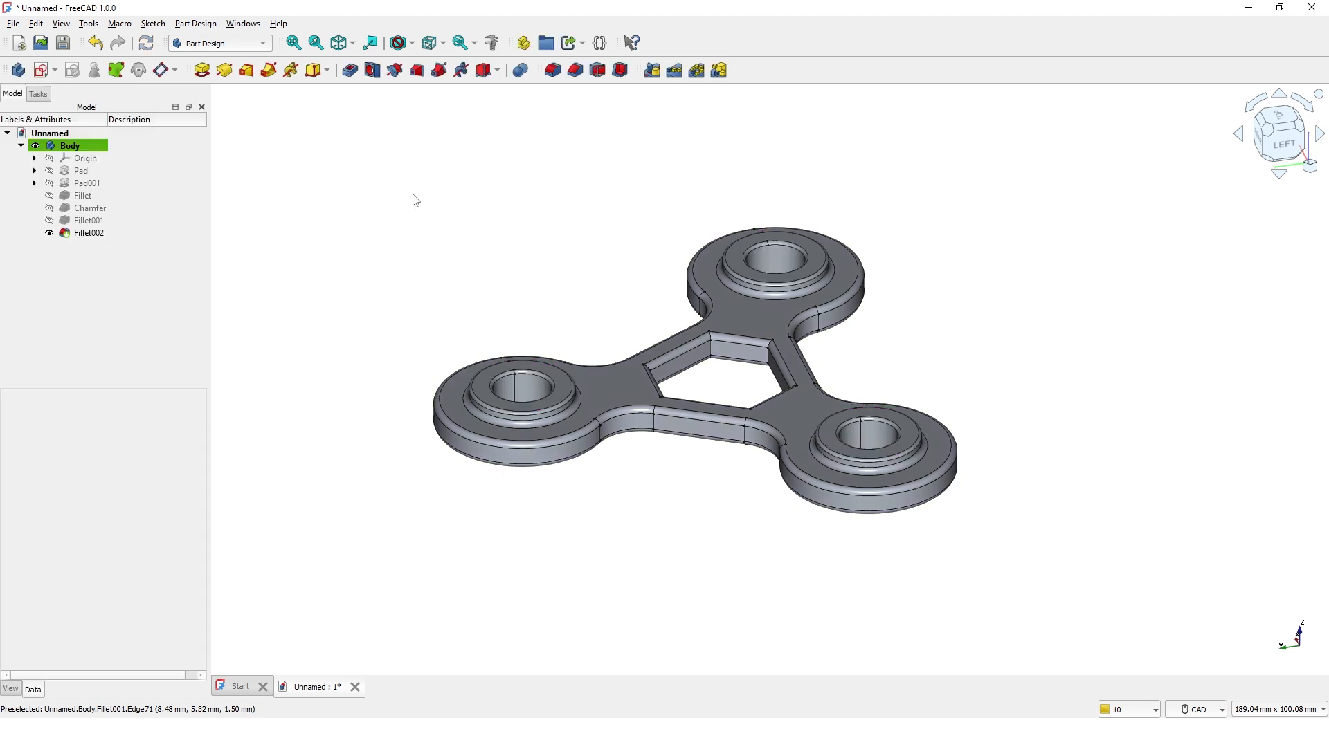